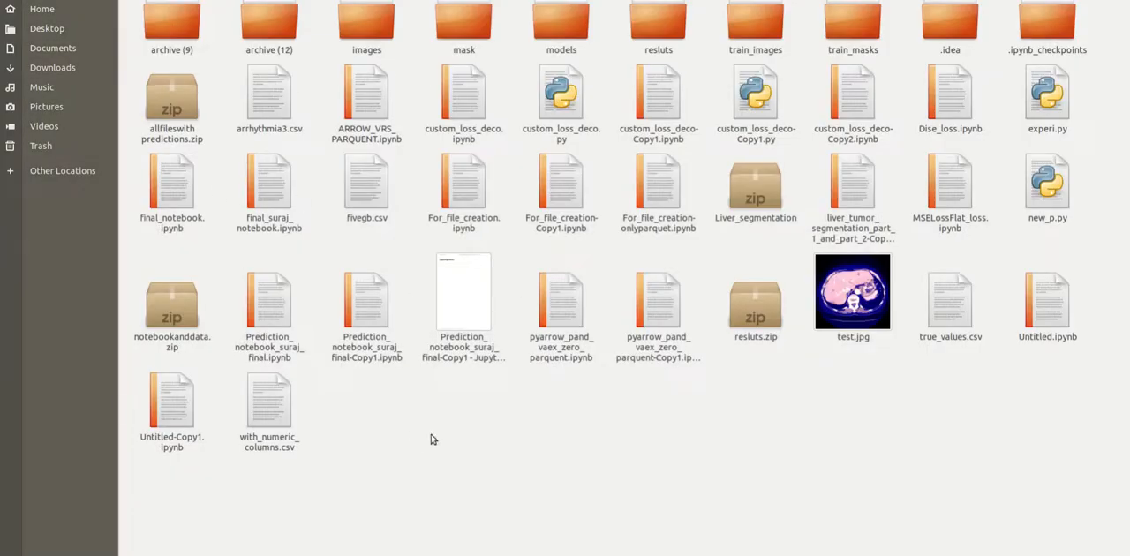
Open the archive (12) folder down to the listing of segmentation .nii files.
click(270, 22)
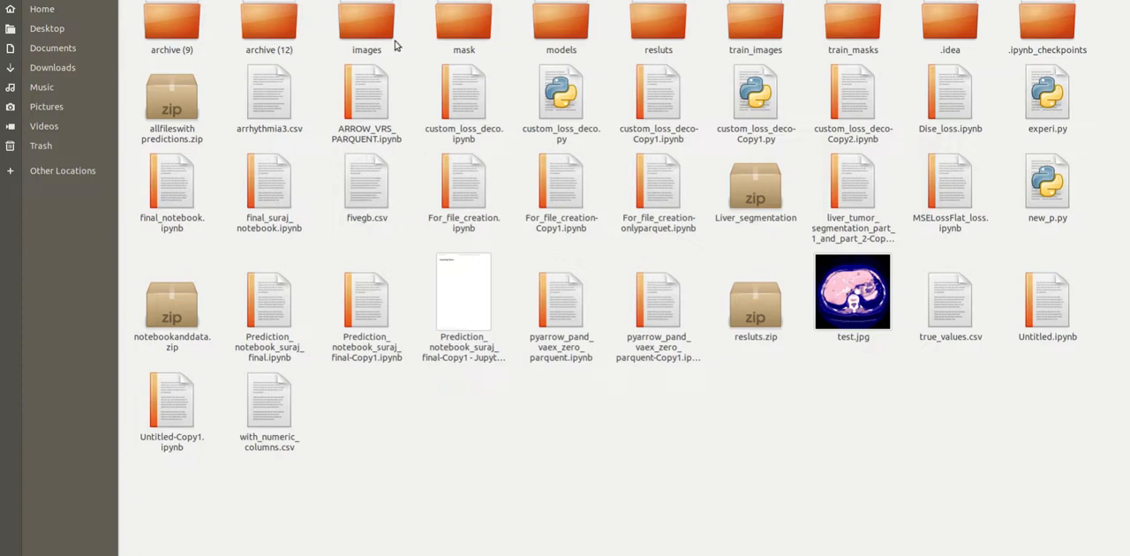
click(268, 19)
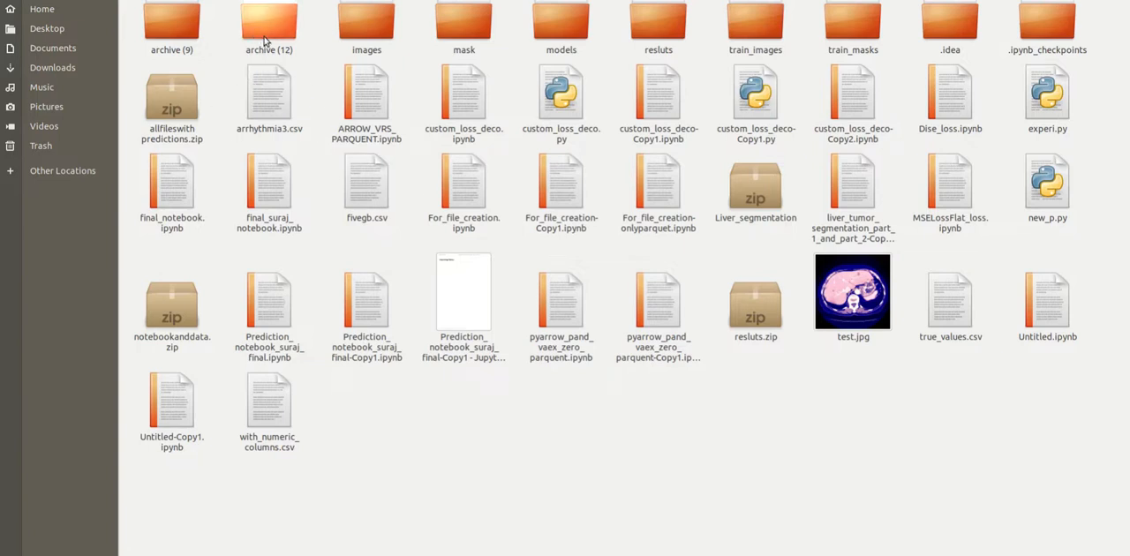
click(269, 22)
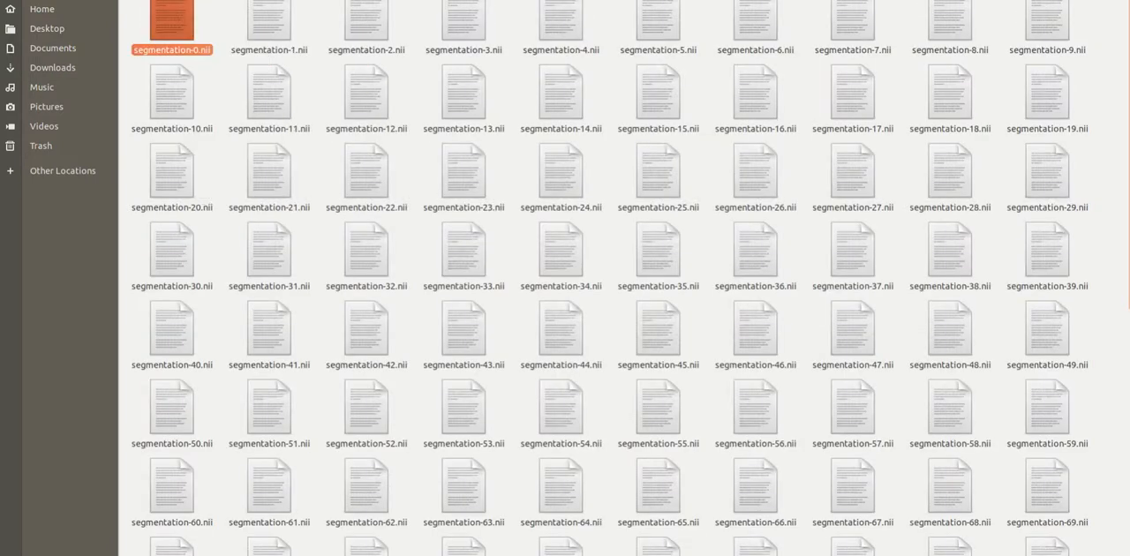
Copy segmentation-0.nii and volume-0.nii into the Videos folder.
right_click(412, 115)
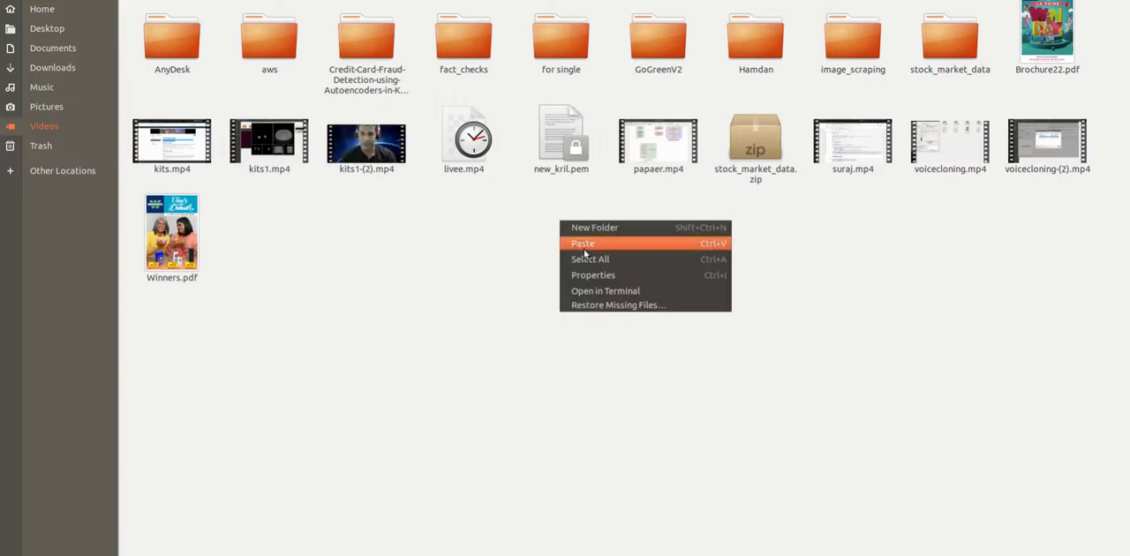
click(583, 242)
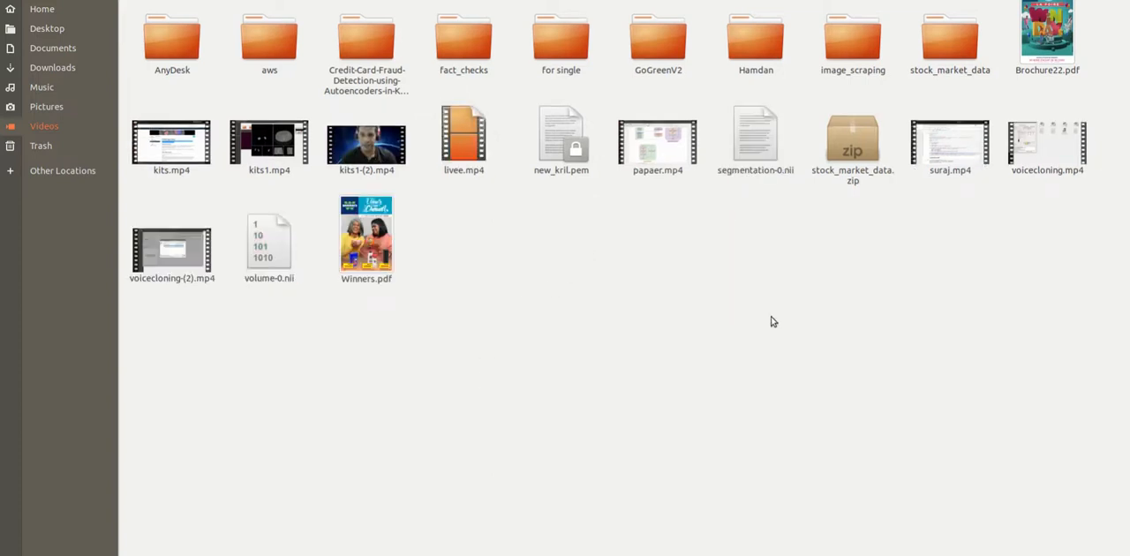
click(46, 107)
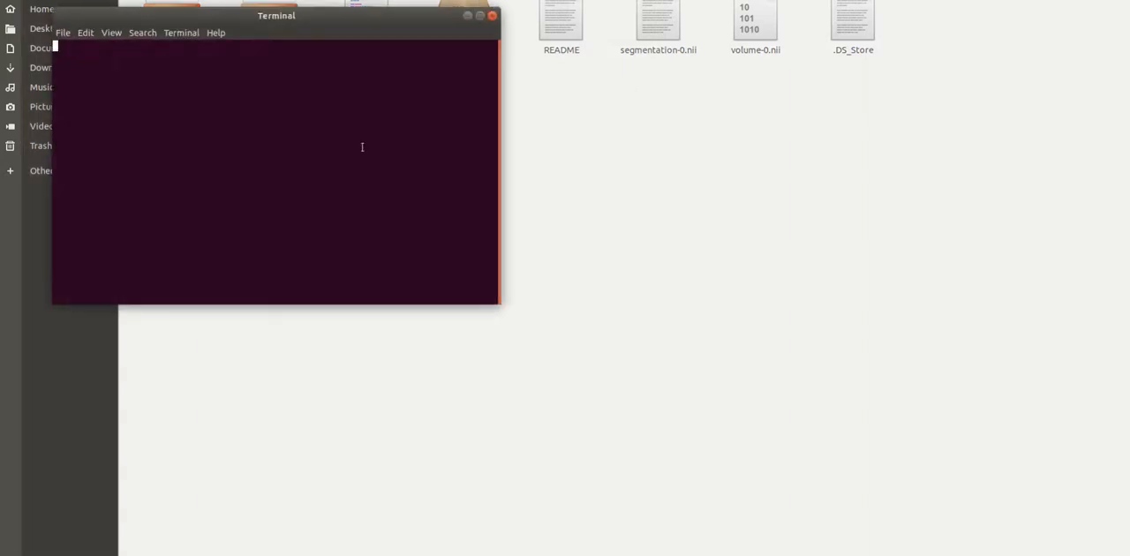
Launch Mango with ./mango and load volume-0.nii from the Videos folder.
text(./m)
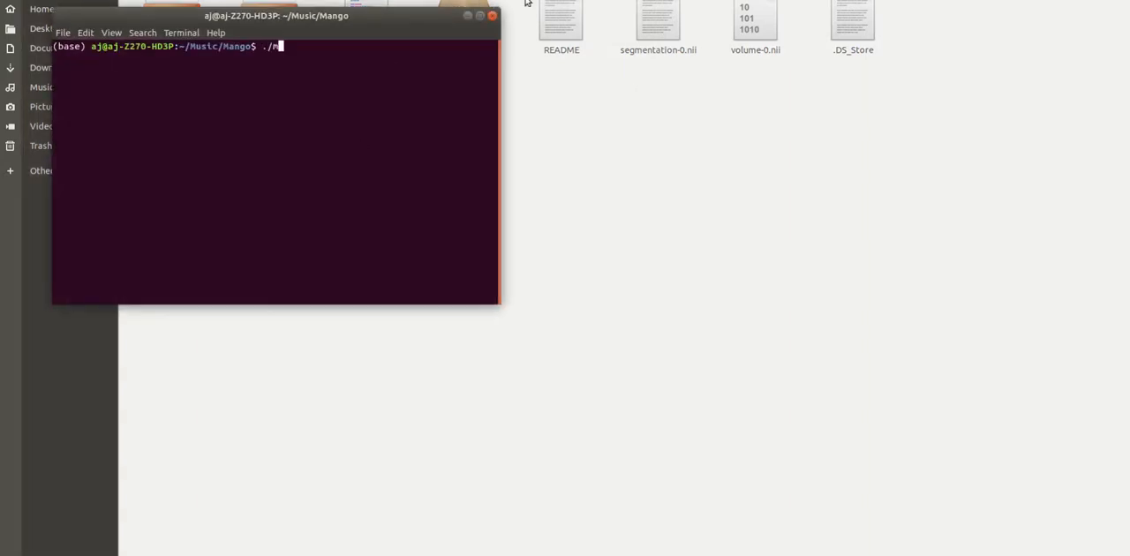
text(ango)
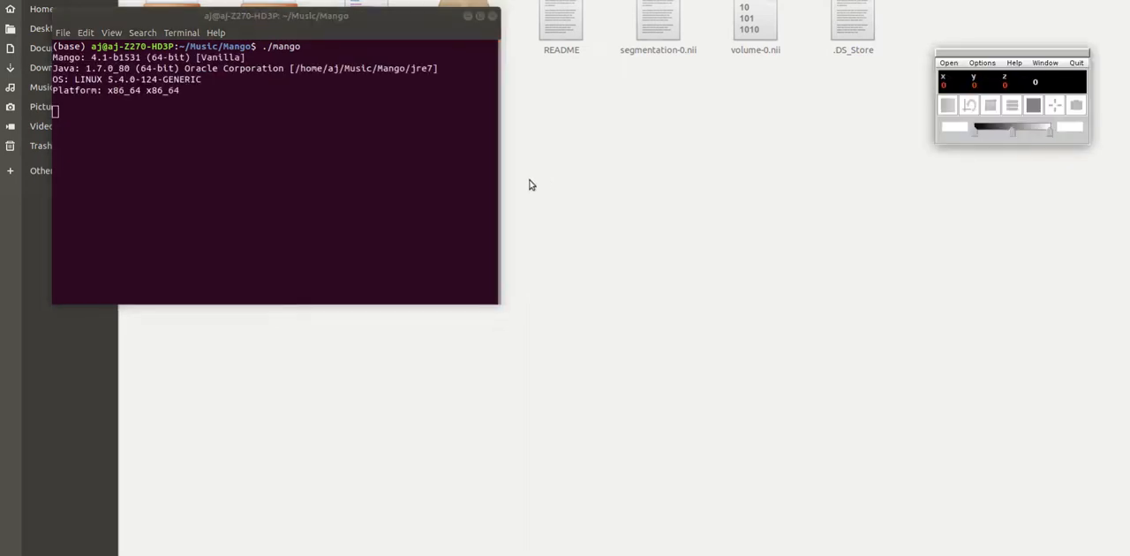
click(948, 63)
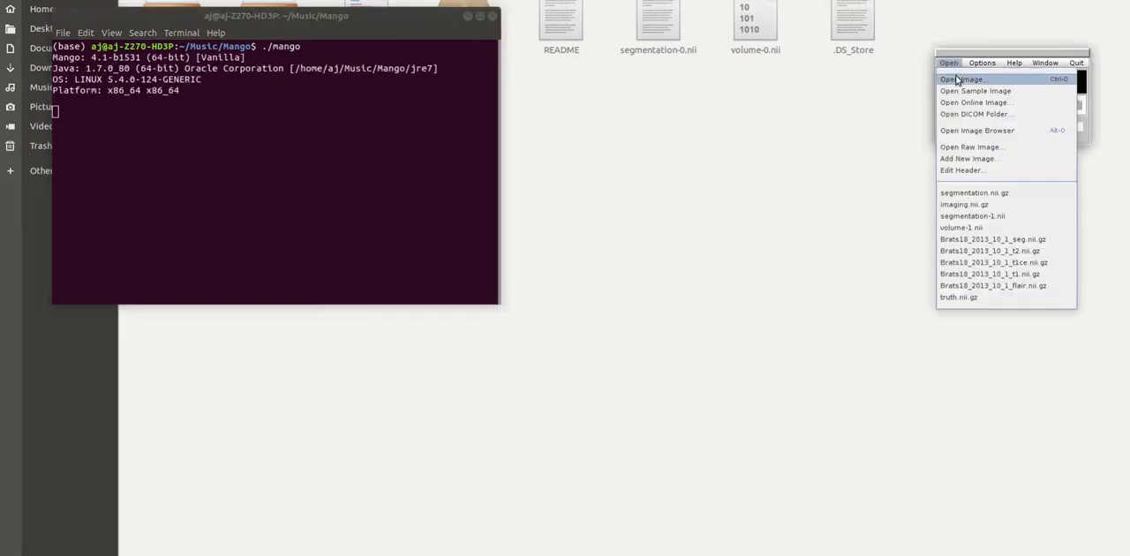
click(963, 79)
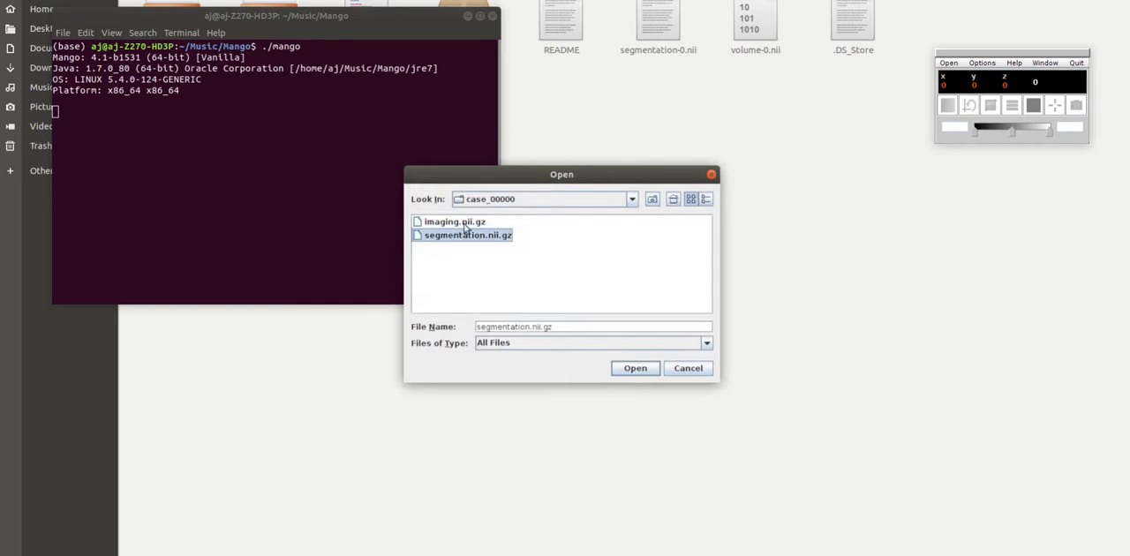
click(653, 199)
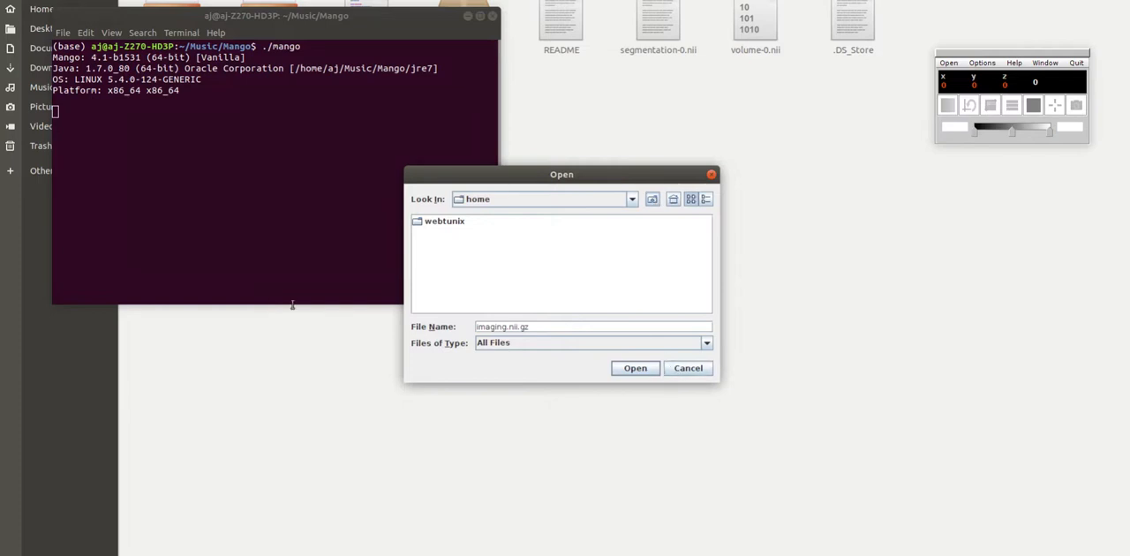
double_click(446, 221)
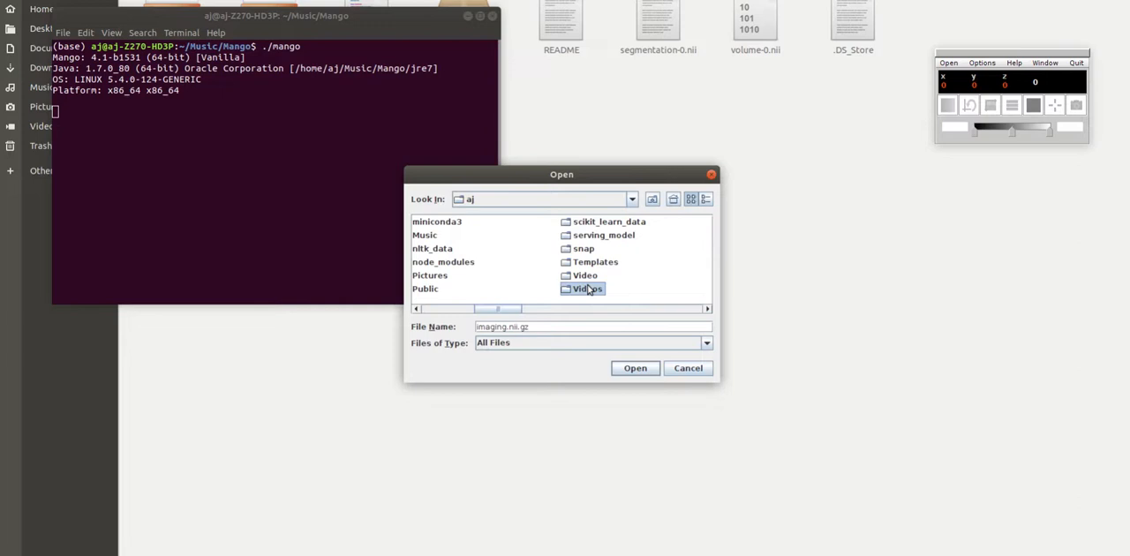
double_click(587, 289)
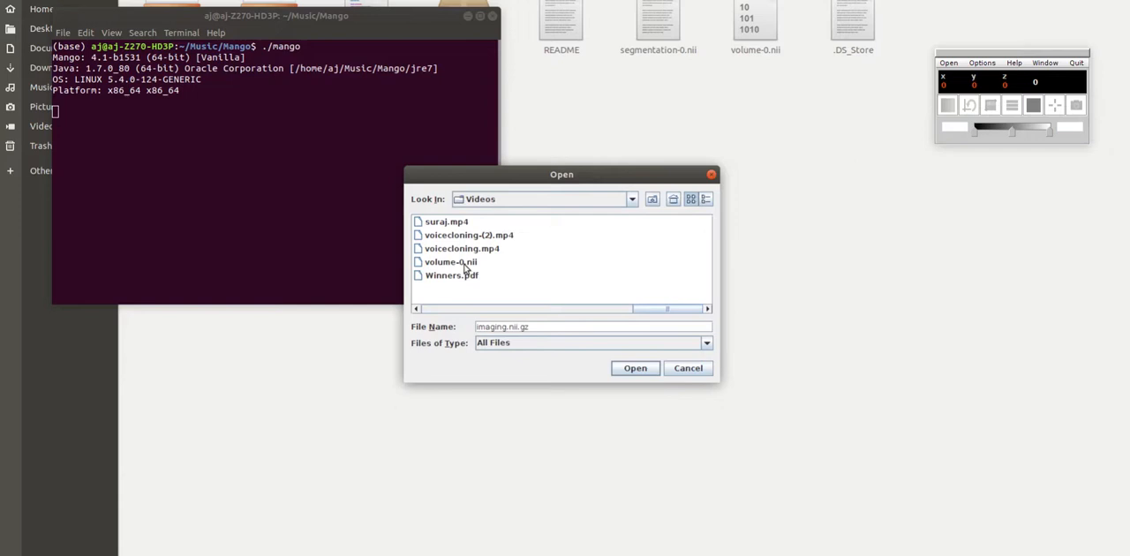
click(450, 262)
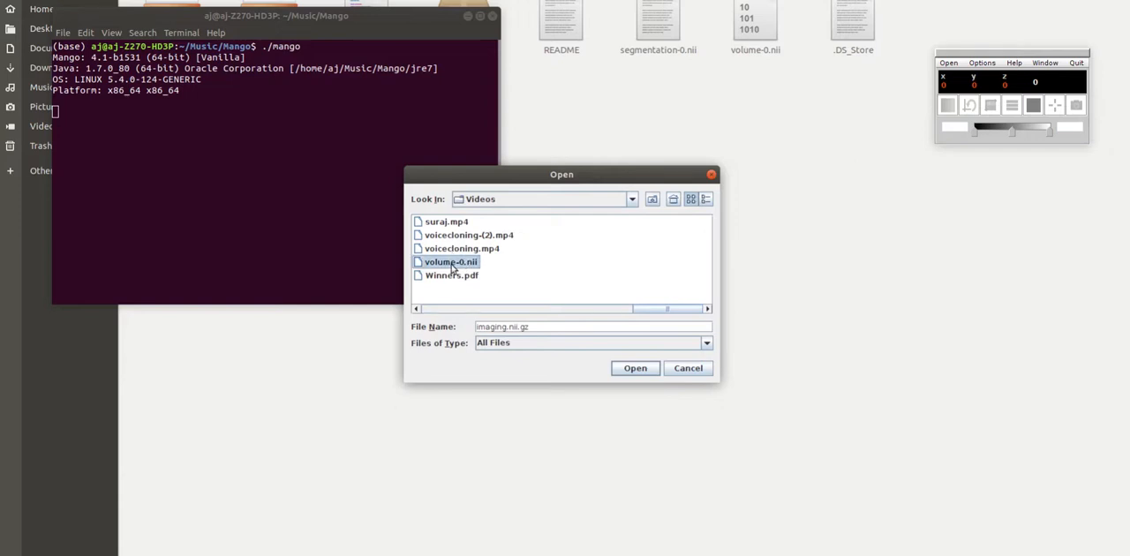
click(635, 368)
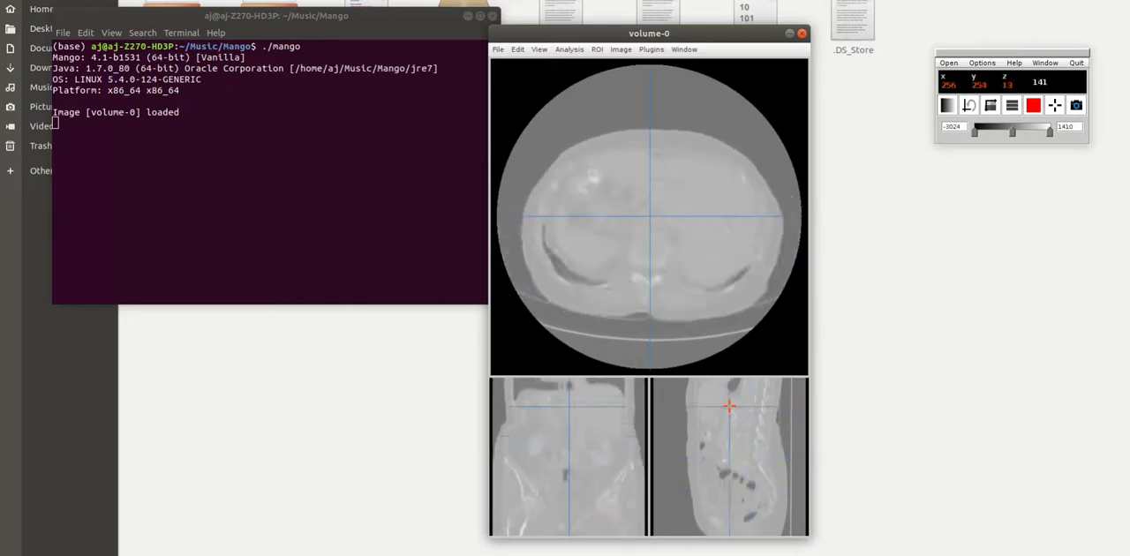
Move volume-0's crosshair to a lower kidney-level slice and begin opening a second image.
click(731, 453)
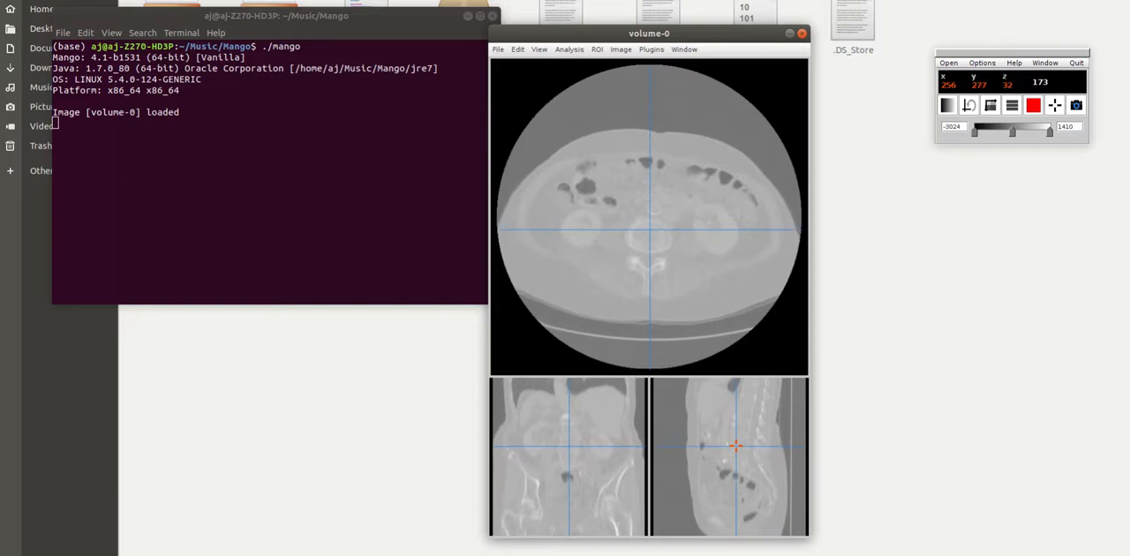
click(643, 232)
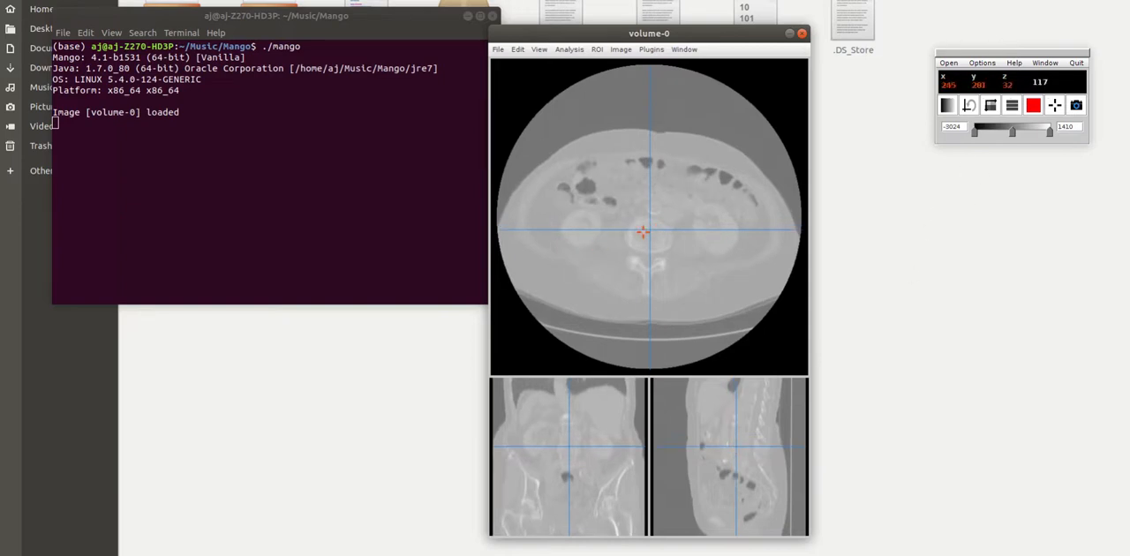
click(948, 63)
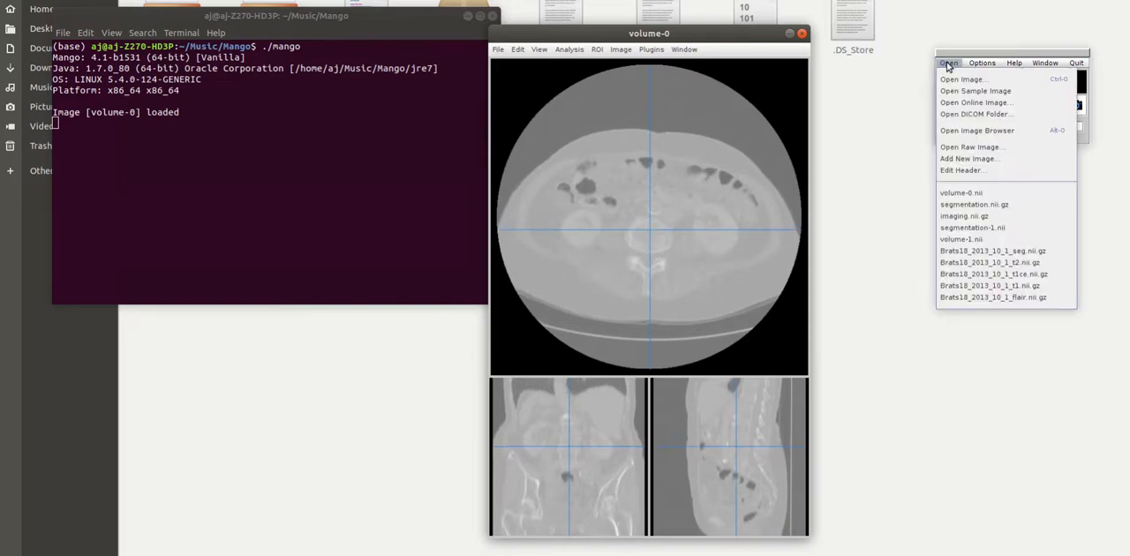
mouse_move(962, 79)
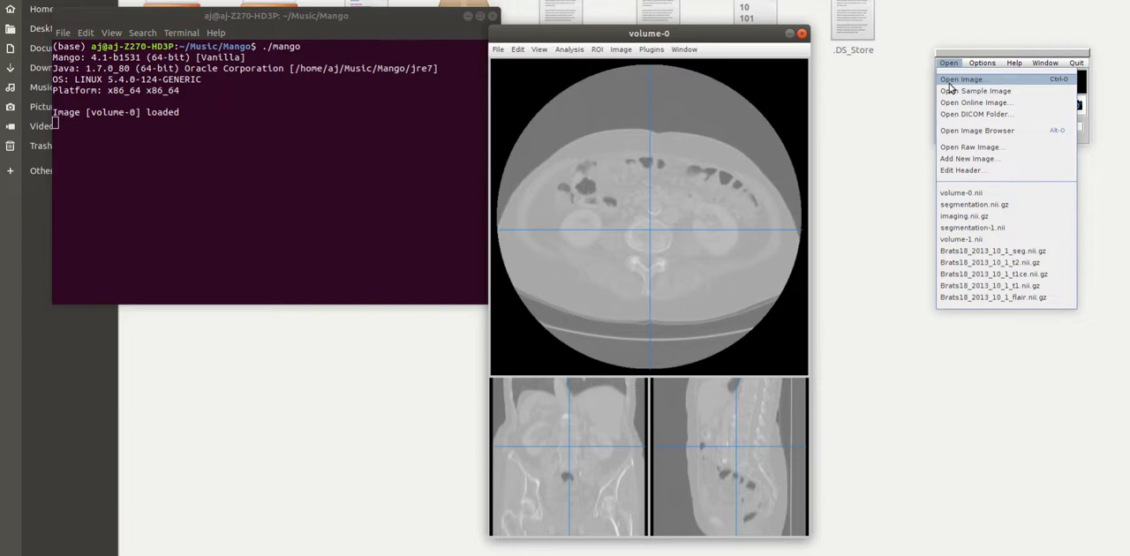
click(963, 79)
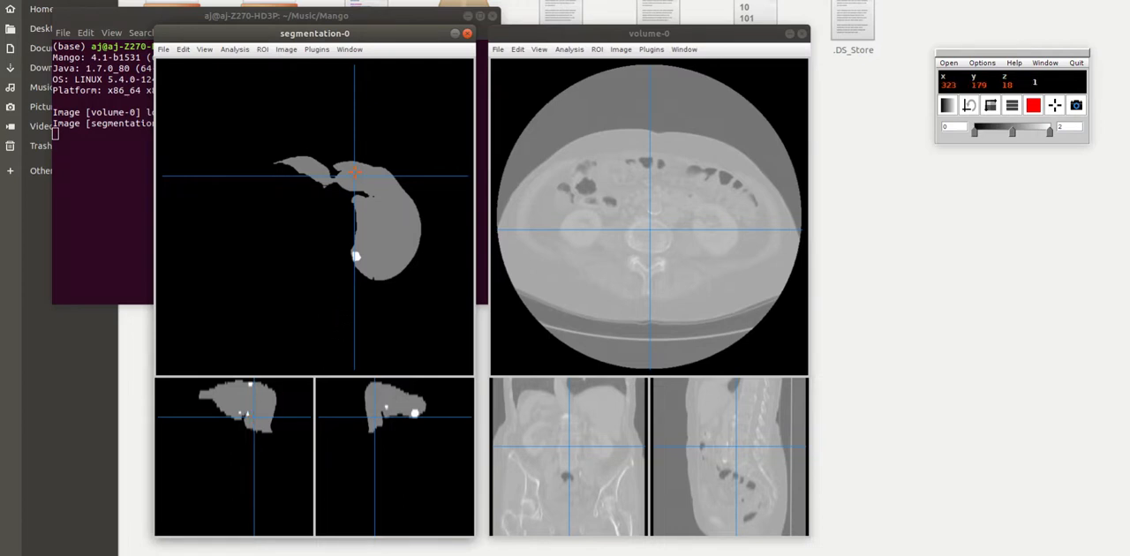
Inspect the segmentation-0 mask and set volume-0's crosshair to a matching upper-abdomen slice.
click(358, 170)
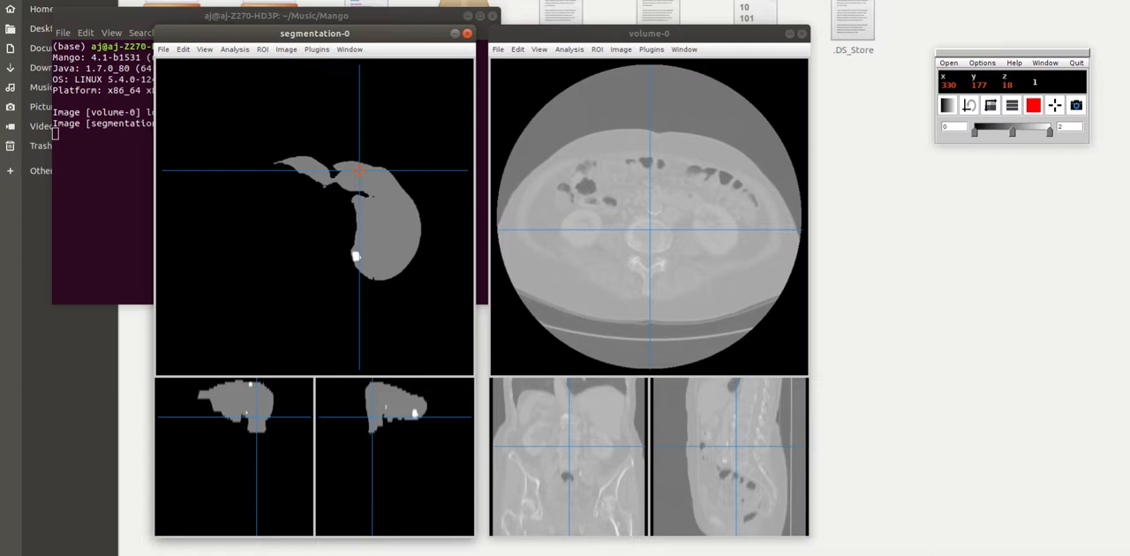
click(360, 209)
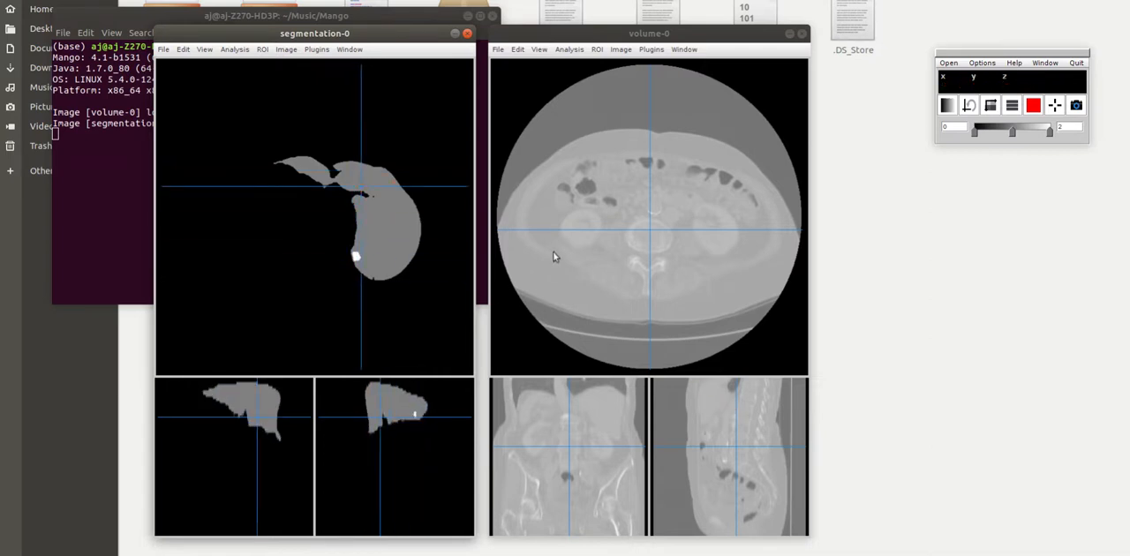
click(649, 32)
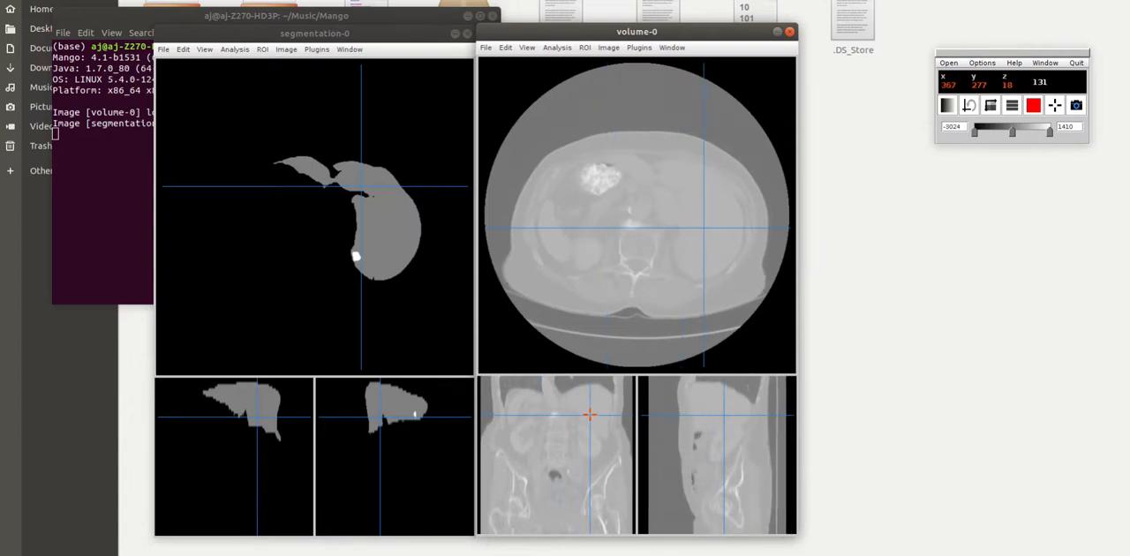
click(738, 444)
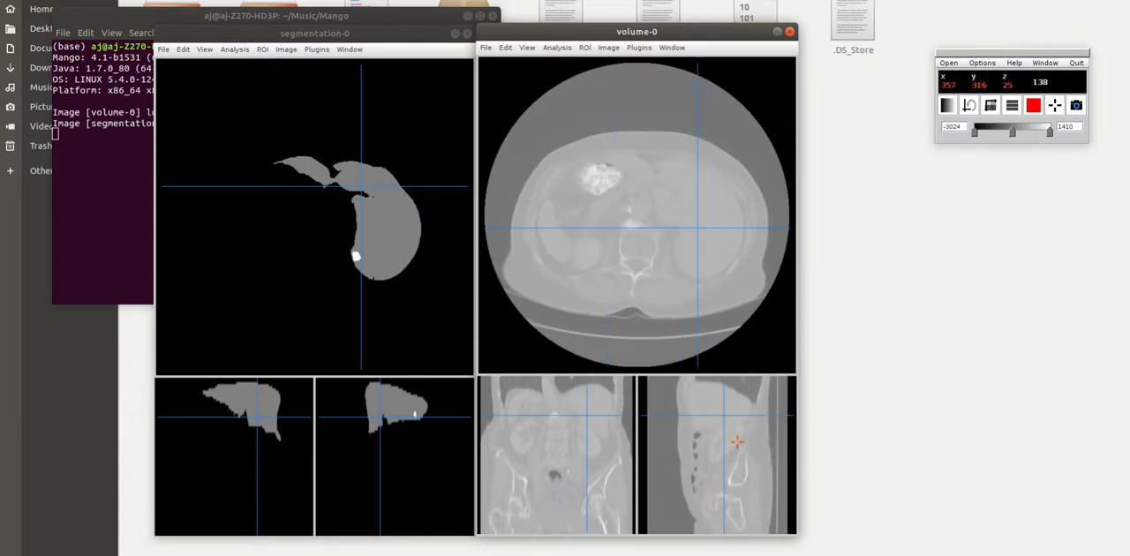
click(748, 416)
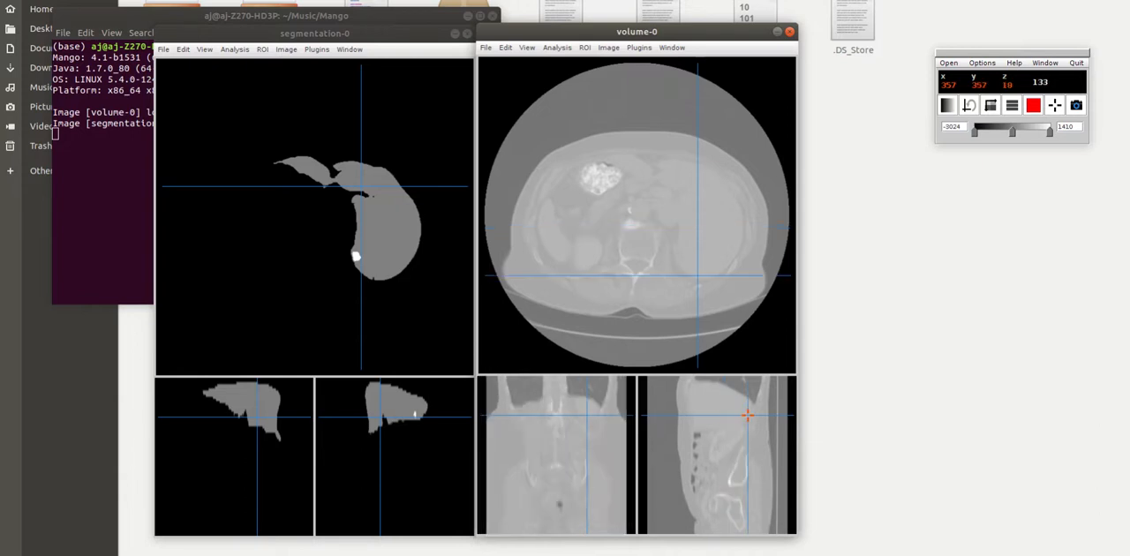
click(717, 477)
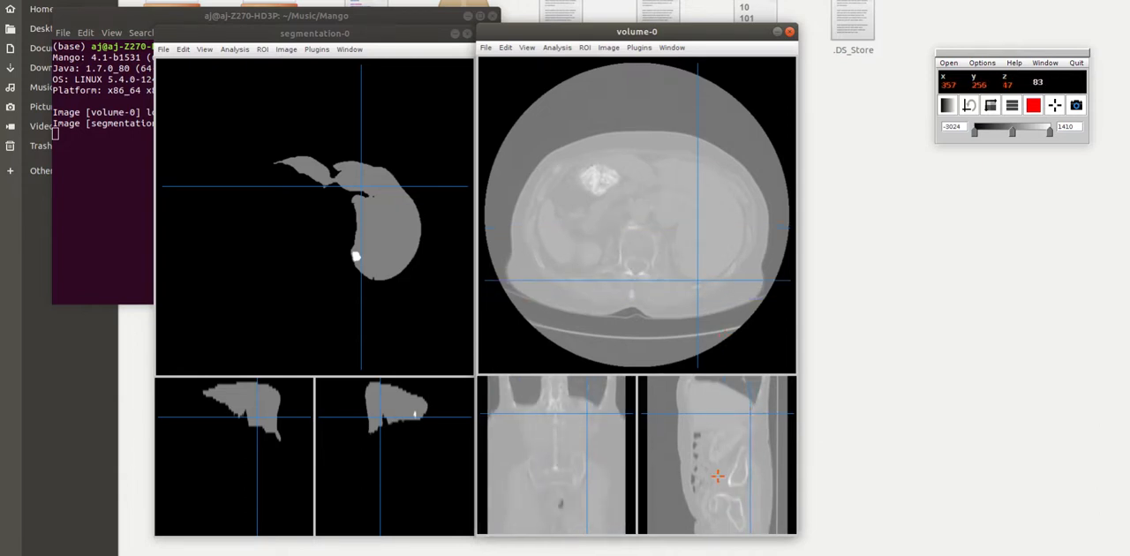
click(697, 281)
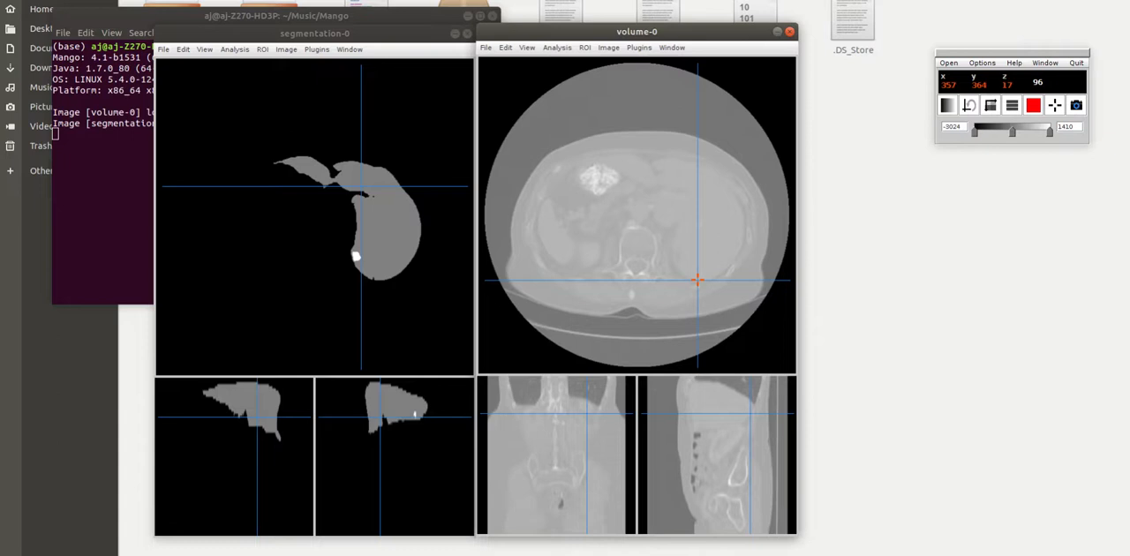
click(684, 164)
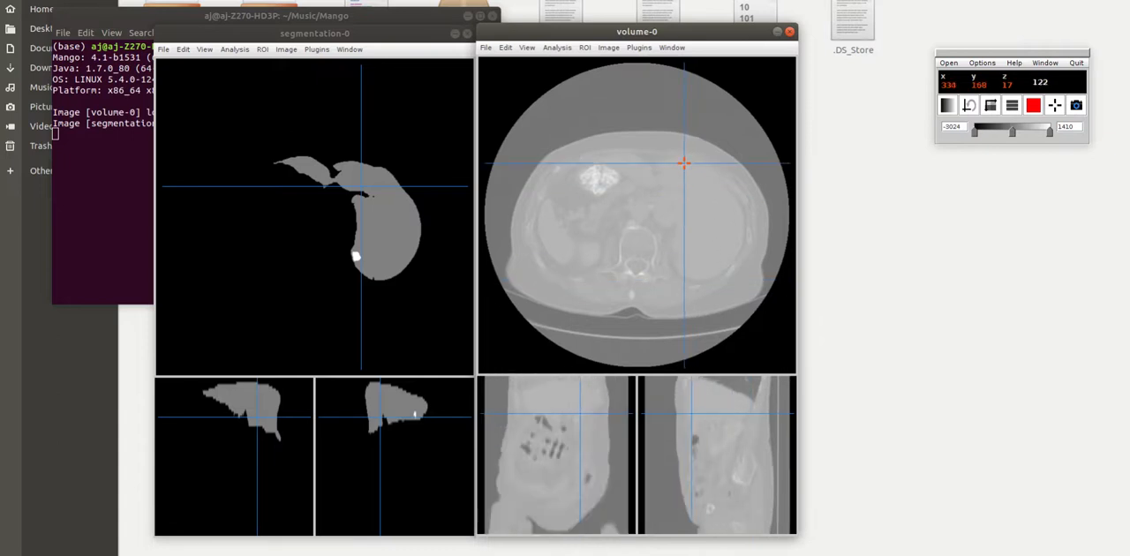
click(684, 186)
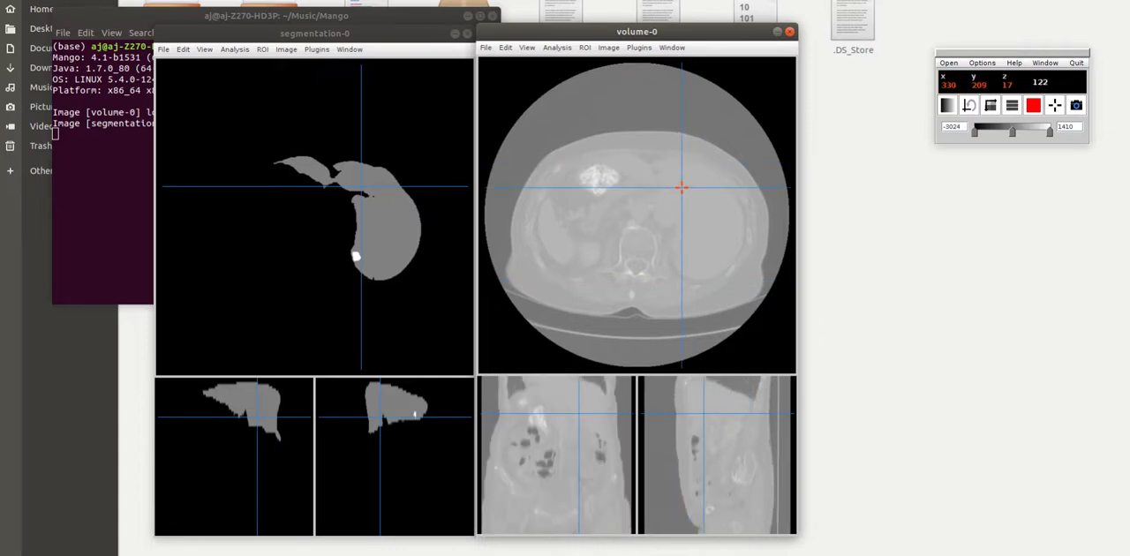
click(683, 183)
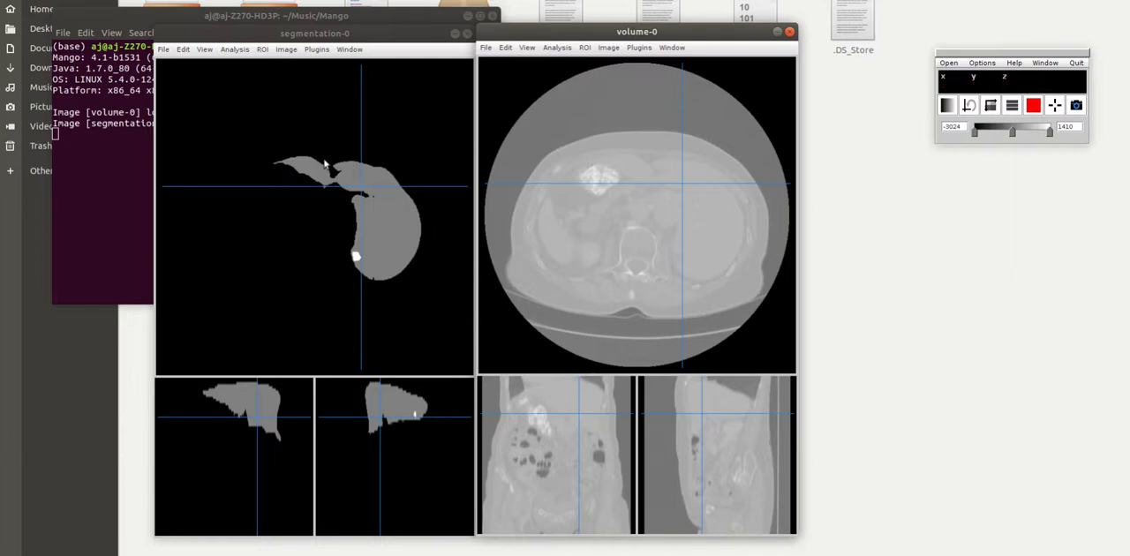
click(697, 186)
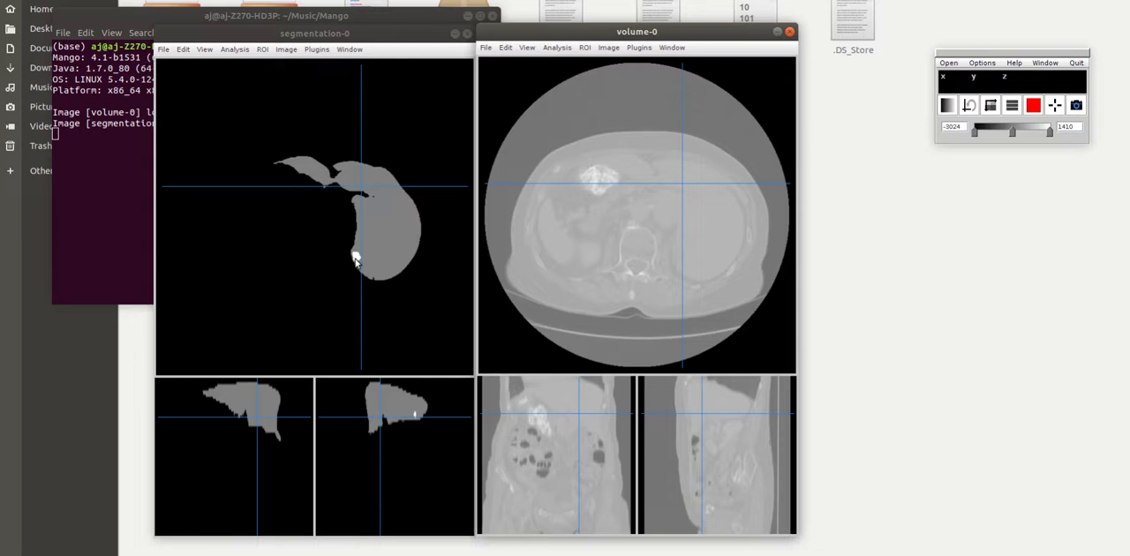
mouse_move(369, 184)
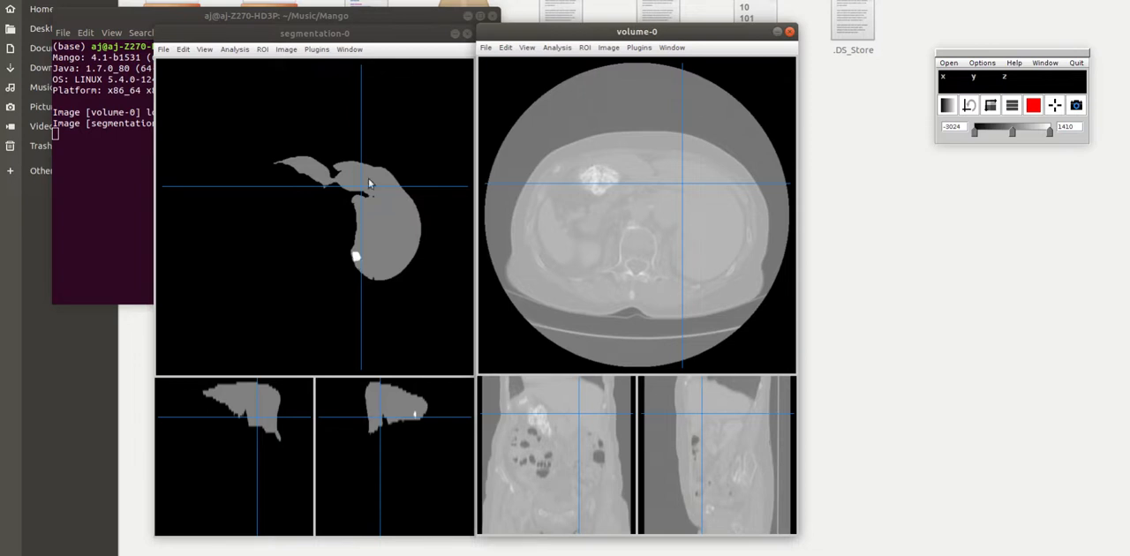
mouse_move(397, 220)
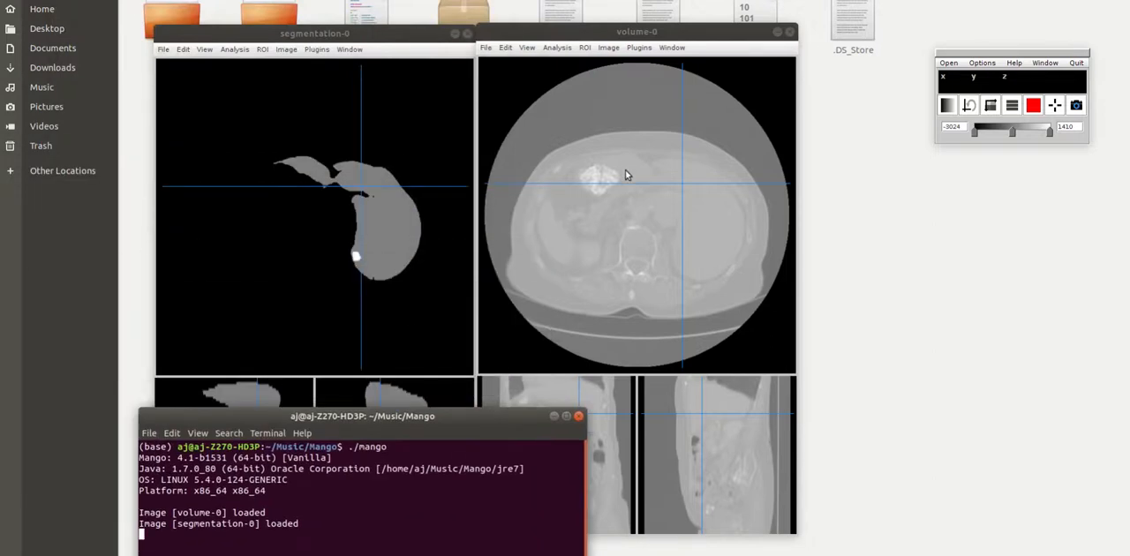
mouse_move(362, 40)
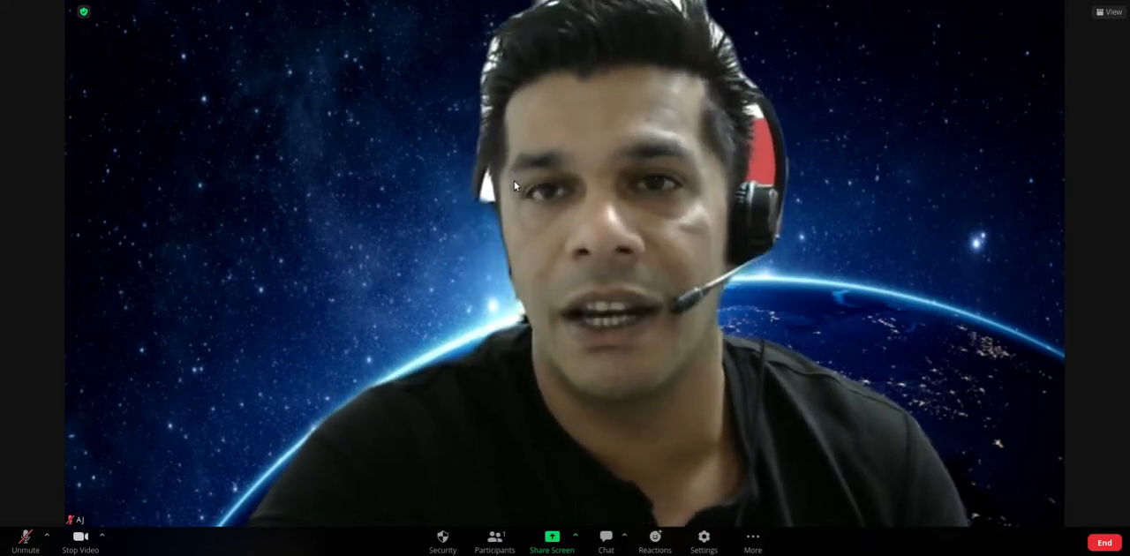
mouse_move(4, 240)
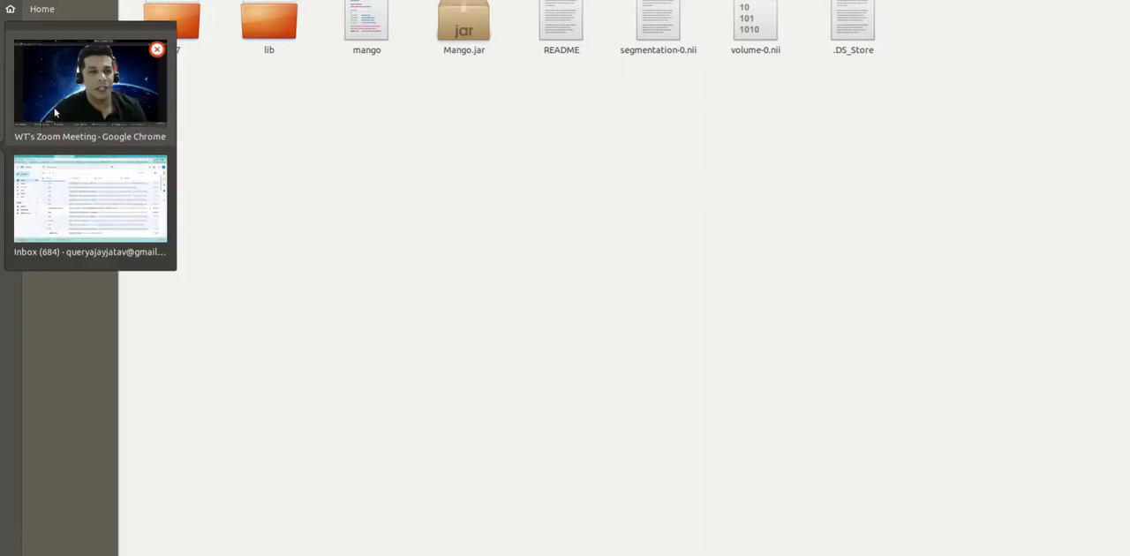
Bring the browser window with the Jupyter file listing to the front.
click(89, 84)
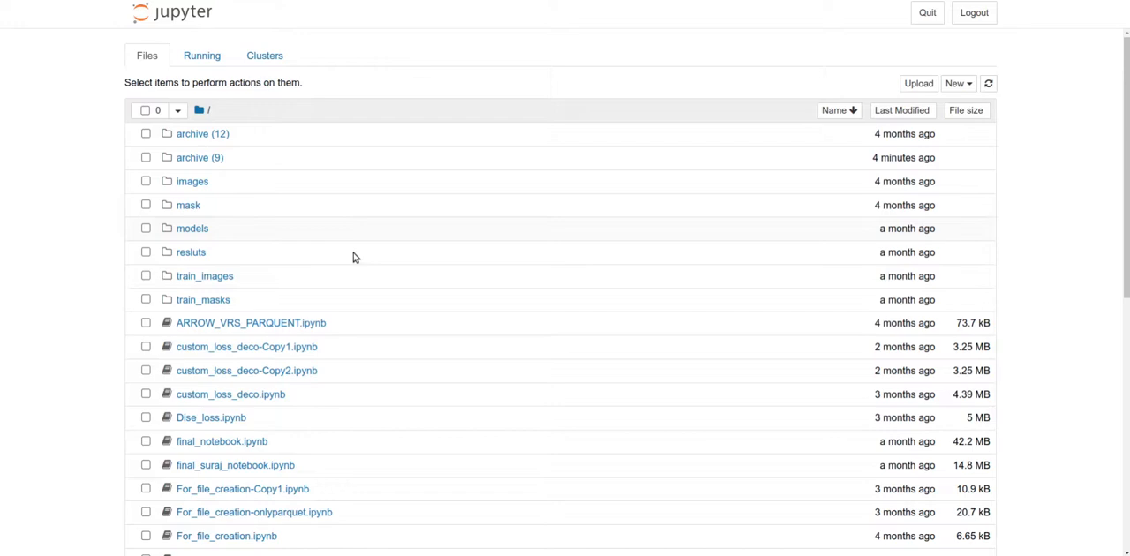
Scroll Prediction_notebook_suraj_final-Copy1 down to cell In [3] and its 262-row archive file table.
scroll(down, 3)
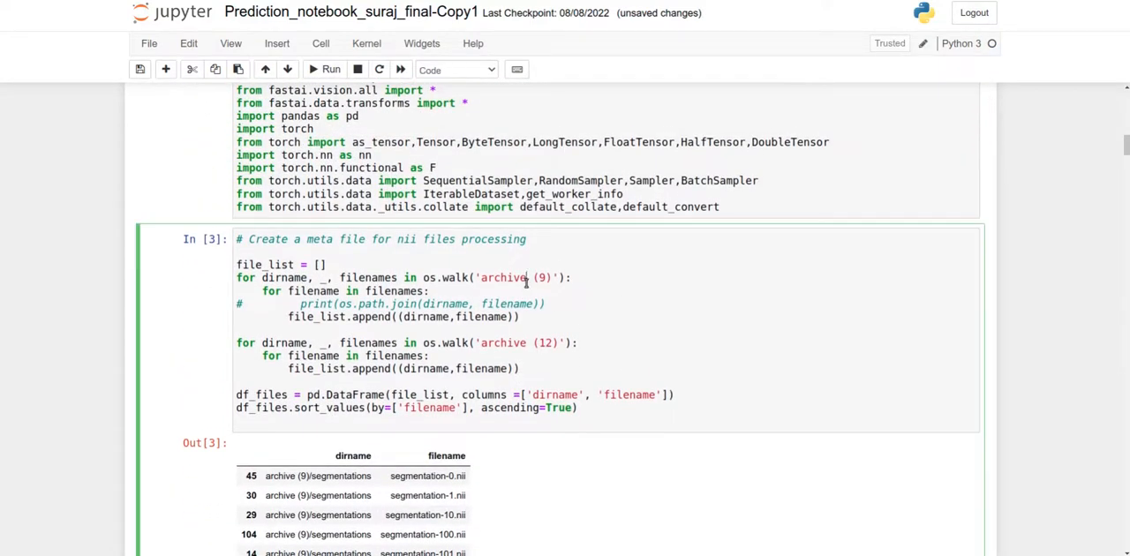
double_click(503, 277)
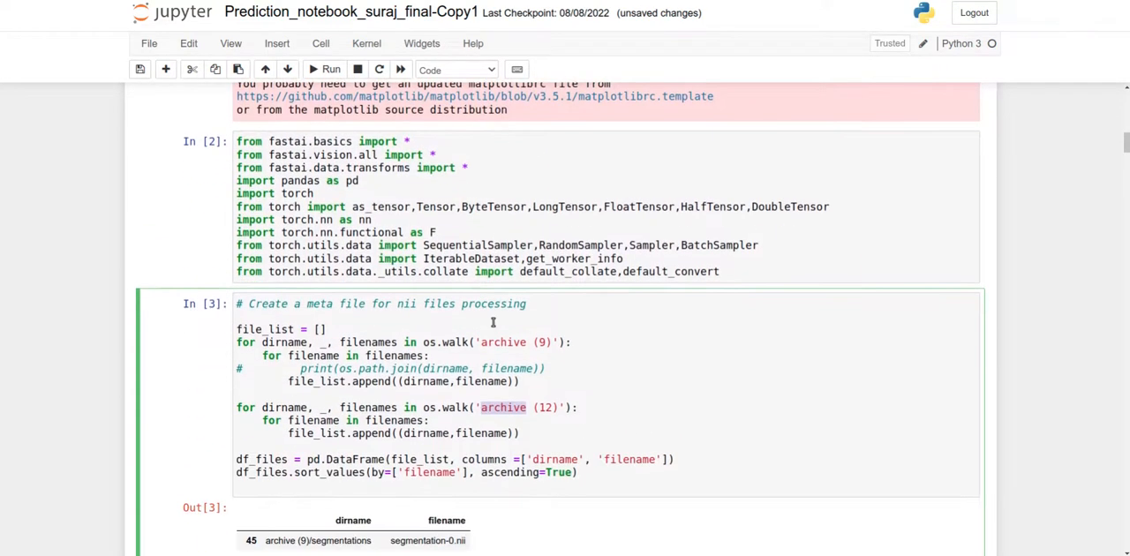
scroll(down, 3)
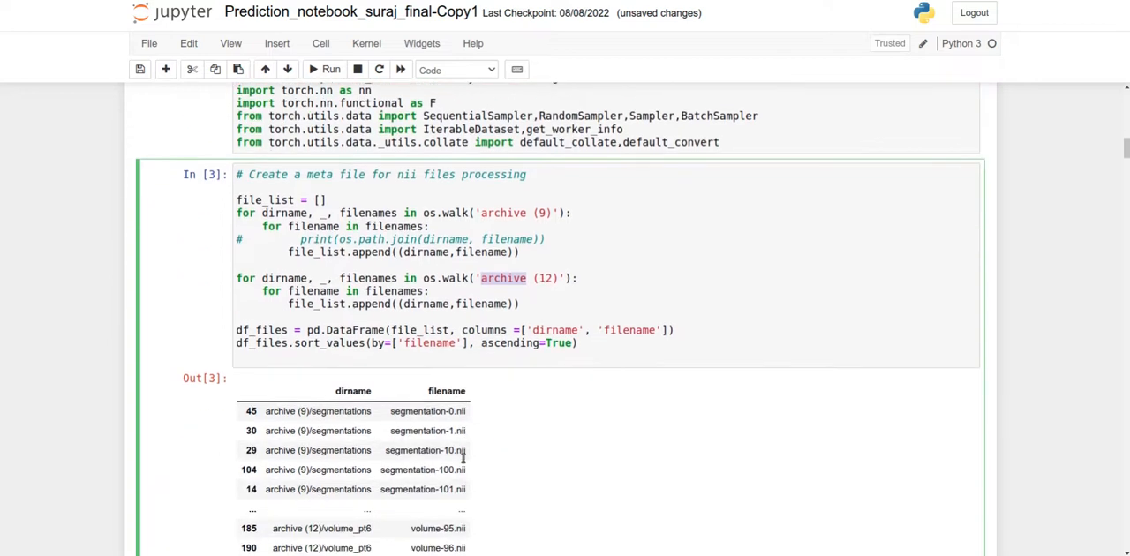
scroll(down, 3)
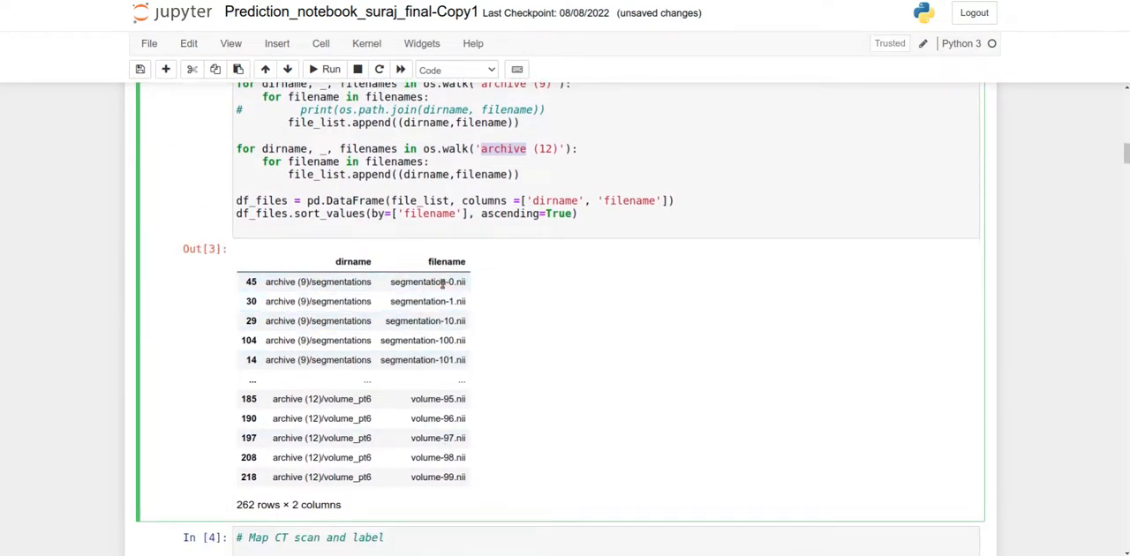
scroll(down, 3)
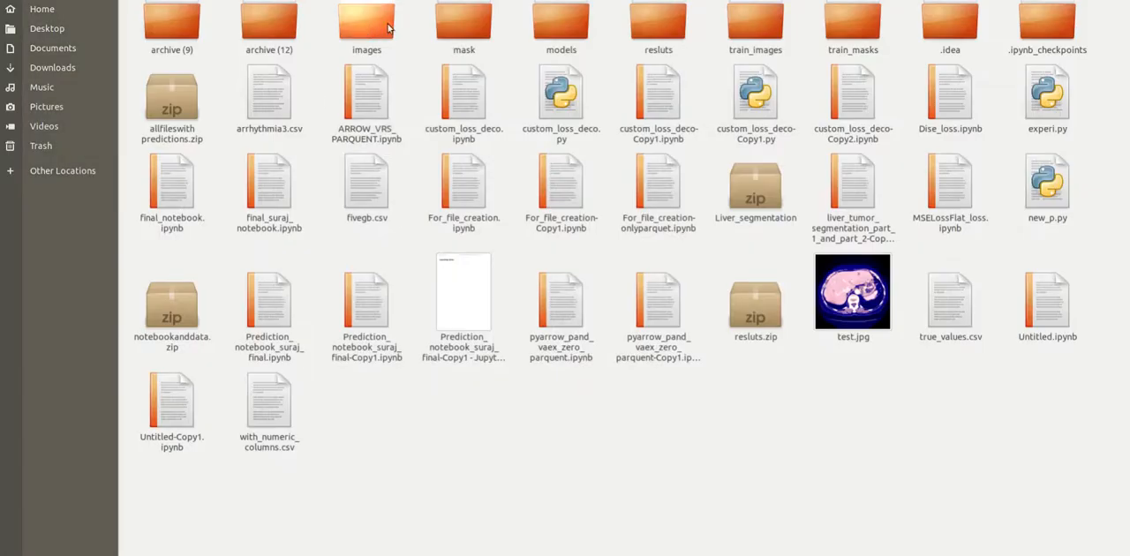
Open the images folder and step through volume-100 slice JPEGs starting at slice 250.
double_click(366, 17)
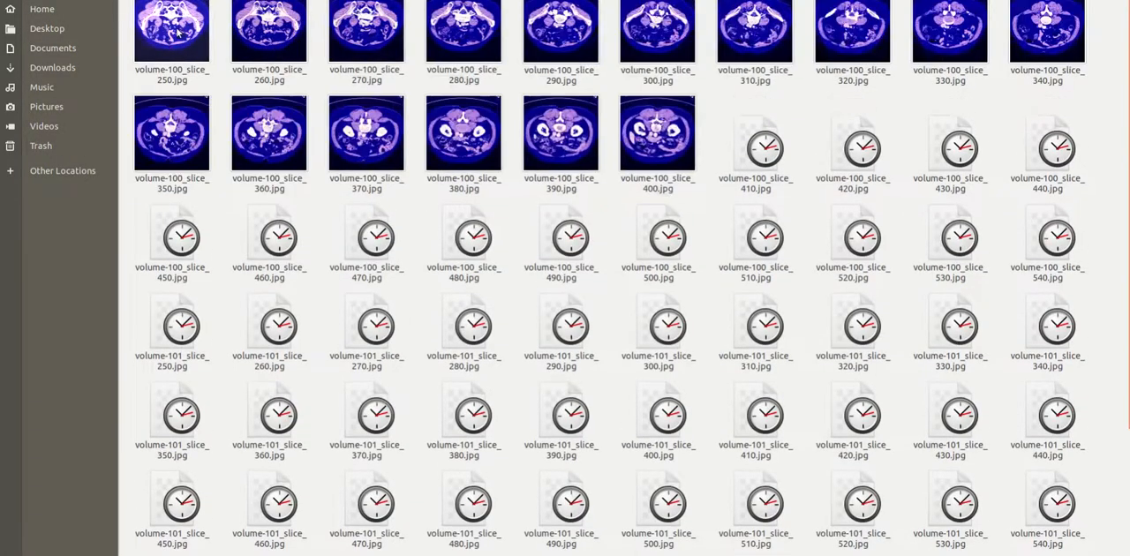
double_click(172, 31)
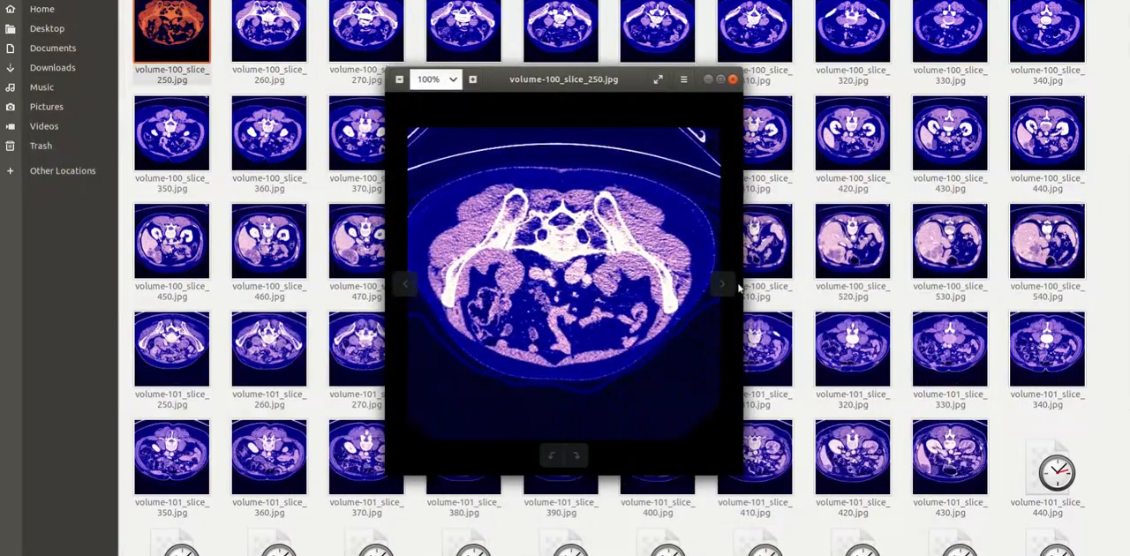
click(723, 284)
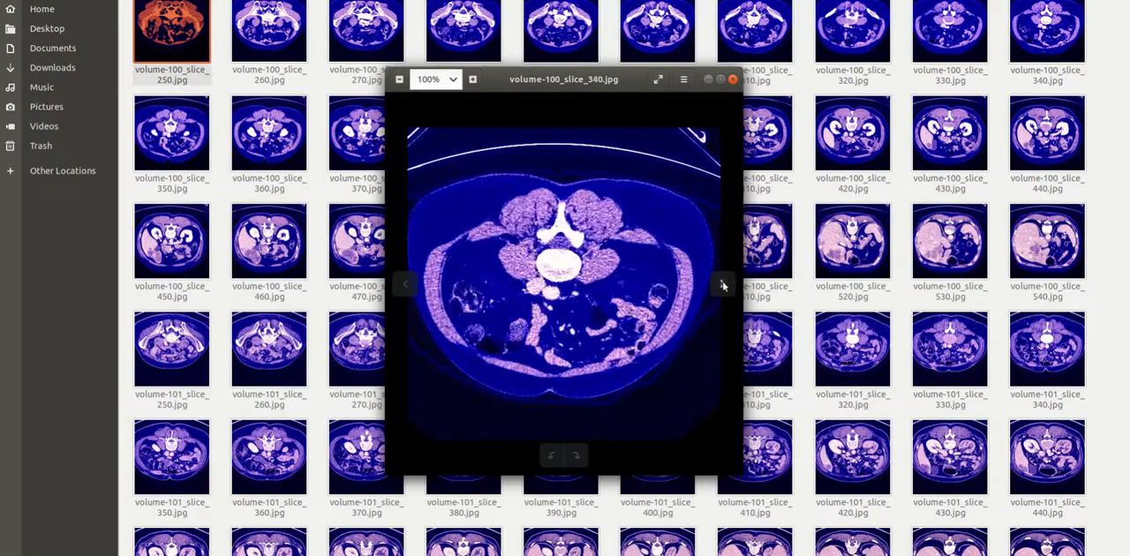
click(724, 285)
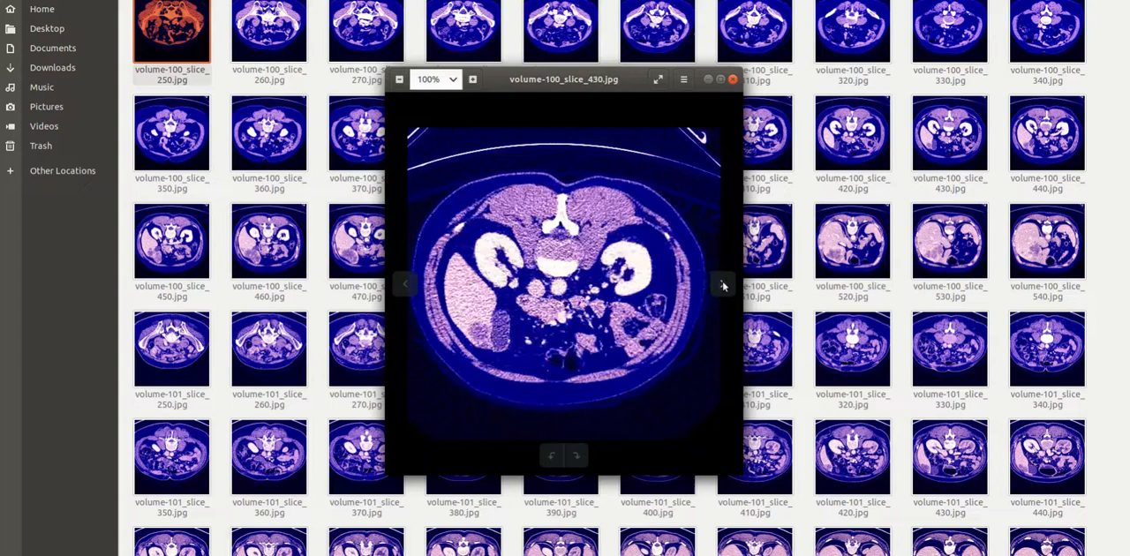
click(732, 79)
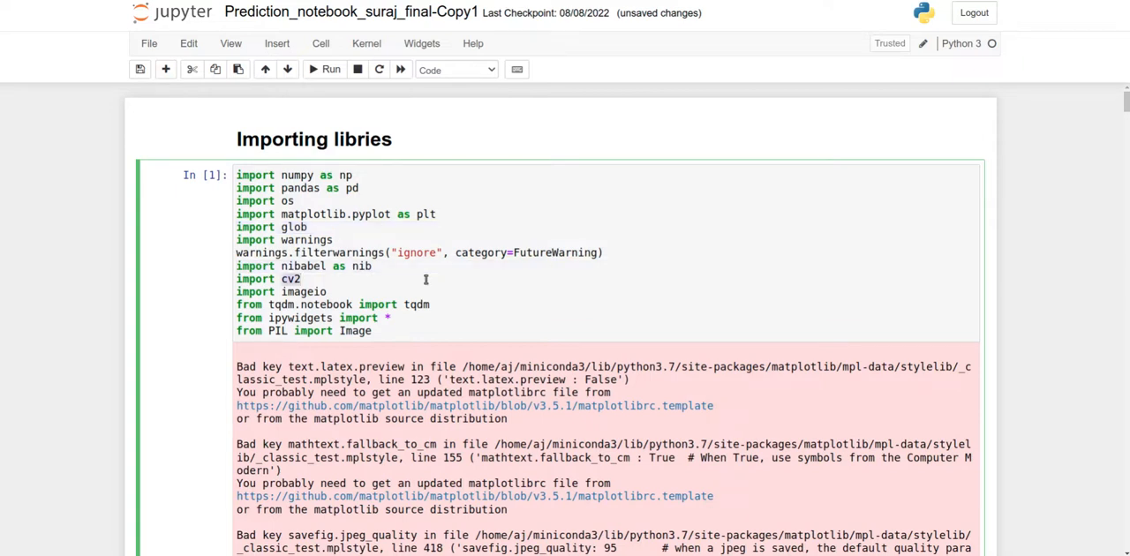
mouse_move(433, 278)
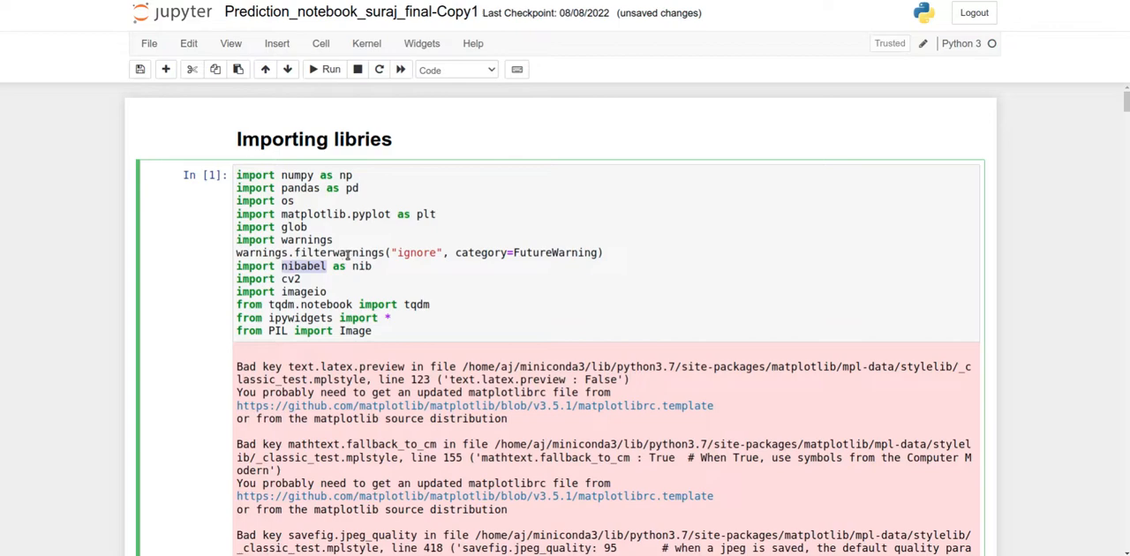
Scroll past In [1]'s warnings to the fastai and torch import cell In [2].
scroll(down, 3)
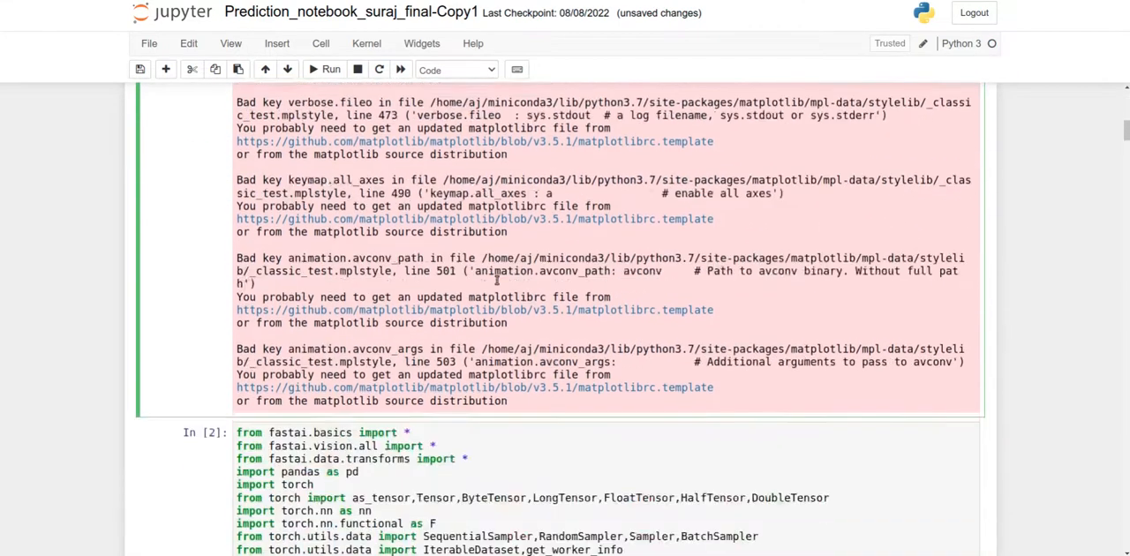
scroll(down, 3)
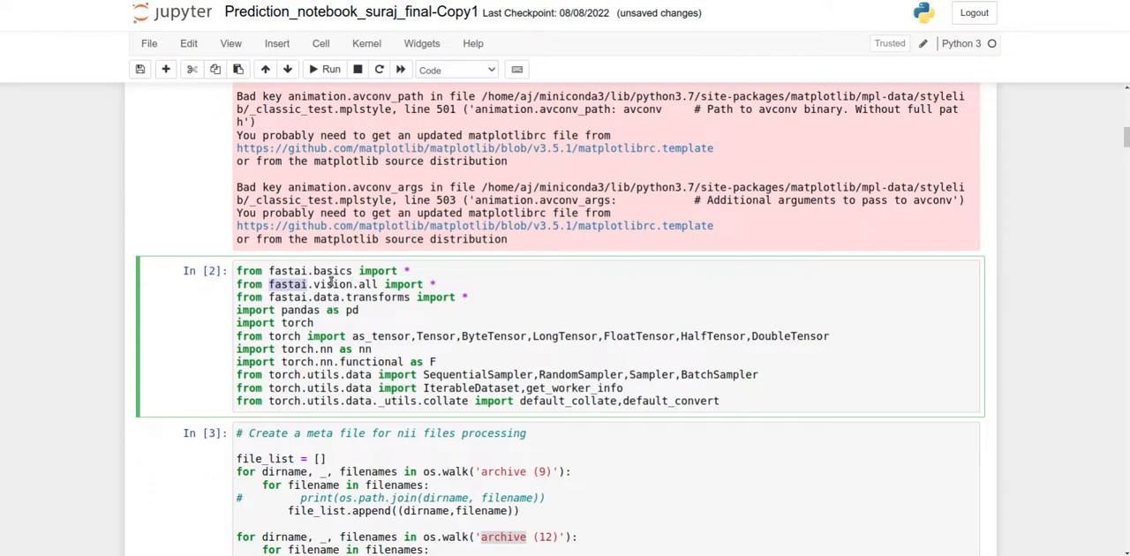
mouse_move(310, 336)
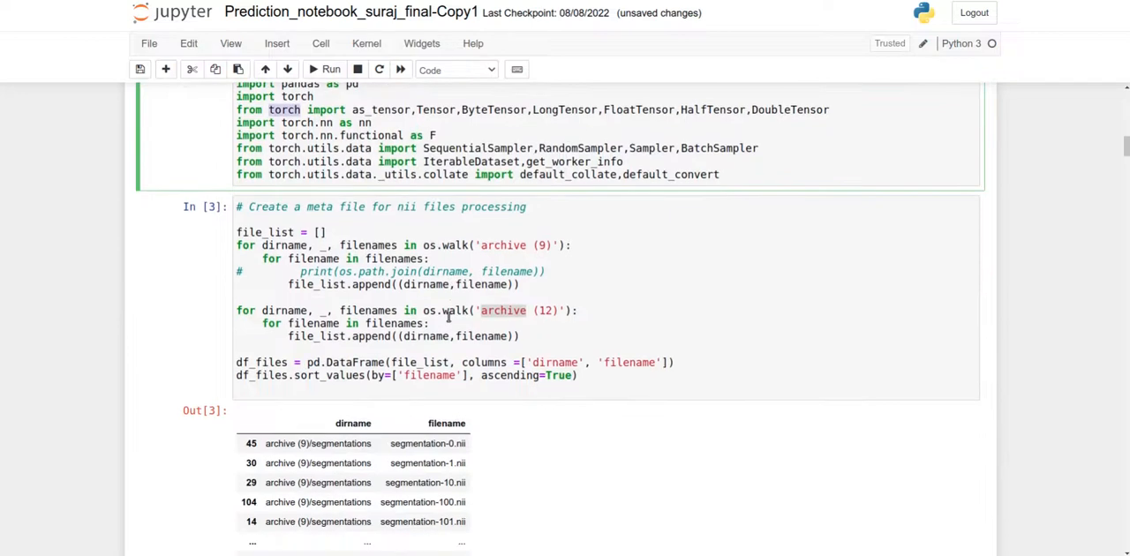
scroll(down, 3)
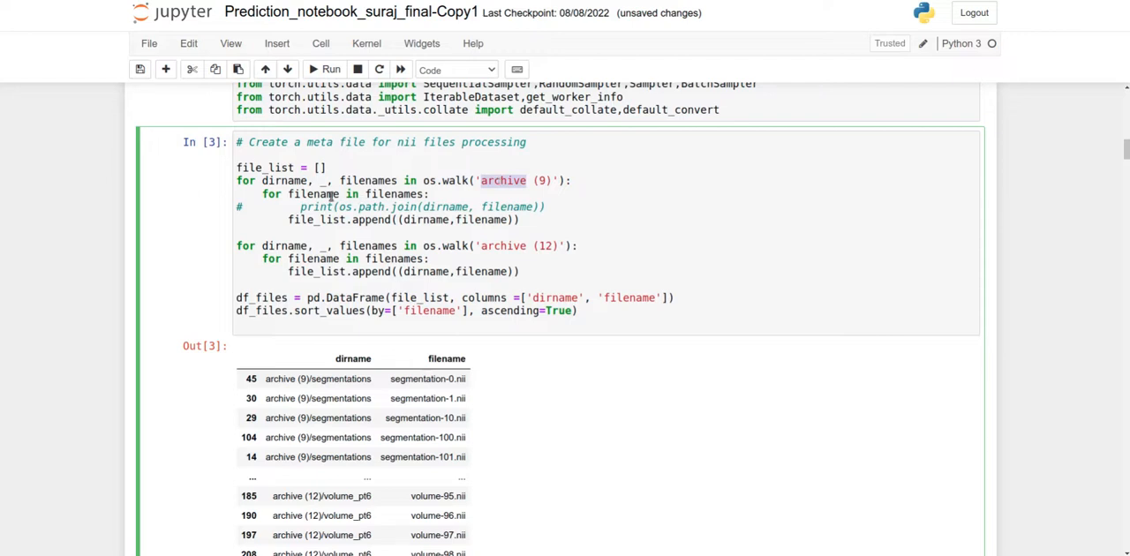
scroll(down, 3)
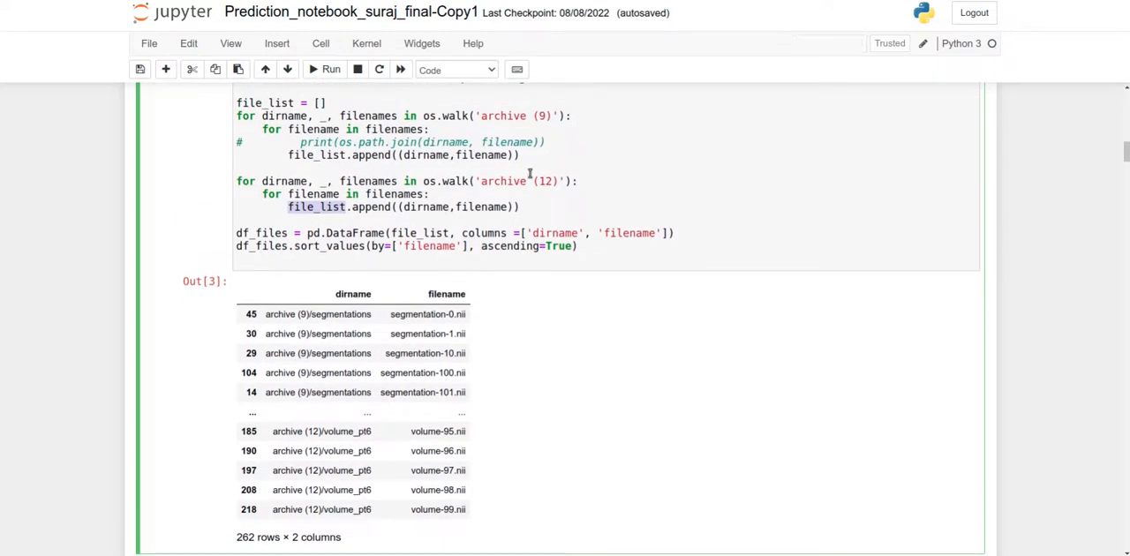
scroll(down, 3)
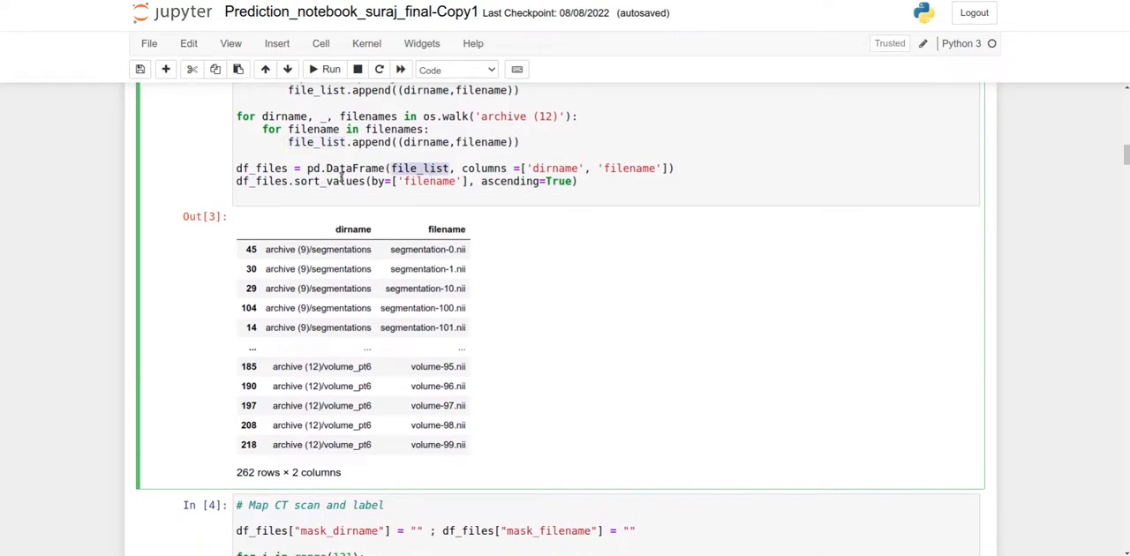
click(354, 167)
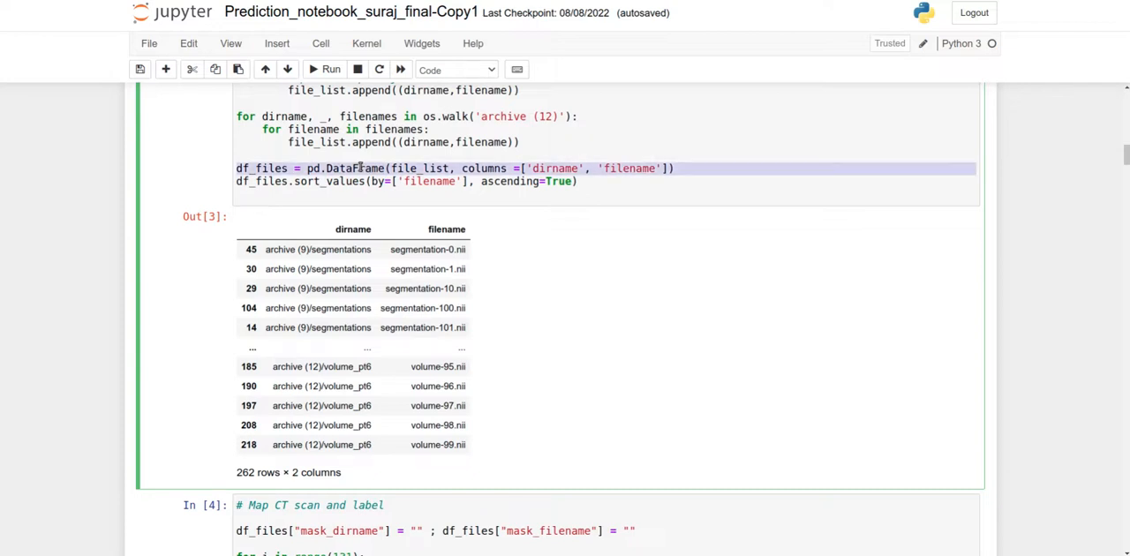
scroll(down, 3)
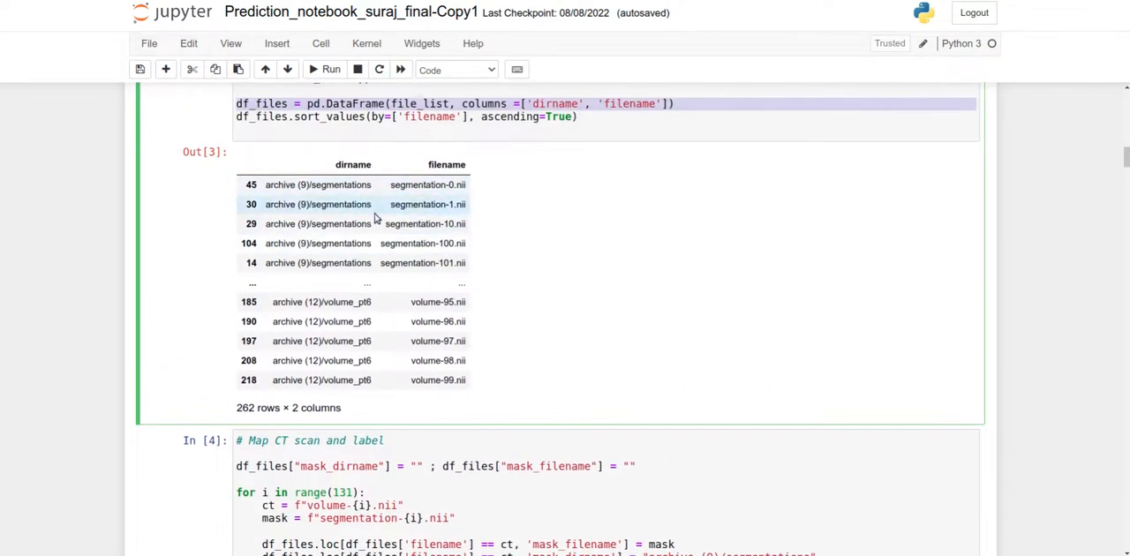
mouse_move(579, 345)
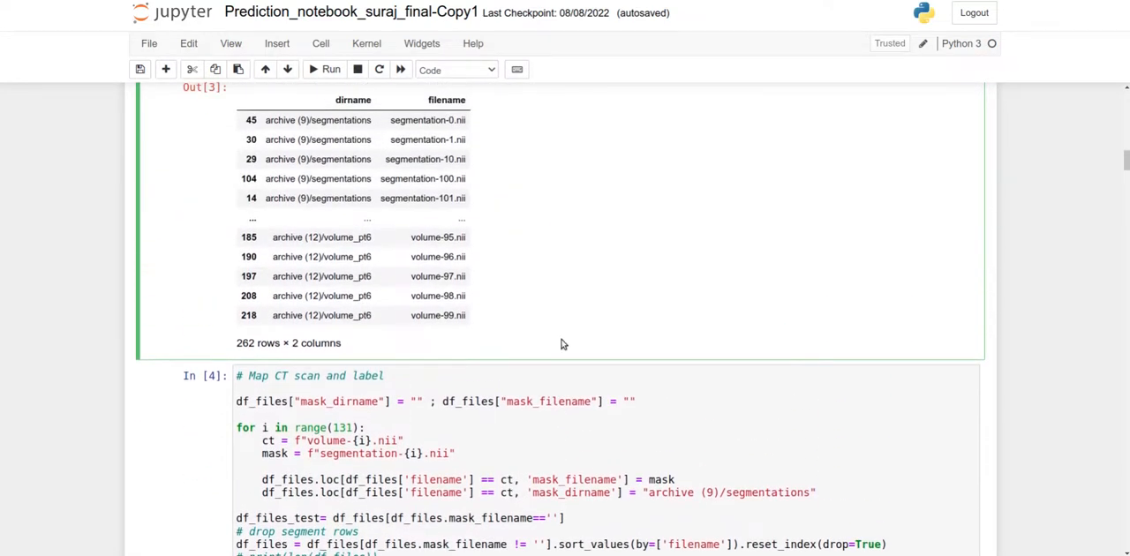
scroll(down, 3)
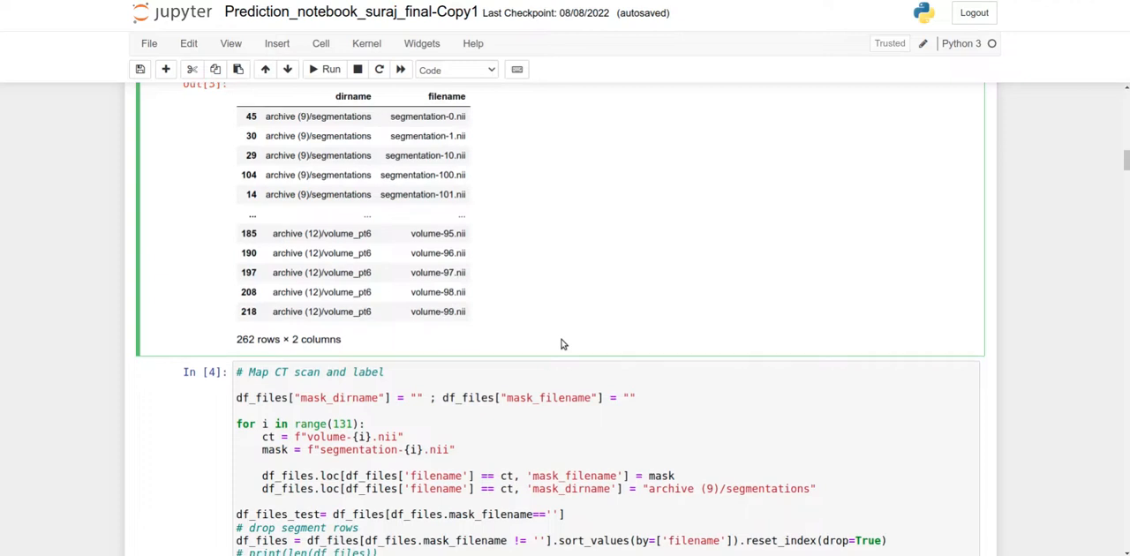
scroll(down, 3)
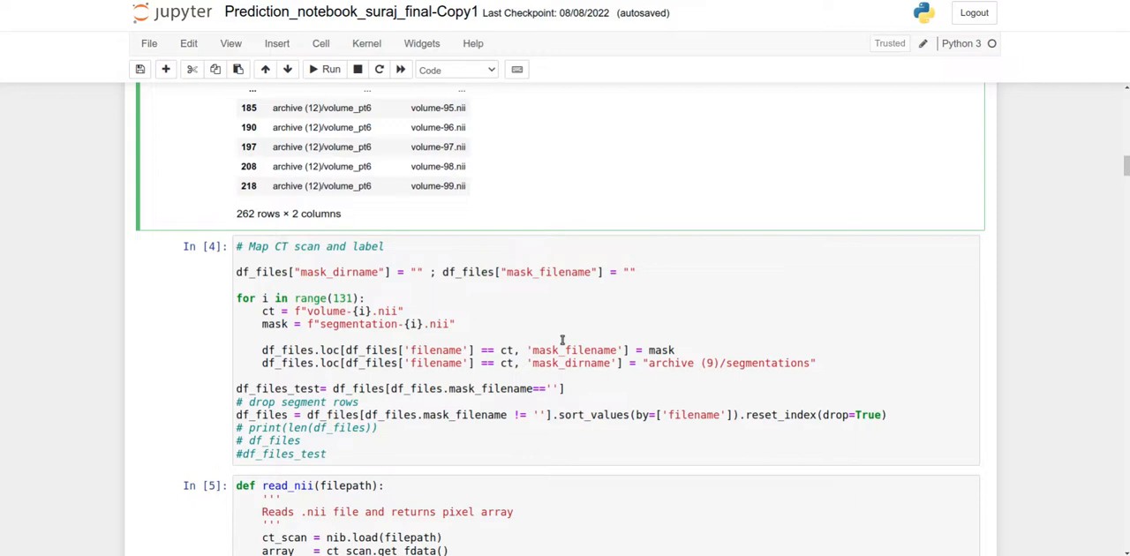
scroll(down, 3)
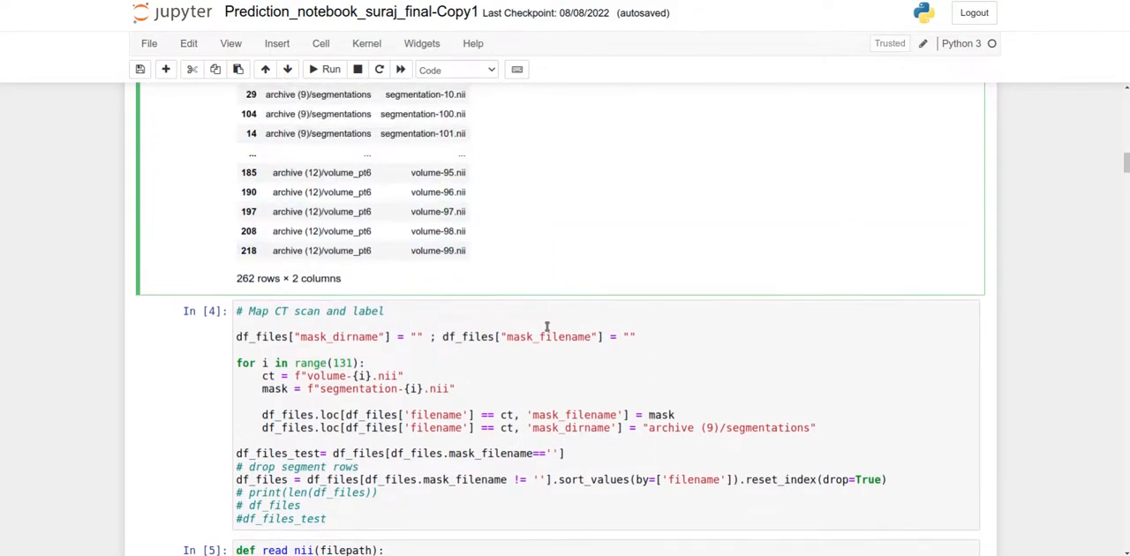
scroll(down, 3)
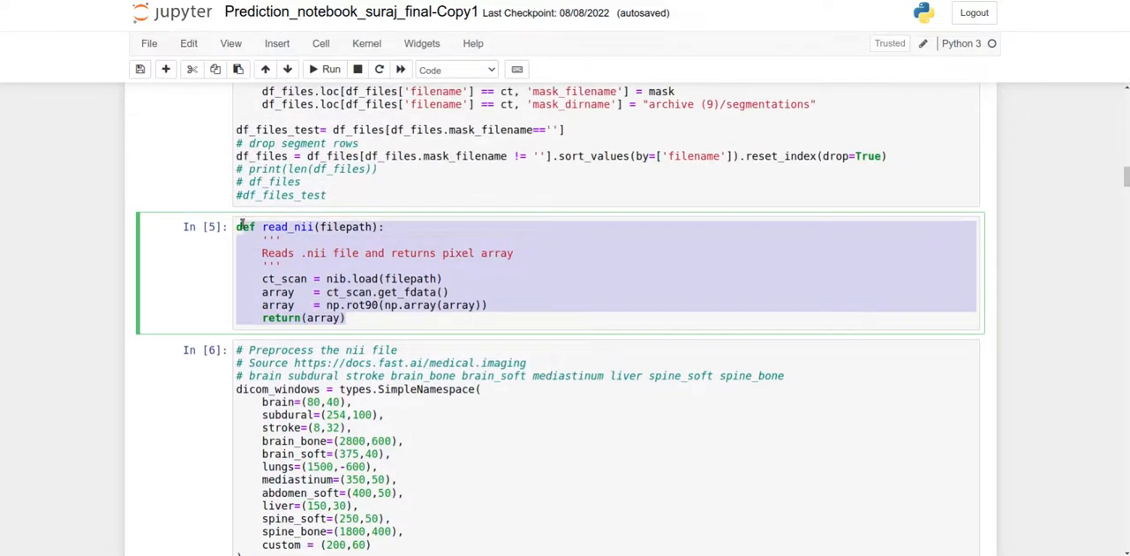
click(283, 240)
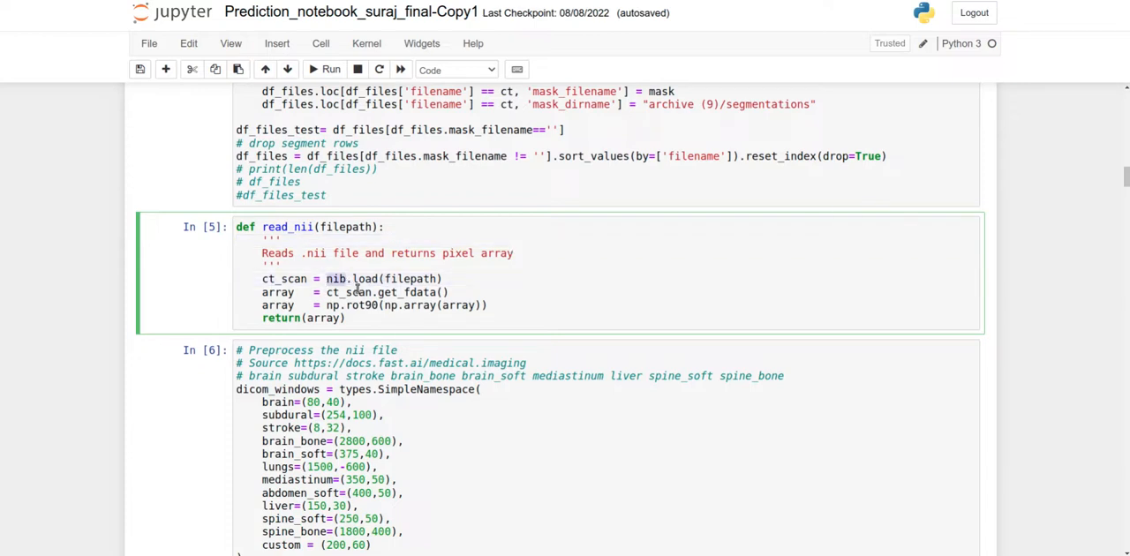
scroll(down, 3)
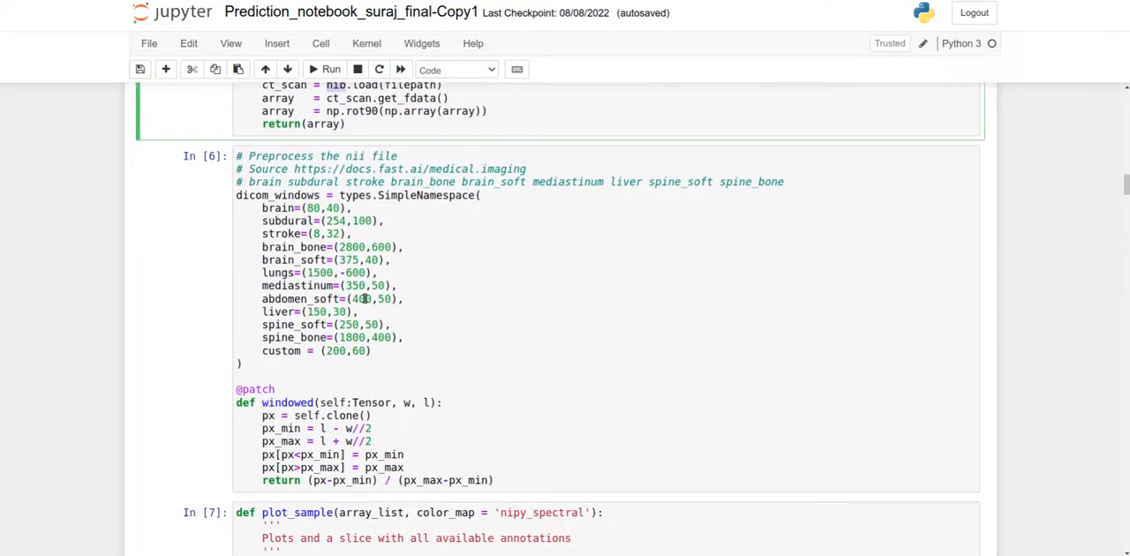
scroll(down, 3)
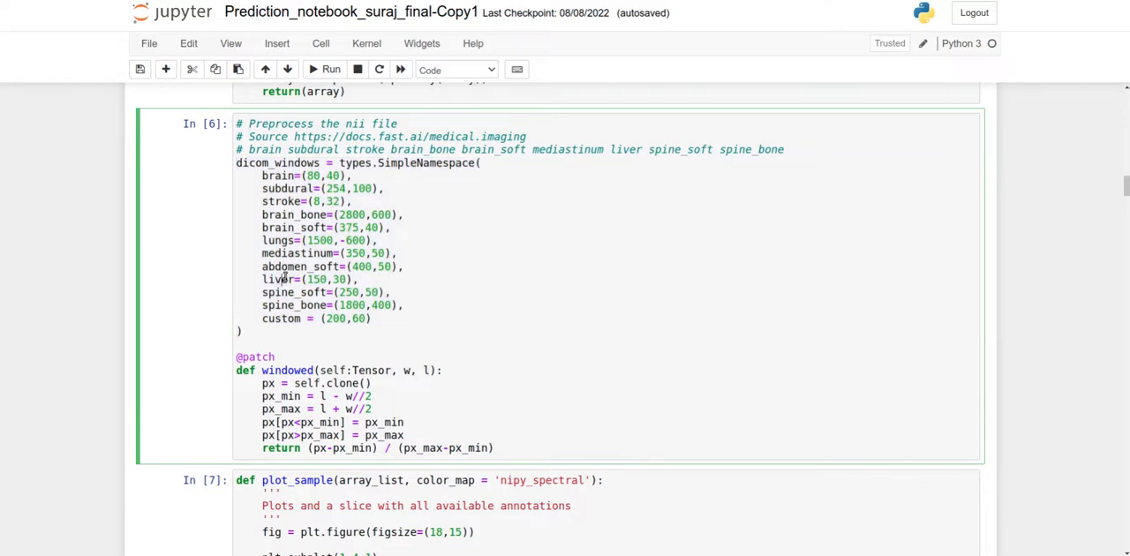
double_click(278, 279)
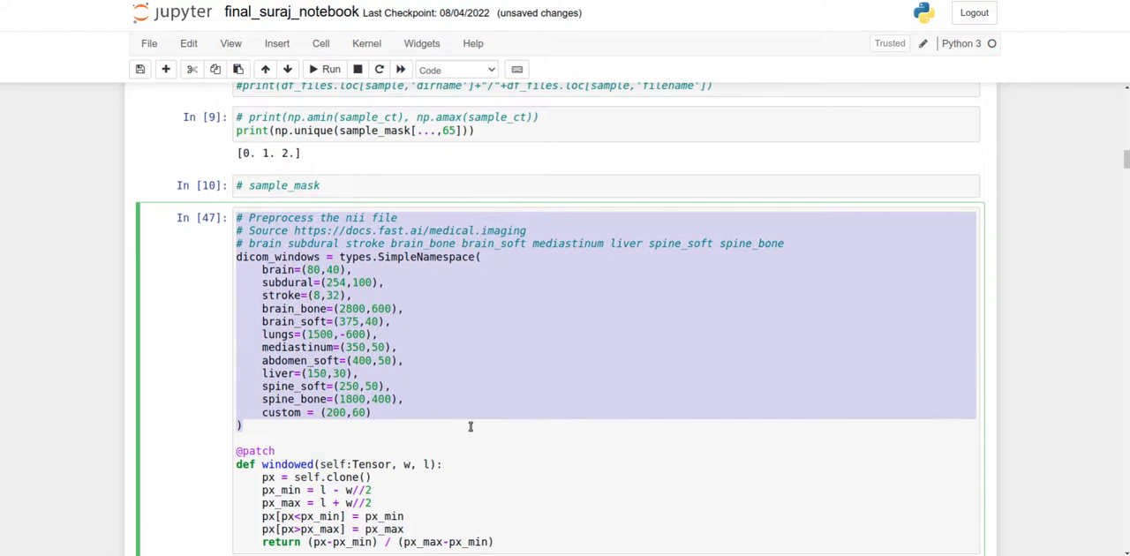
scroll(down, 3)
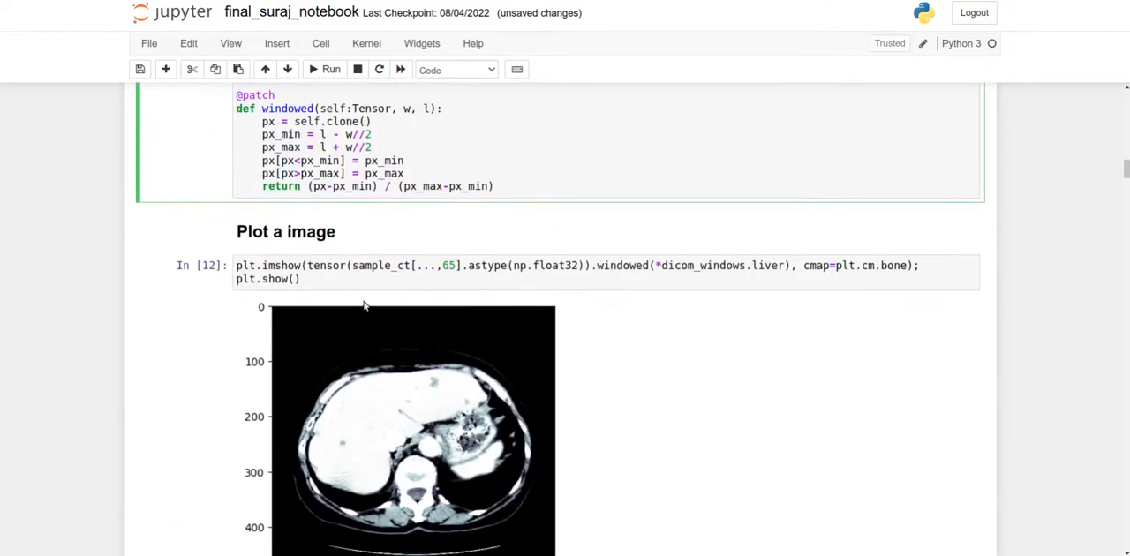
click(370, 280)
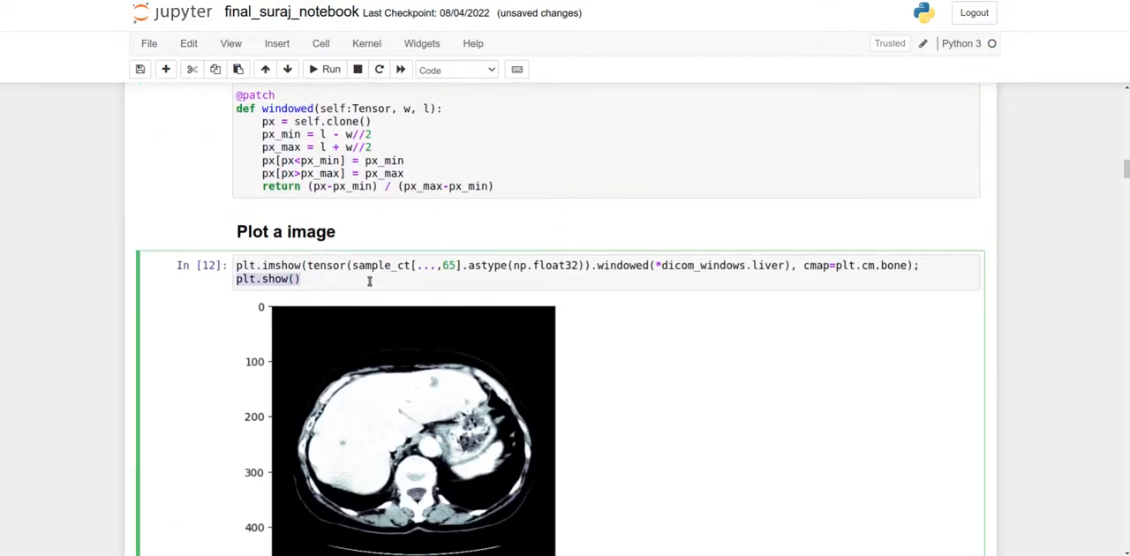
scroll(down, 3)
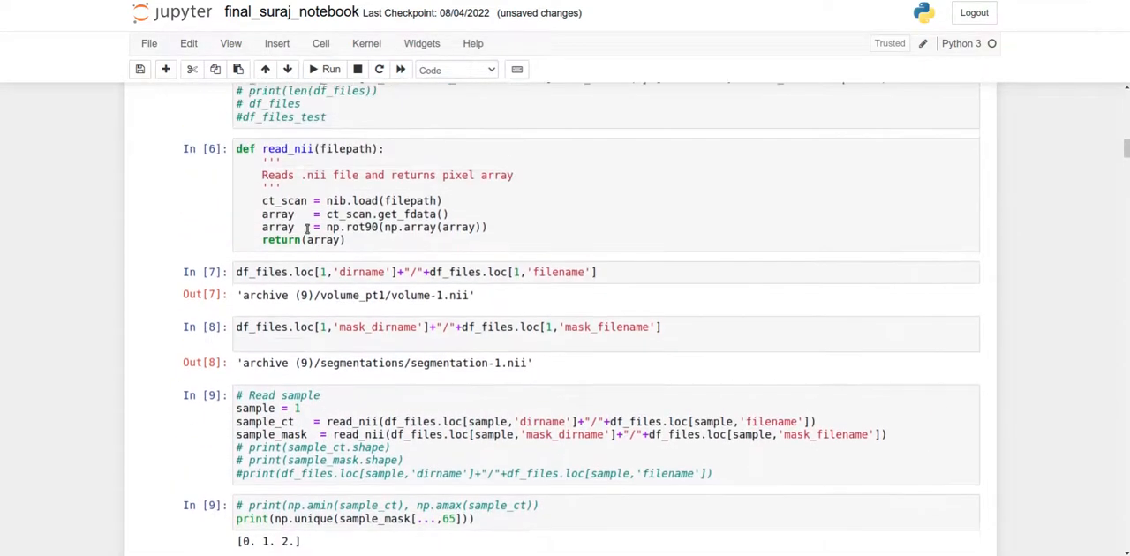
scroll(down, 3)
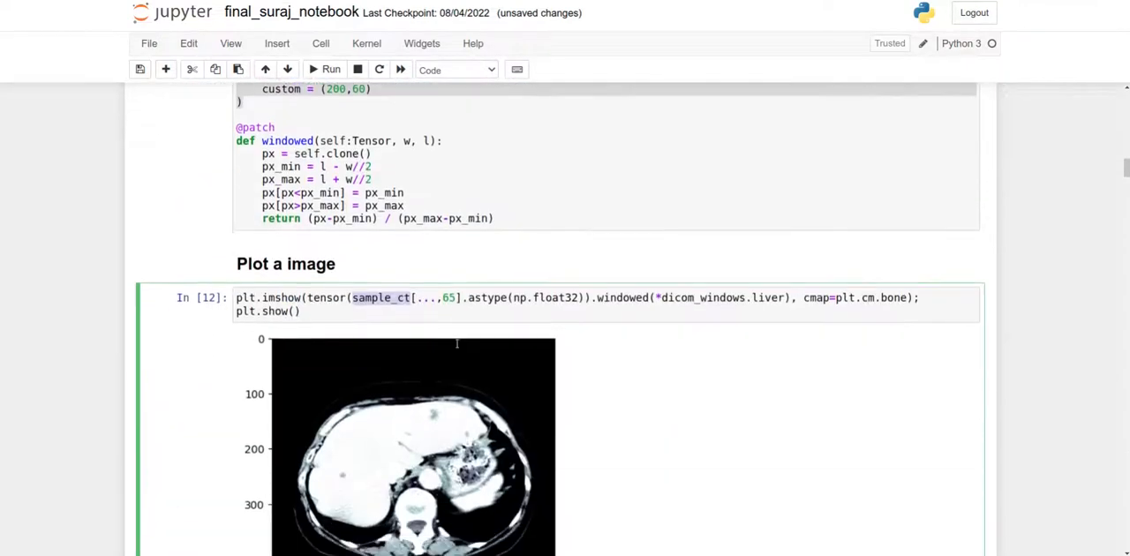
scroll(down, 3)
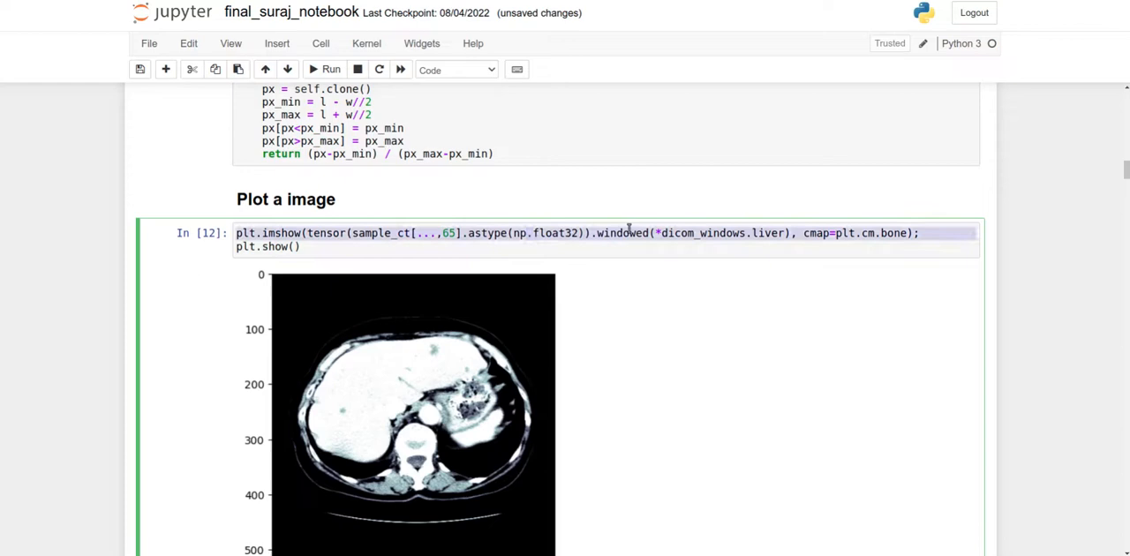
scroll(down, 3)
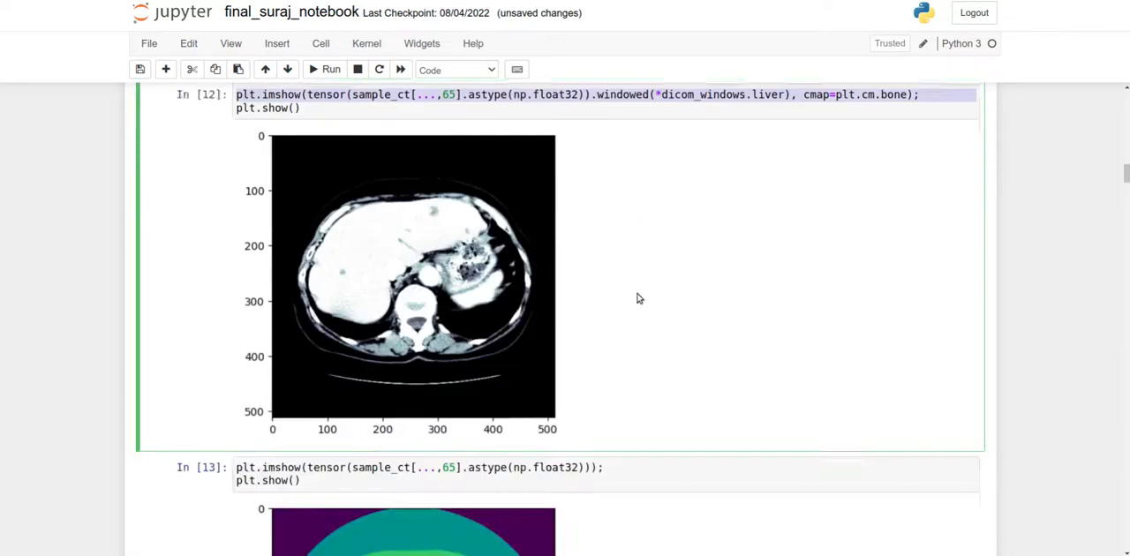
scroll(down, 3)
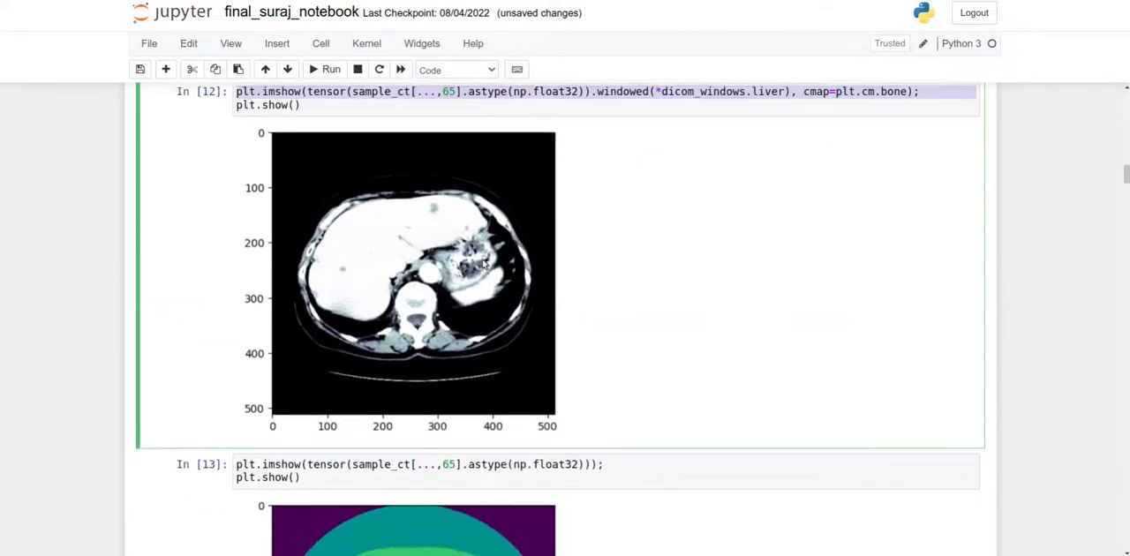
scroll(down, 3)
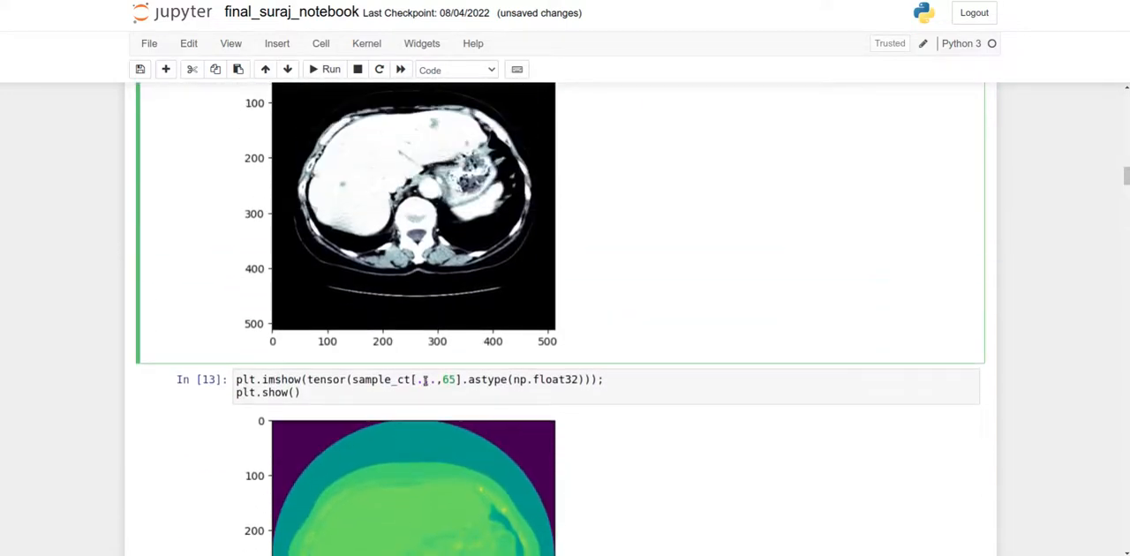
scroll(down, 3)
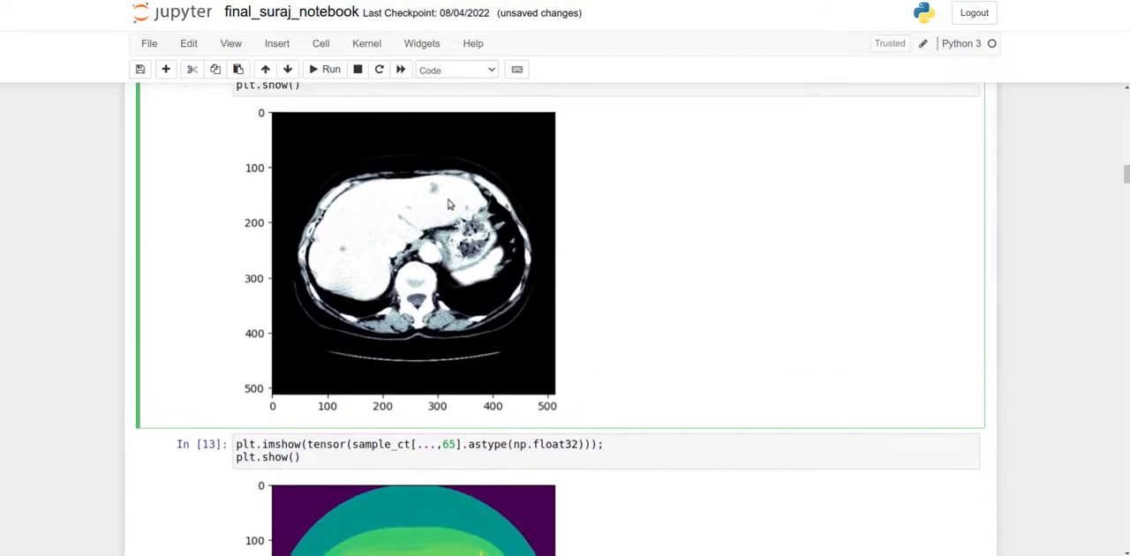
scroll(down, 3)
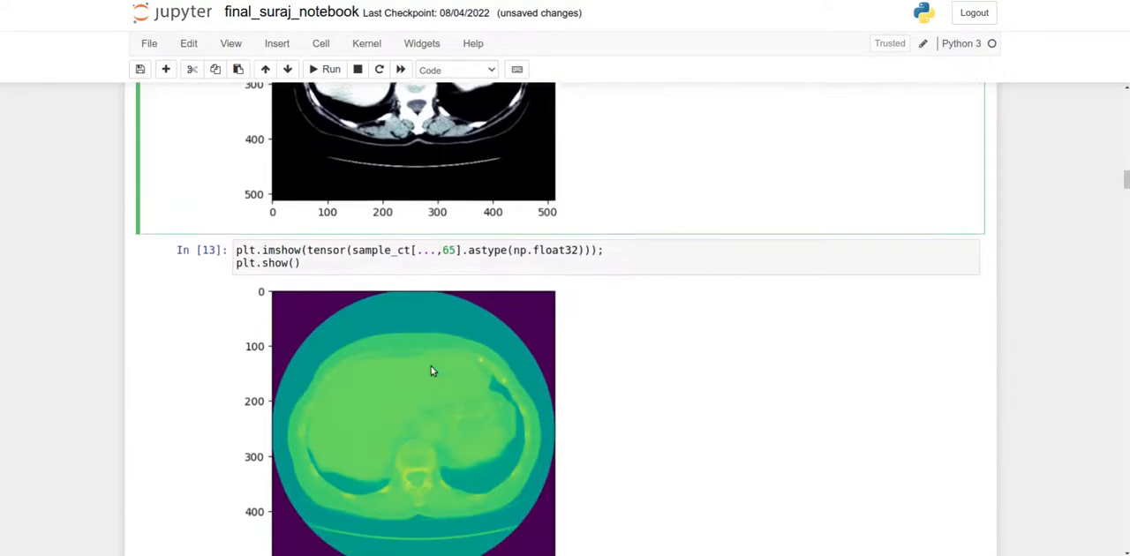
scroll(down, 3)
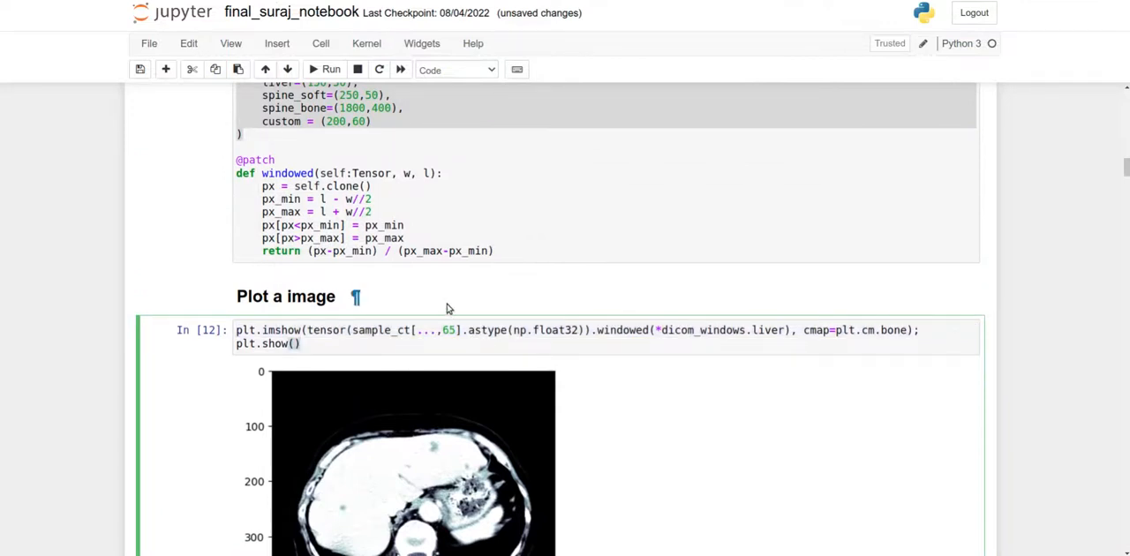
click(364, 343)
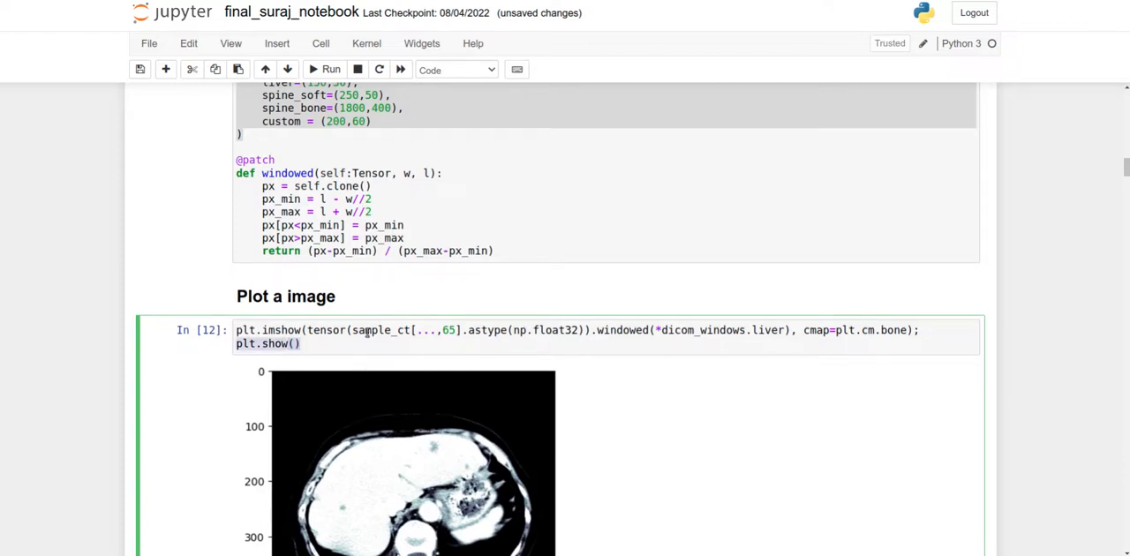
scroll(down, 3)
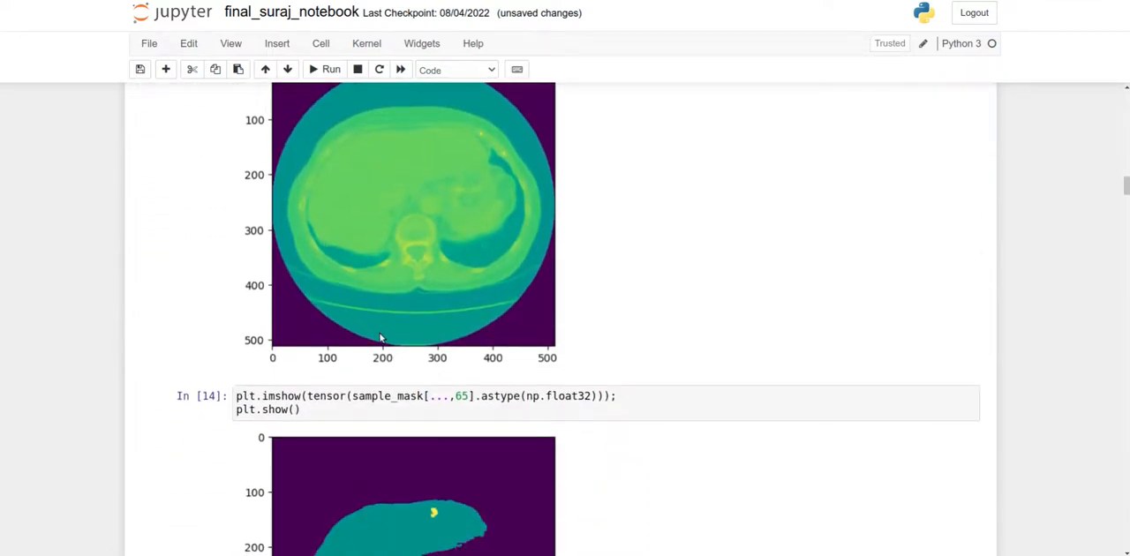
scroll(down, 3)
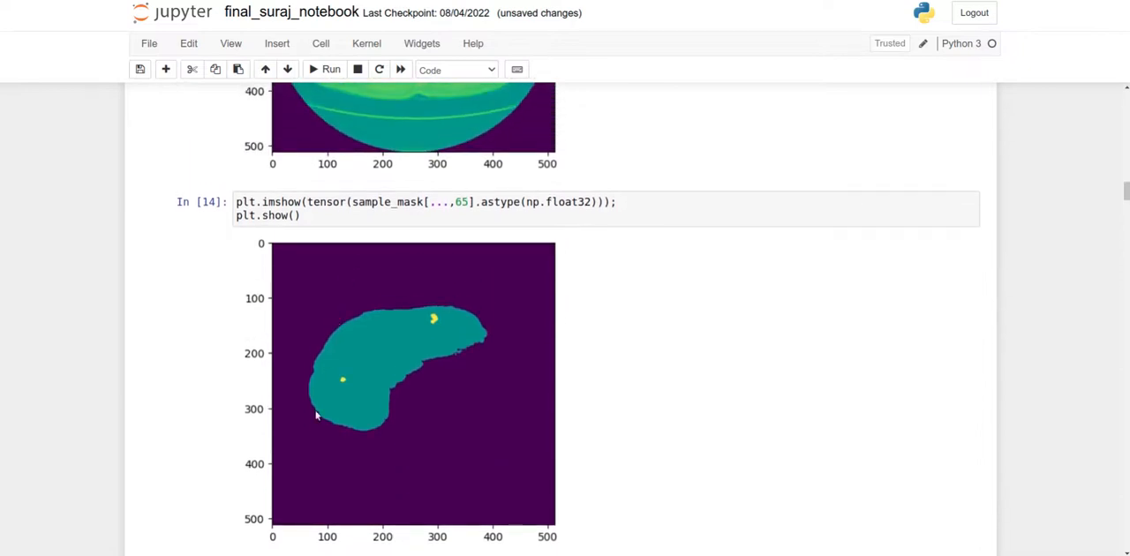
scroll(down, 3)
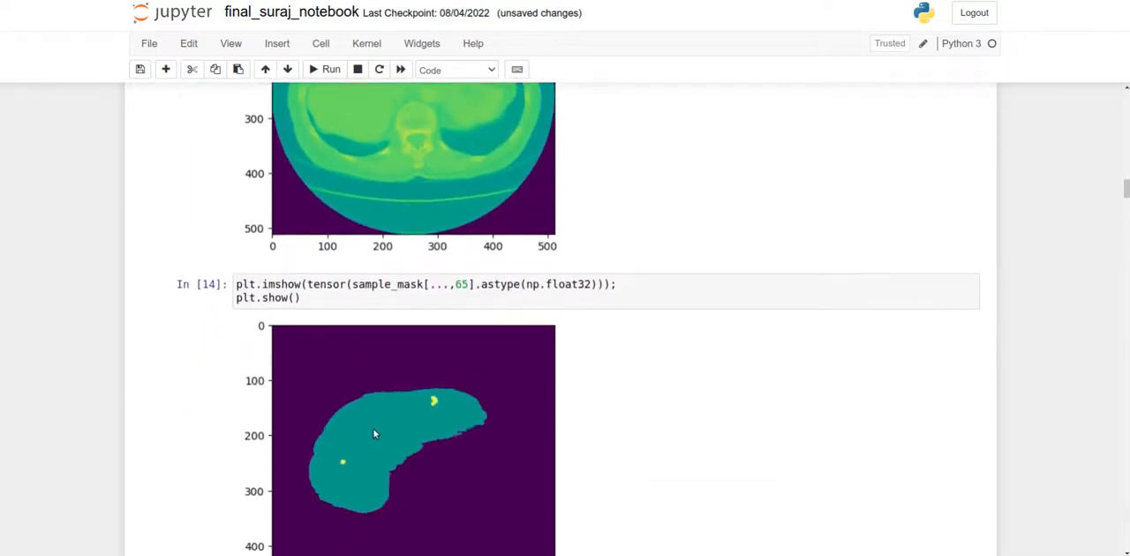
scroll(down, 3)
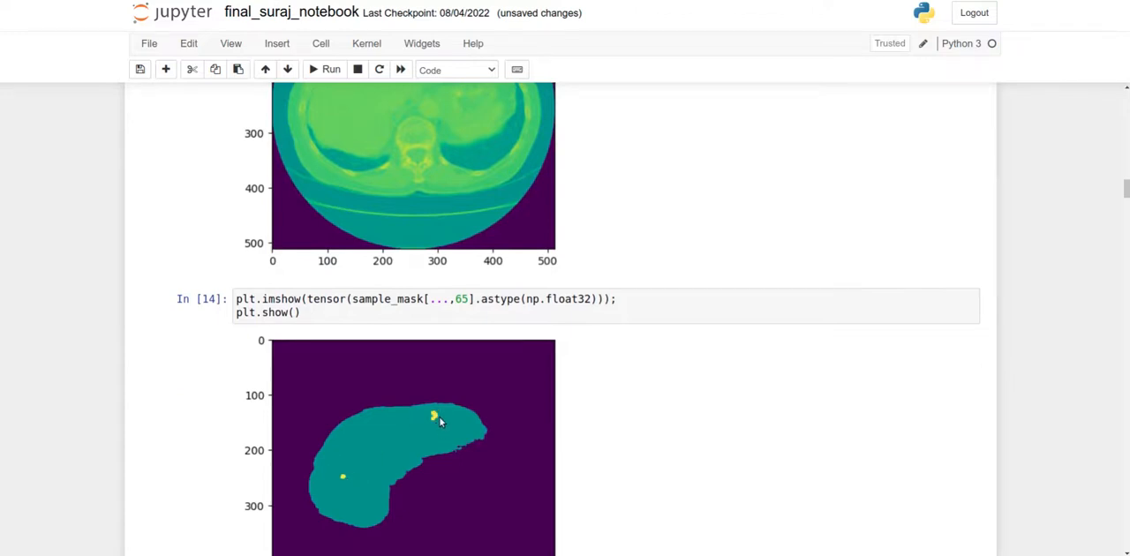
scroll(down, 3)
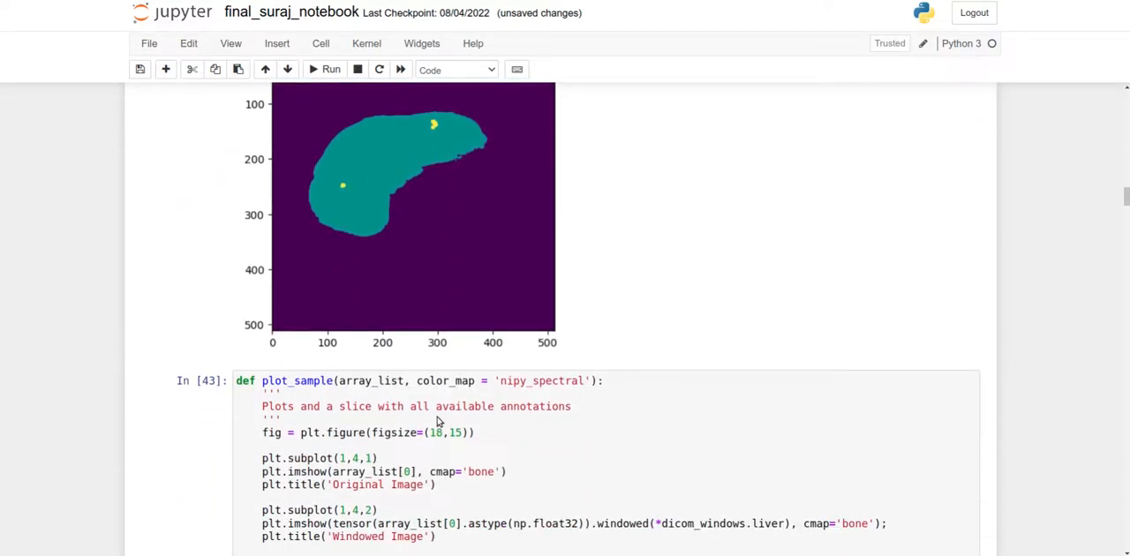
scroll(down, 3)
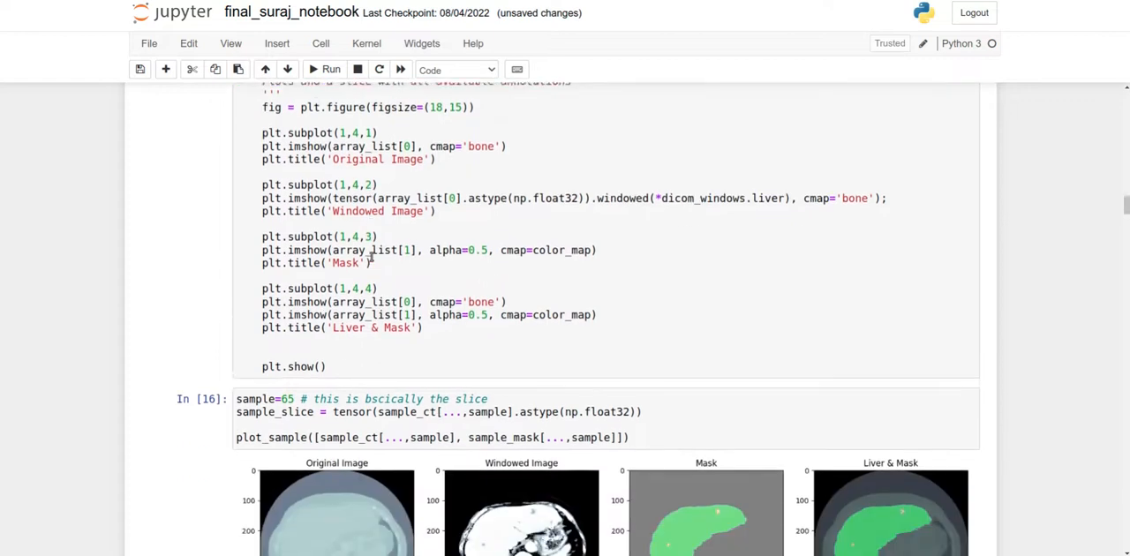
scroll(down, 3)
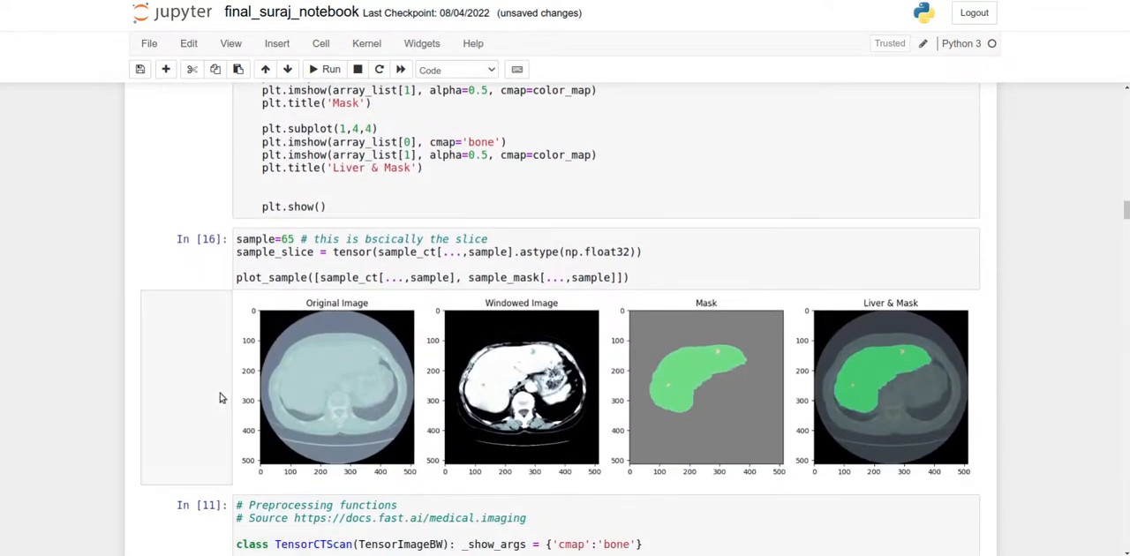
mouse_move(457, 322)
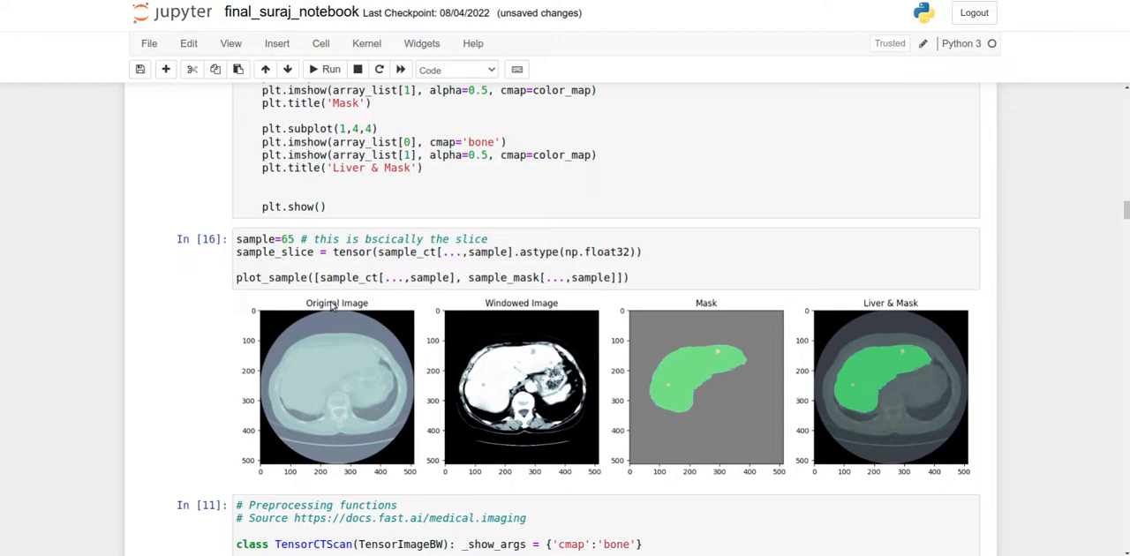
mouse_move(331, 323)
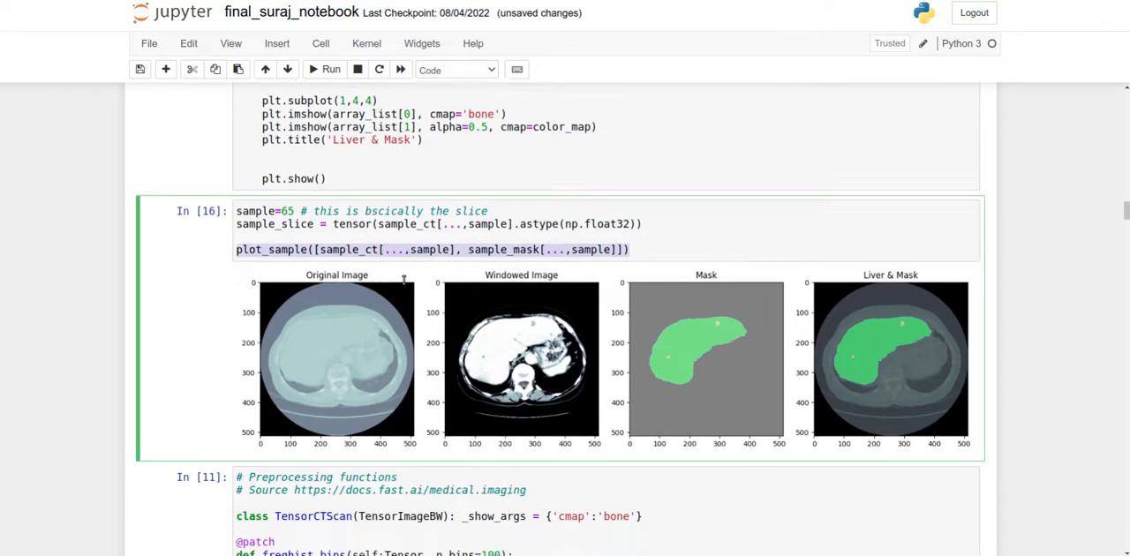
scroll(down, 3)
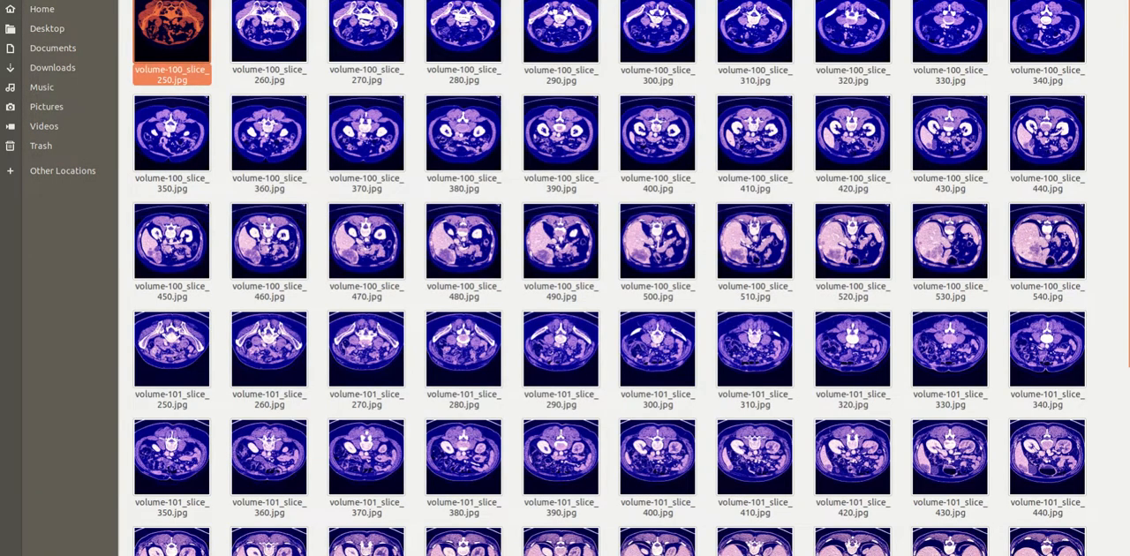
Preview volume-100_slice_400.jpg and advance to the next slice image.
click(270, 36)
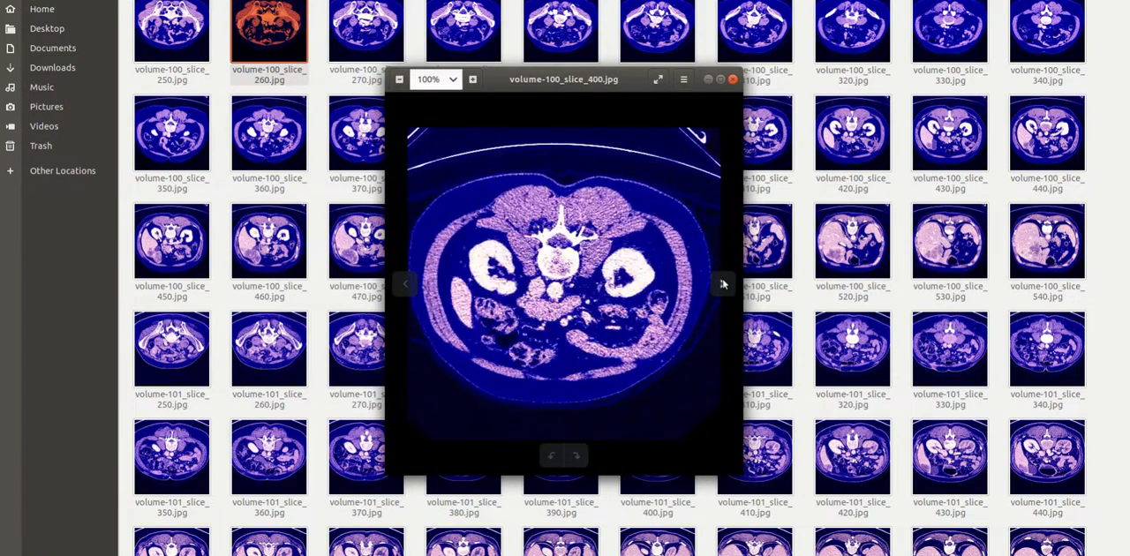
click(733, 80)
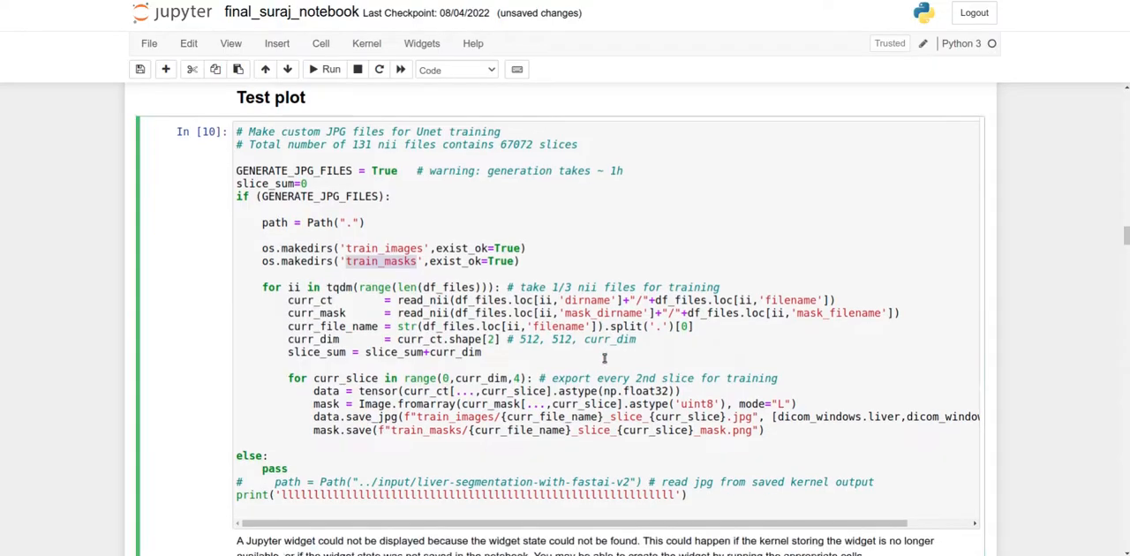
Highlight 'train_images' and scroll down to the DiceLoss class and delegation helper.
scroll(down, 3)
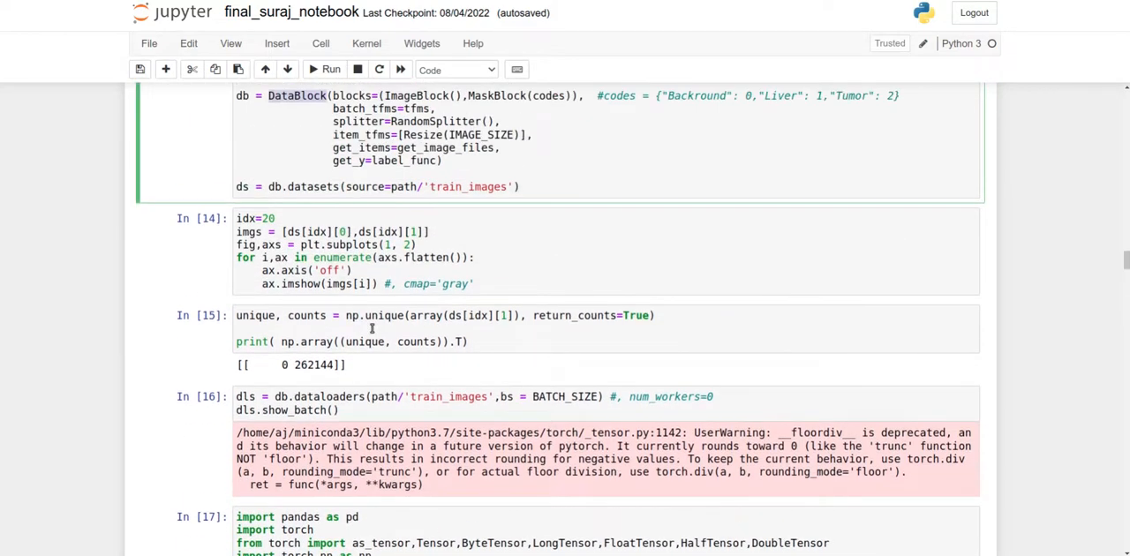
scroll(down, 3)
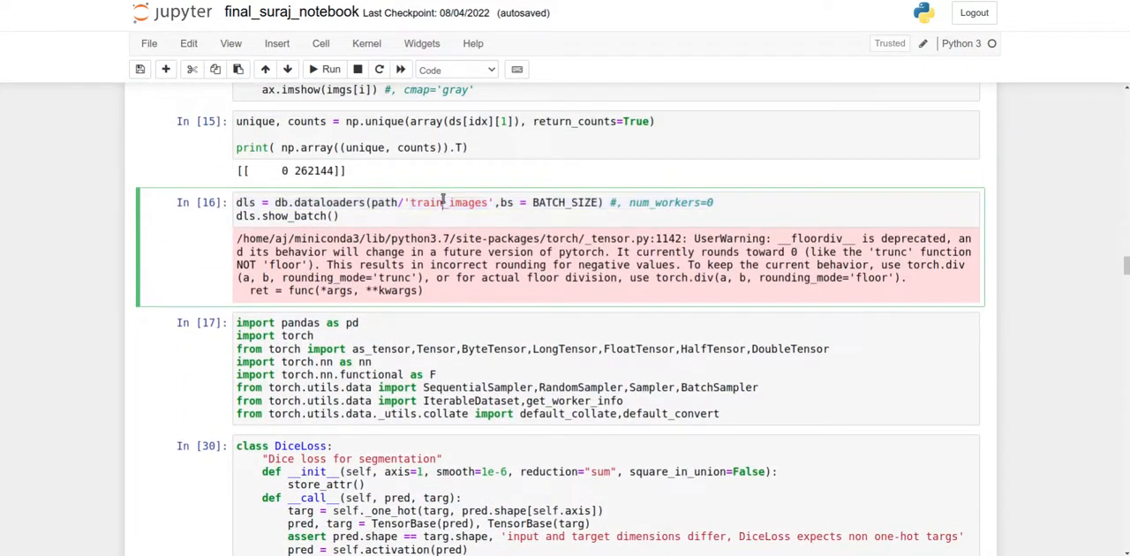
double_click(448, 202)
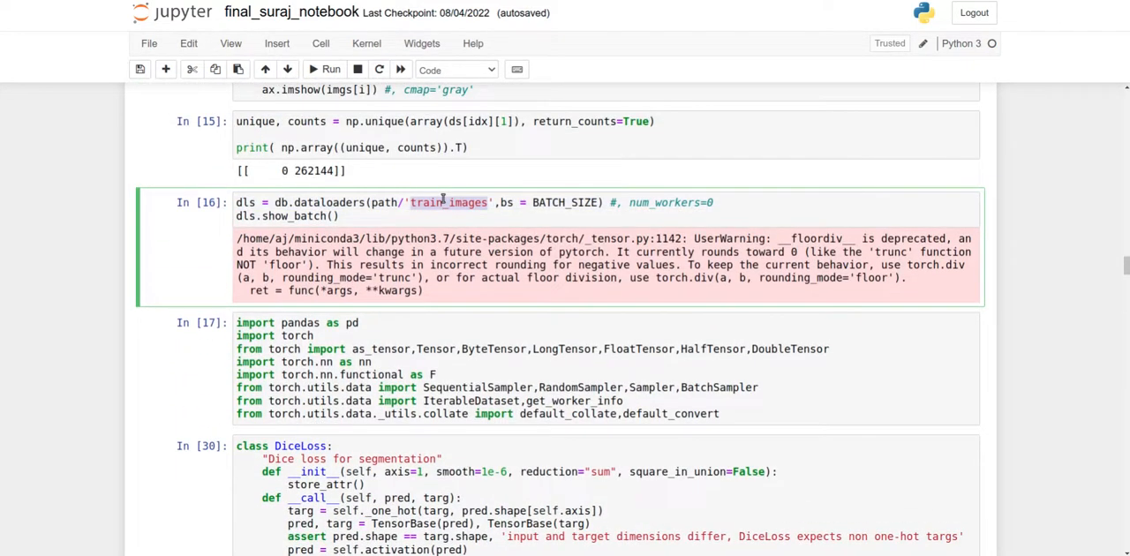
mouse_move(384, 234)
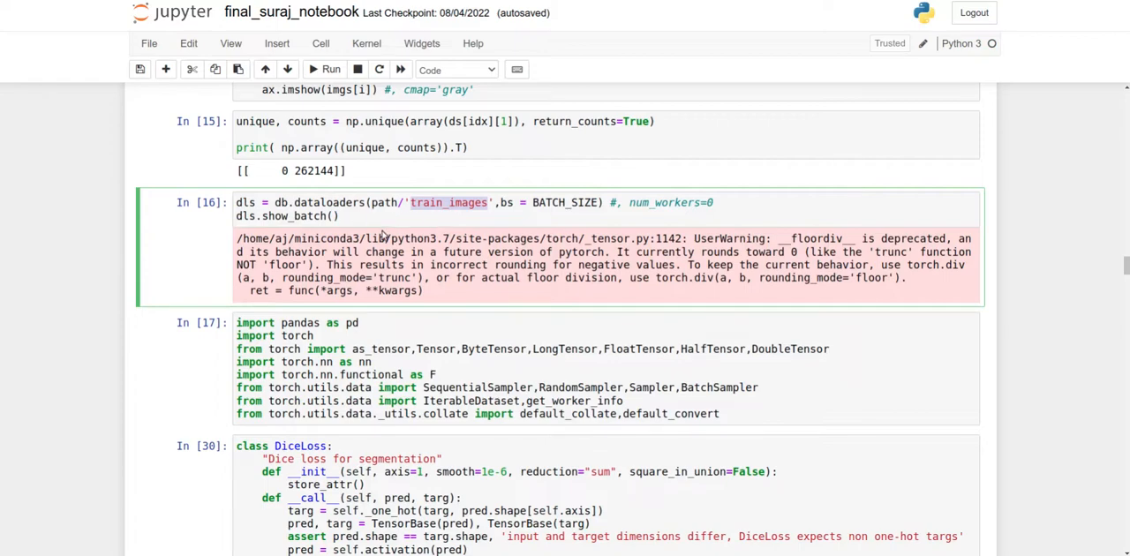
scroll(down, 3)
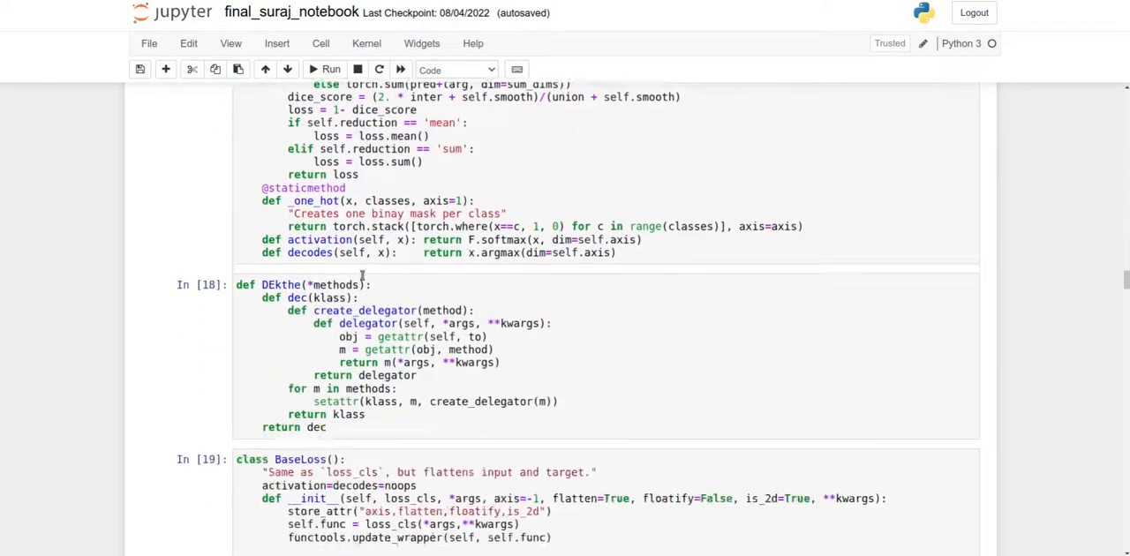
Scroll past SaveFeatures and the validation-prediction cell to the five-epoch fine_tune results.
scroll(down, 3)
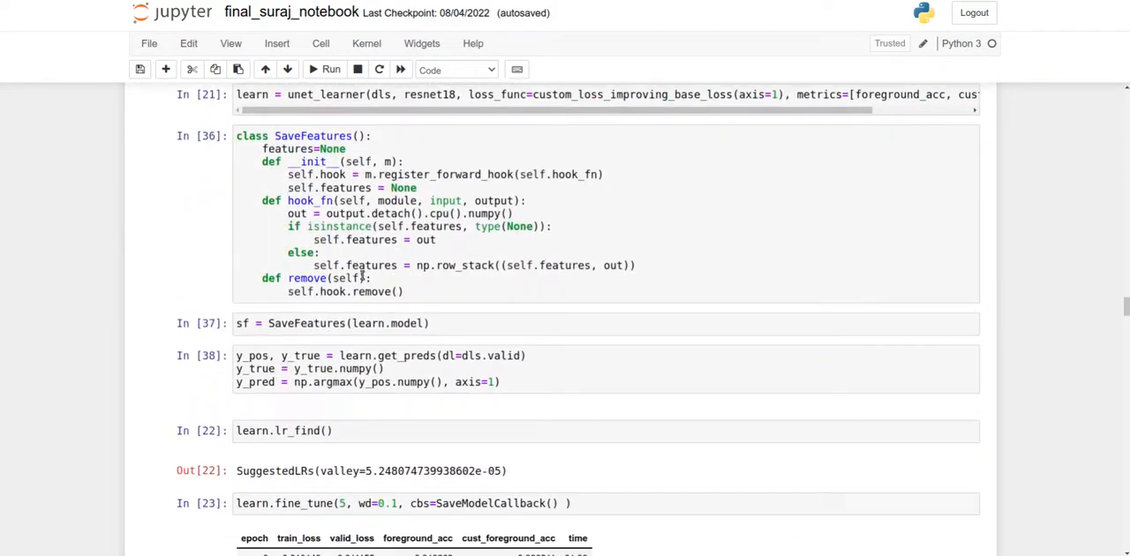
scroll(down, 3)
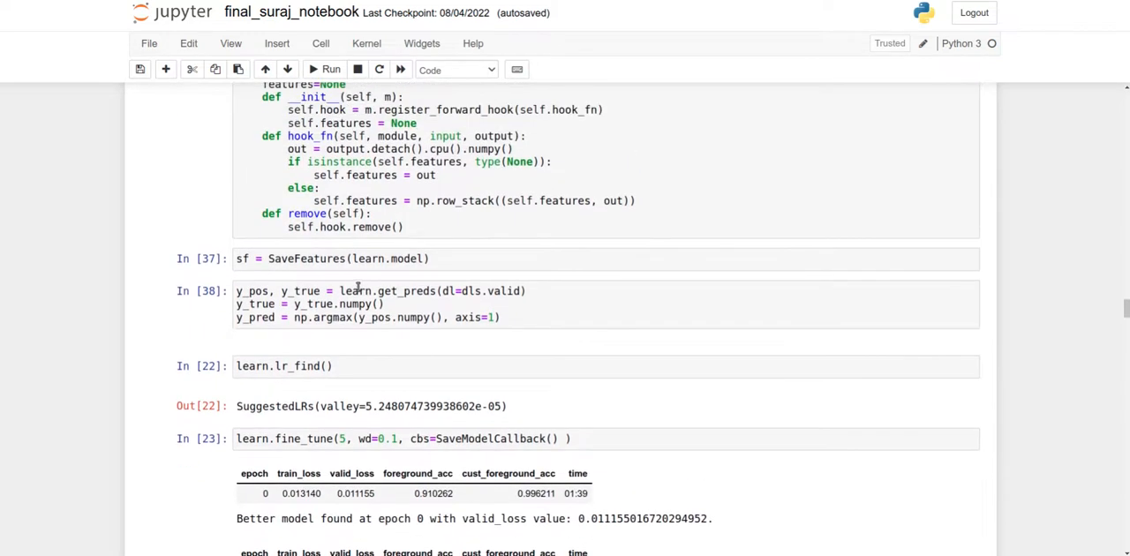
click(358, 304)
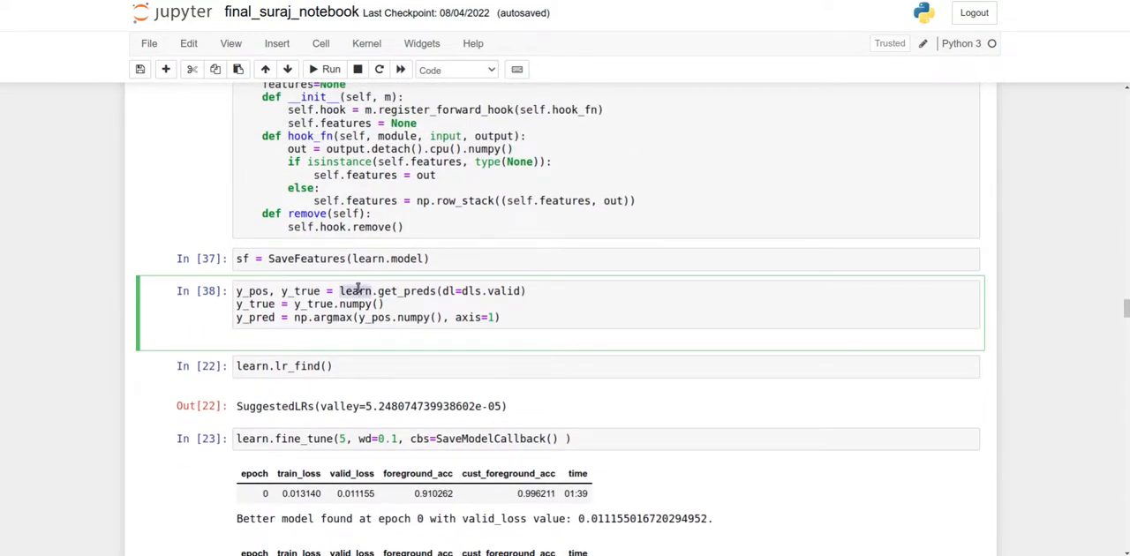
scroll(down, 3)
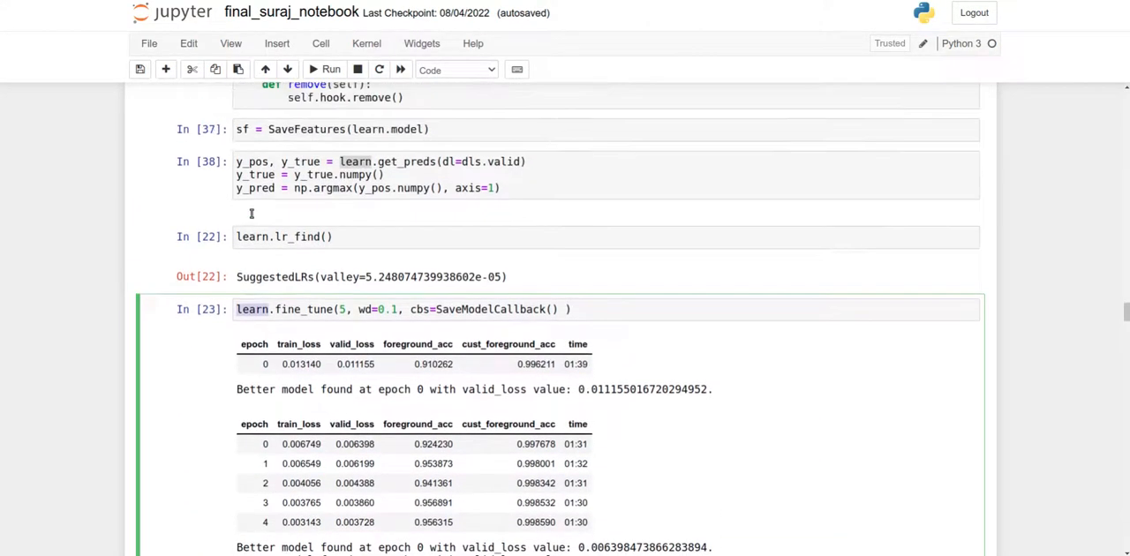
Highlight the fine_tune call, then scroll to the SegmentationInterpretation top-losses plots.
scroll(down, 3)
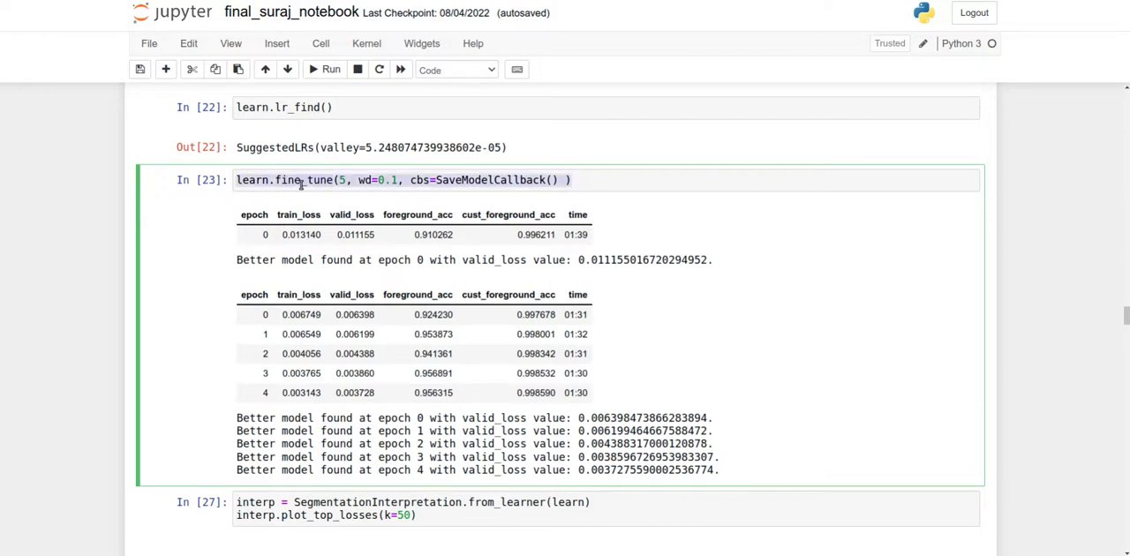
double_click(305, 180)
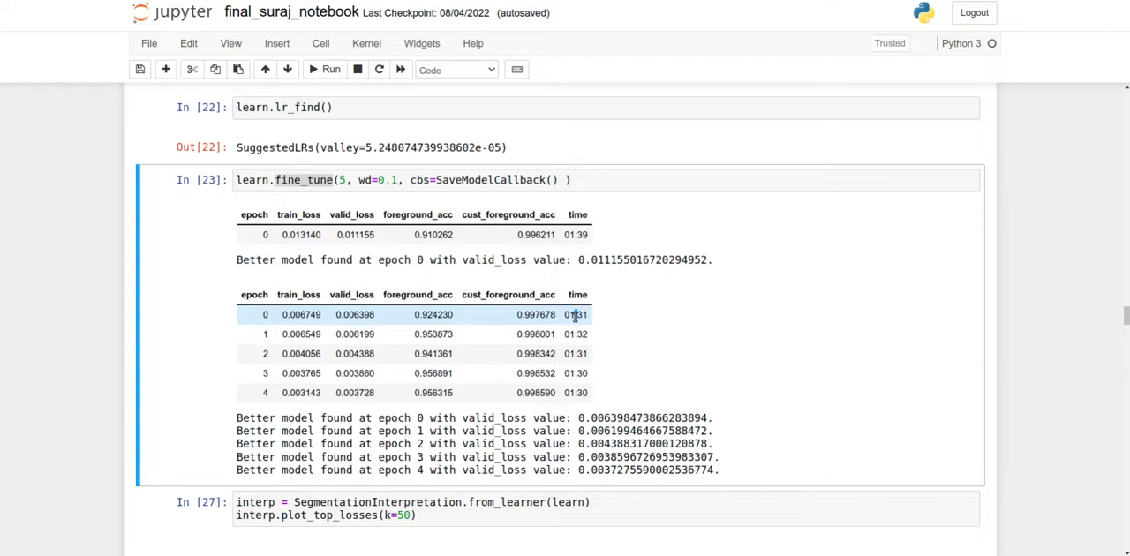
mouse_move(574, 323)
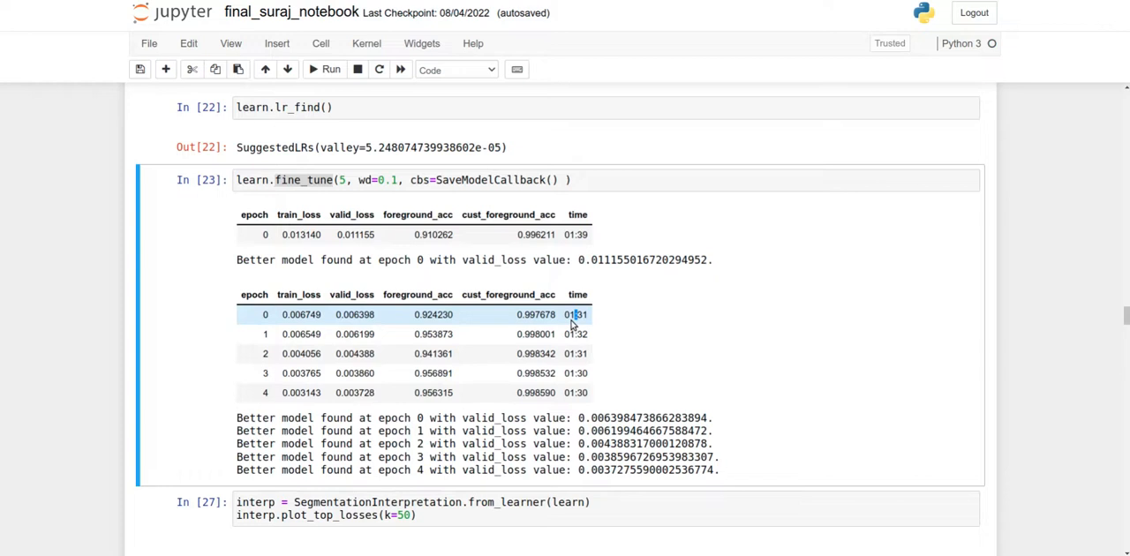
mouse_move(571, 325)
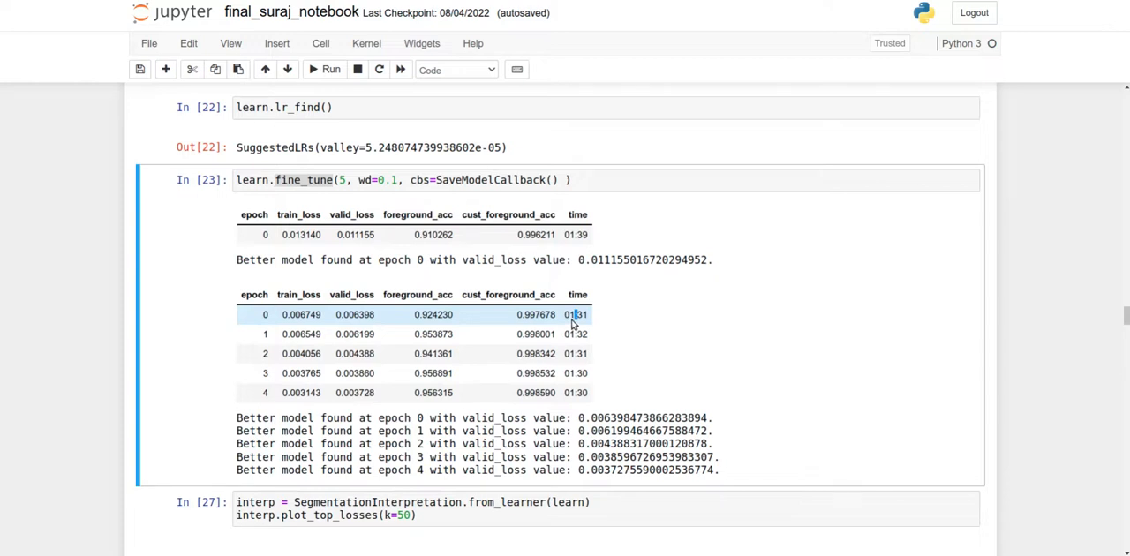
scroll(down, 3)
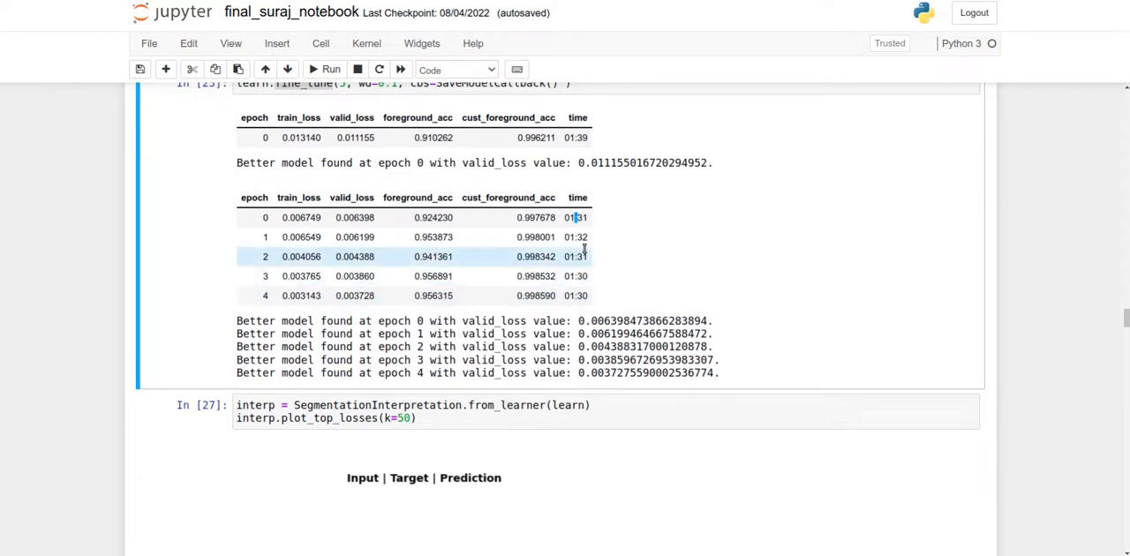
scroll(down, 3)
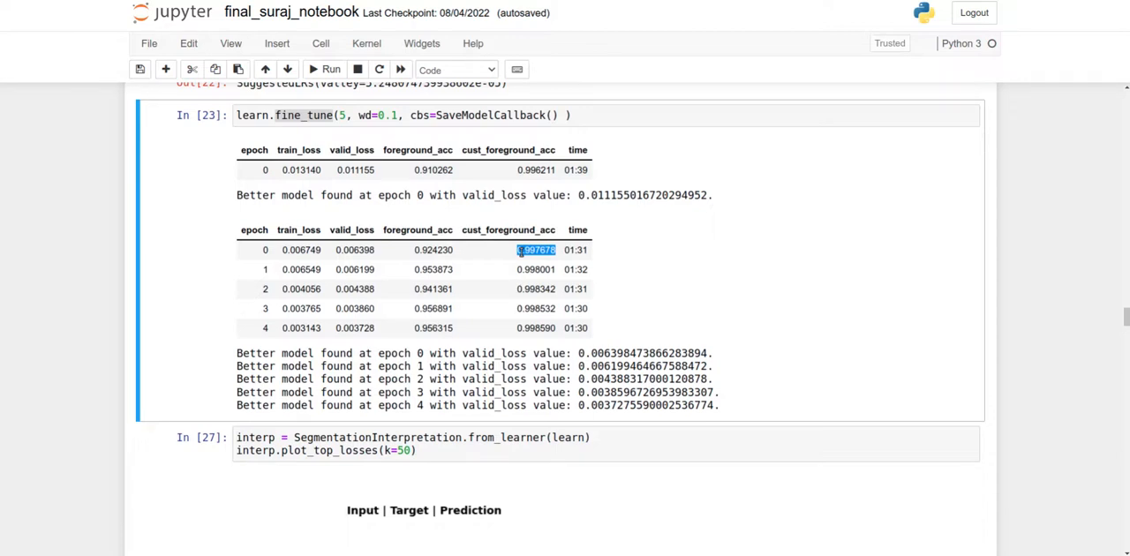
scroll(down, 3)
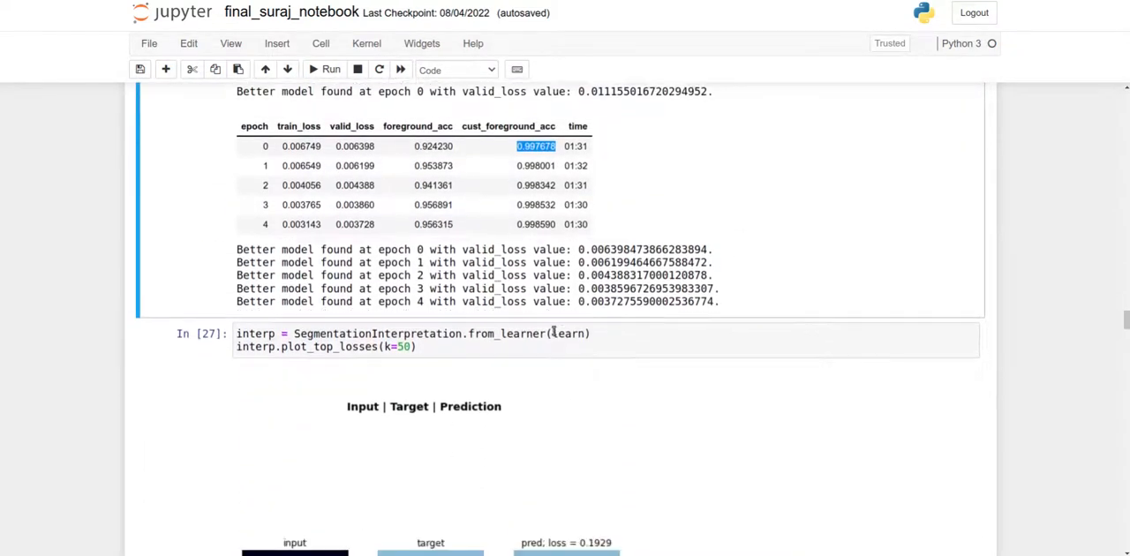
Scroll through the top-losses plots and focus the interpretation cell.
scroll(down, 3)
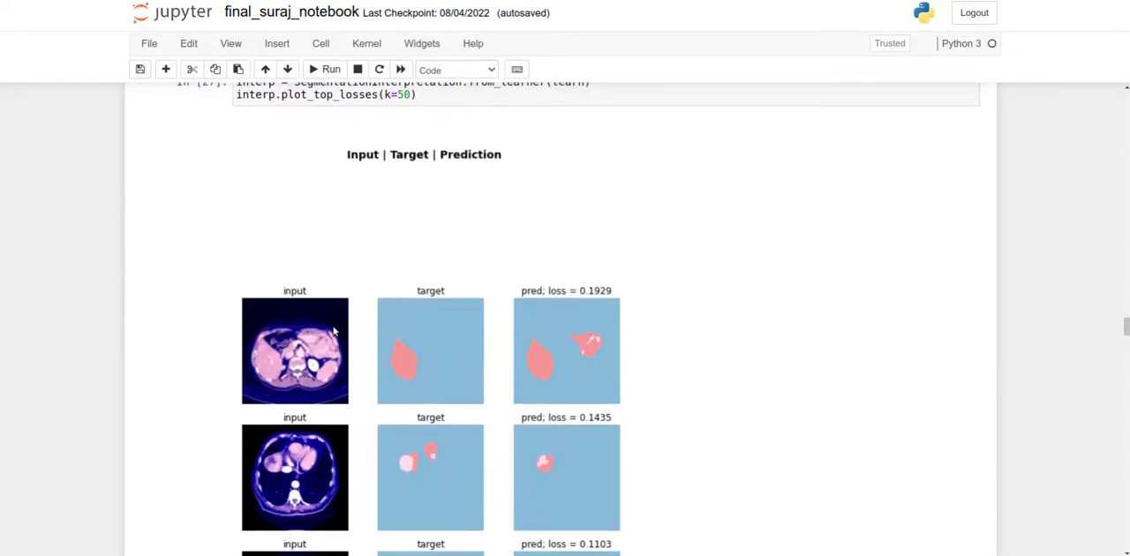
scroll(down, 3)
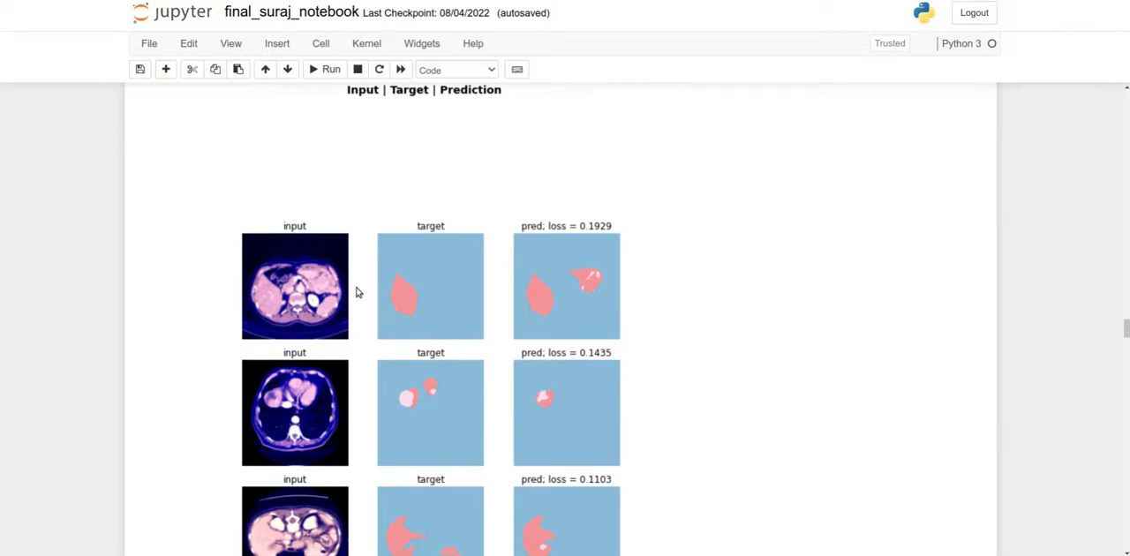
mouse_move(573, 236)
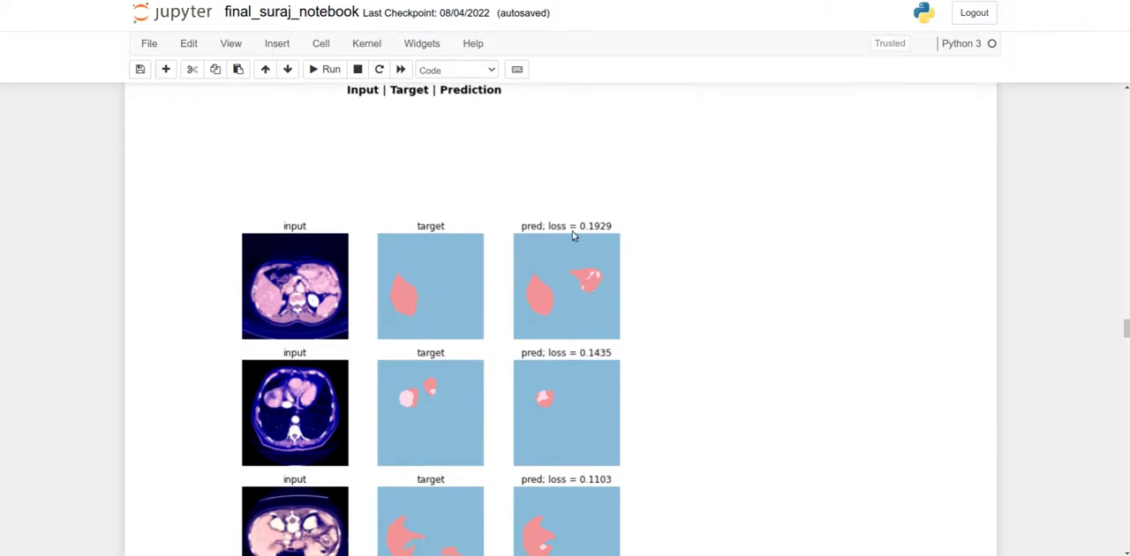
mouse_move(334, 364)
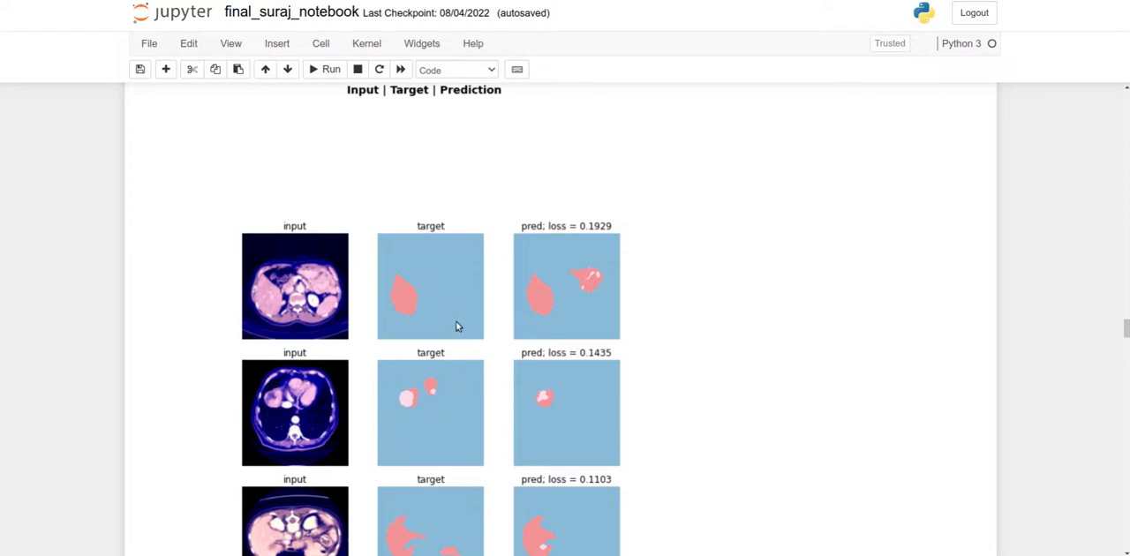
mouse_move(549, 397)
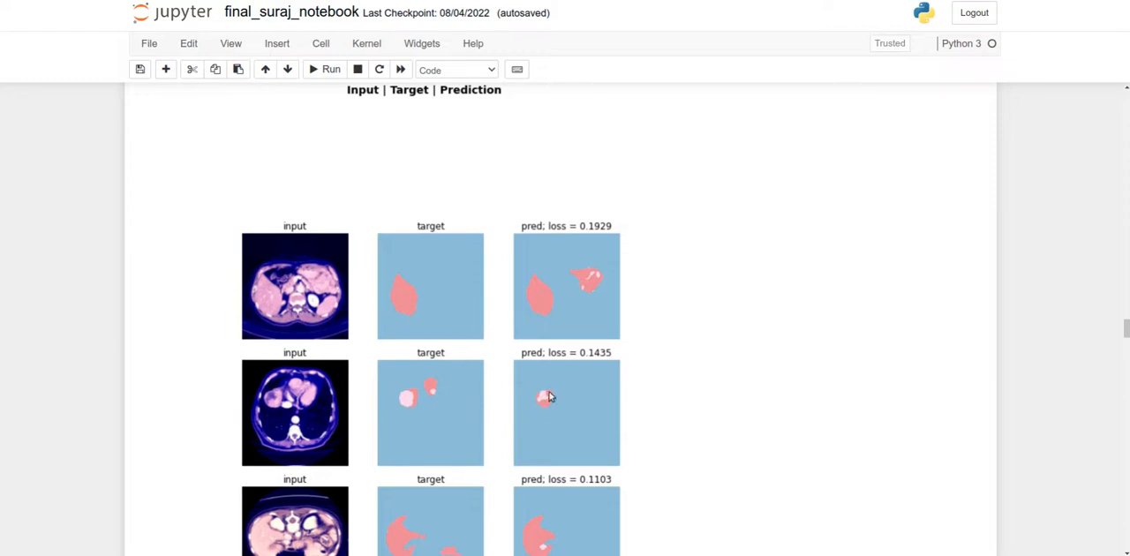
scroll(down, 3)
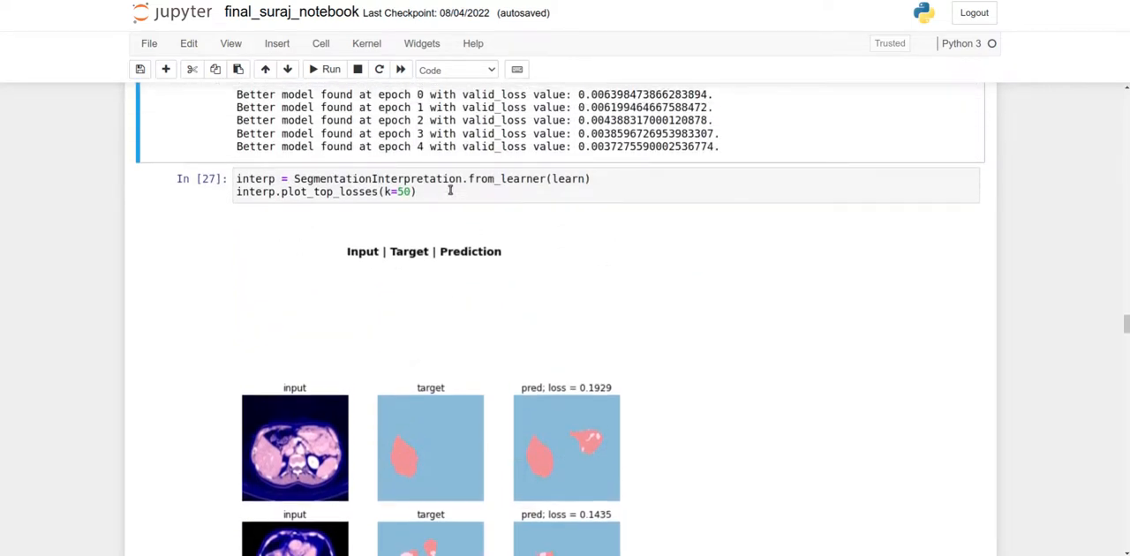
click(371, 178)
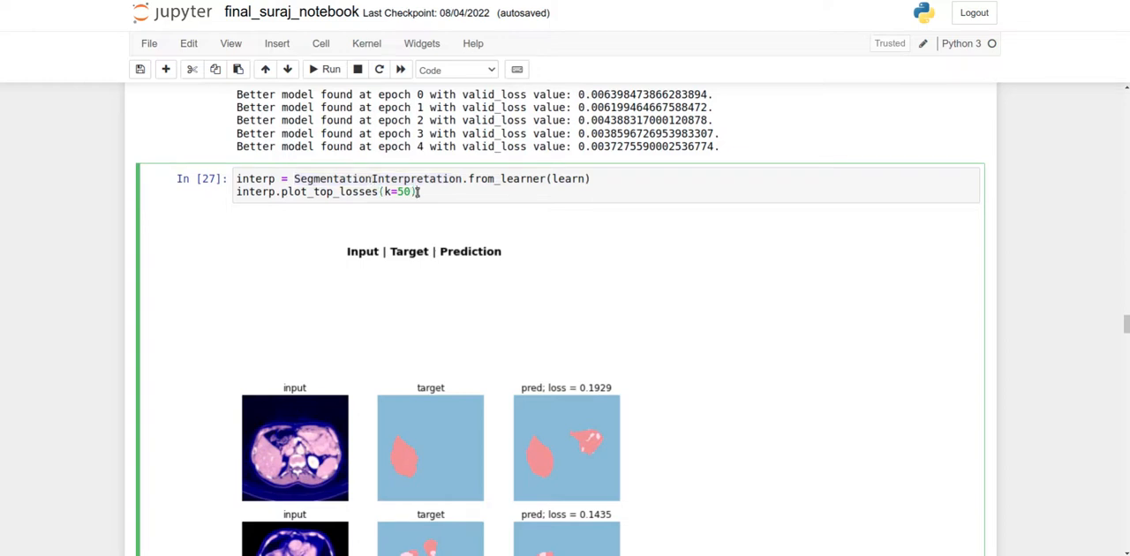
Scroll past the remaining input/target/prediction plots to the Liver_segmentation model-export cell.
scroll(down, 3)
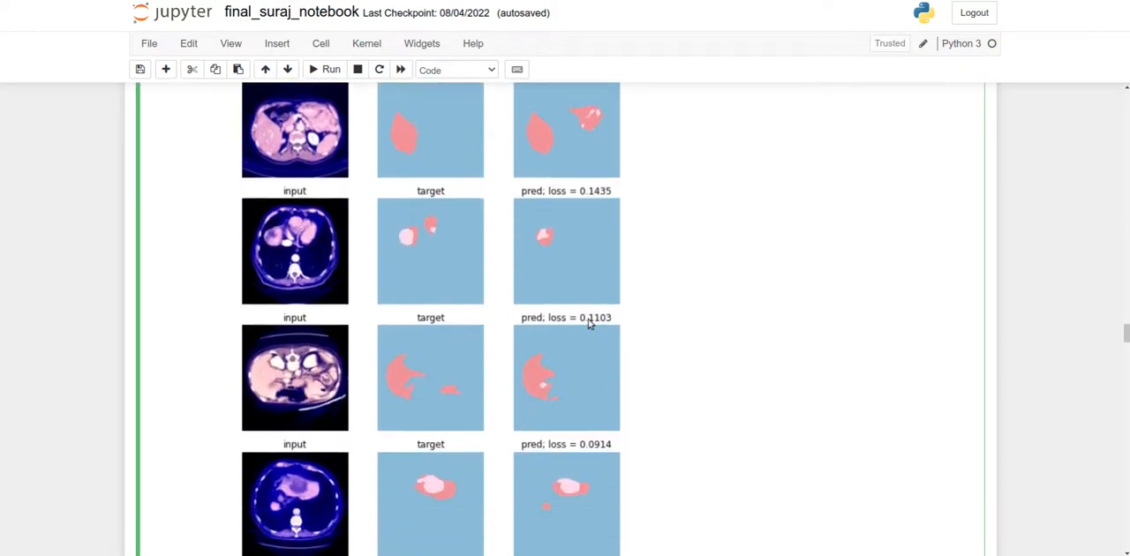
scroll(down, 3)
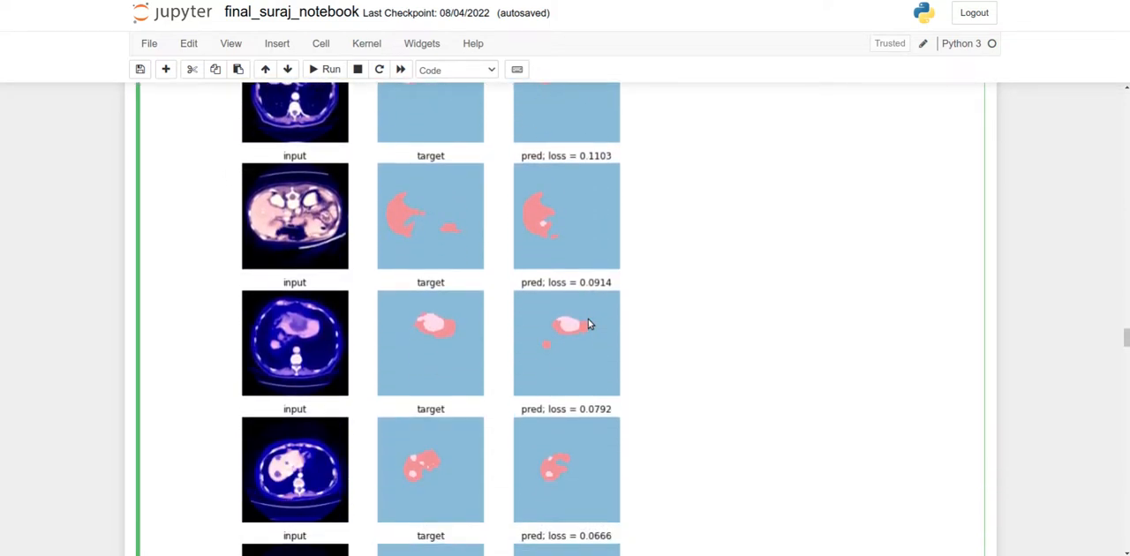
scroll(down, 3)
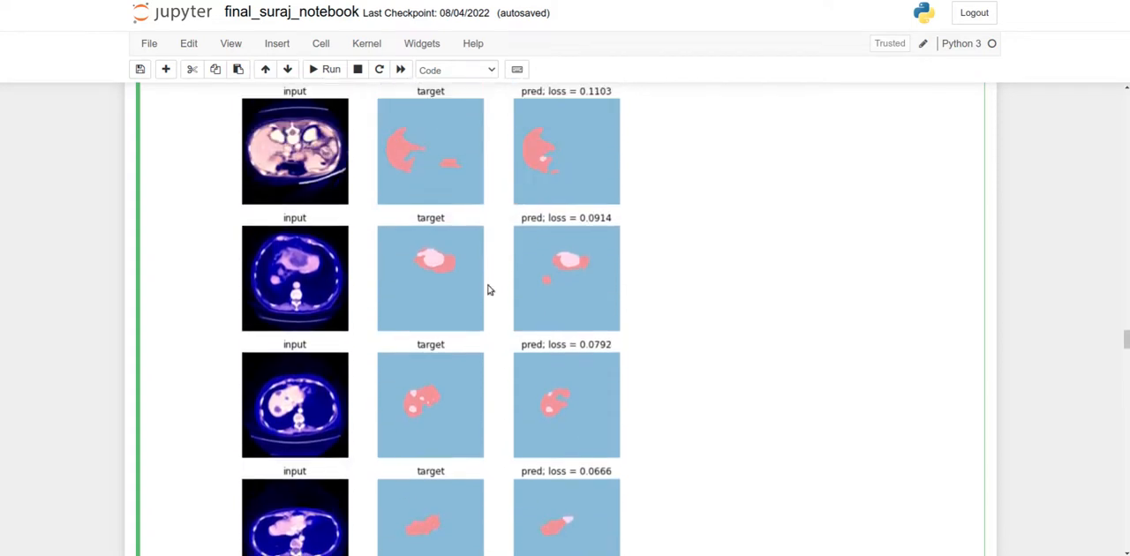
scroll(down, 3)
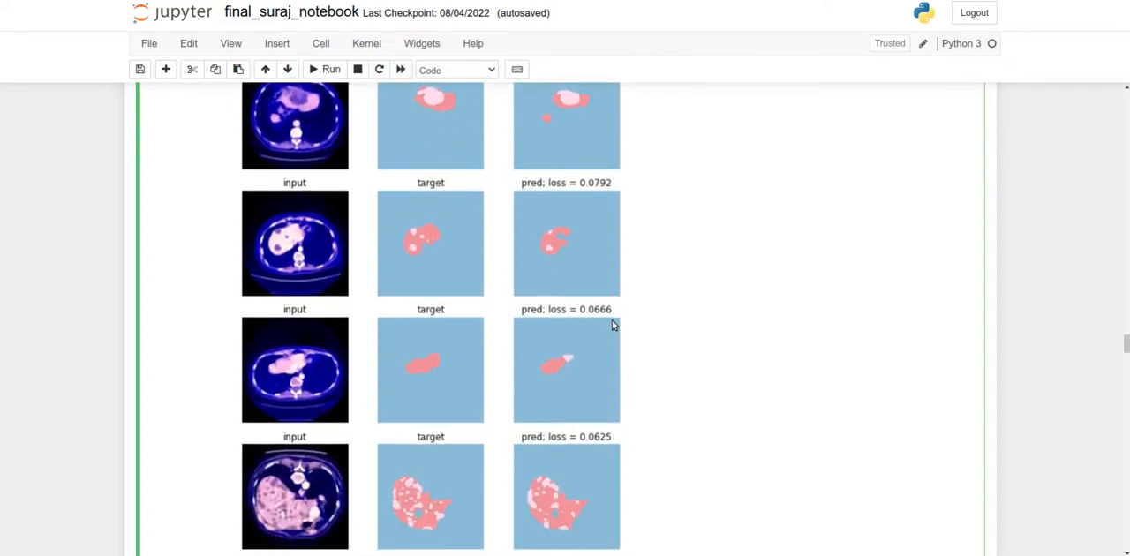
scroll(down, 3)
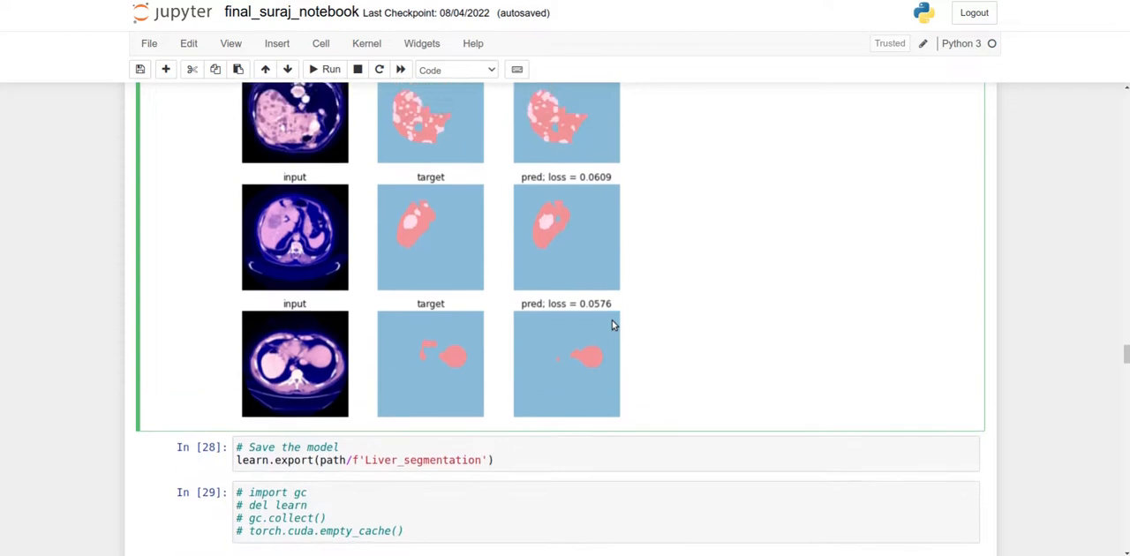